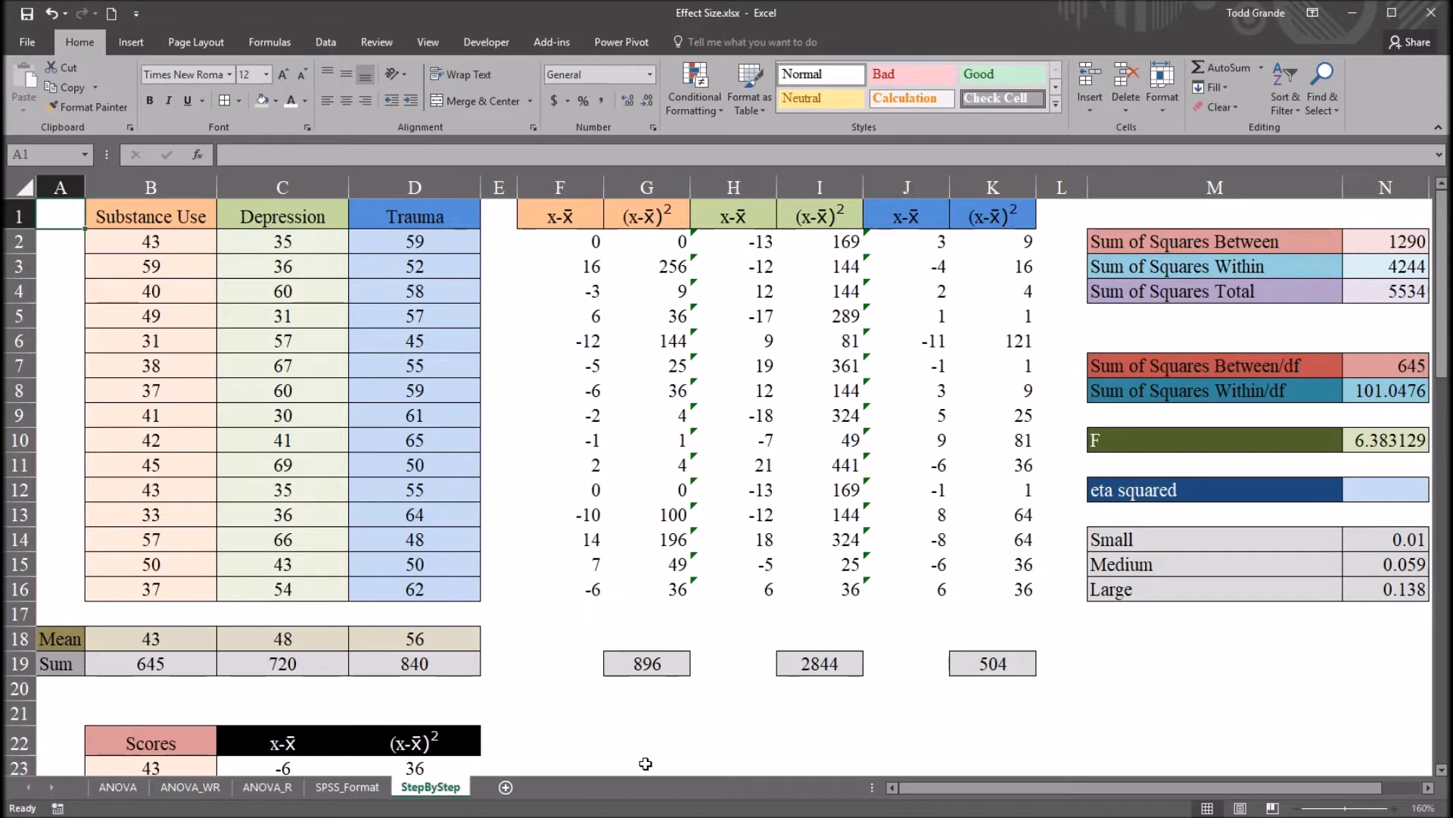
pyautogui.moveTo(298, 415)
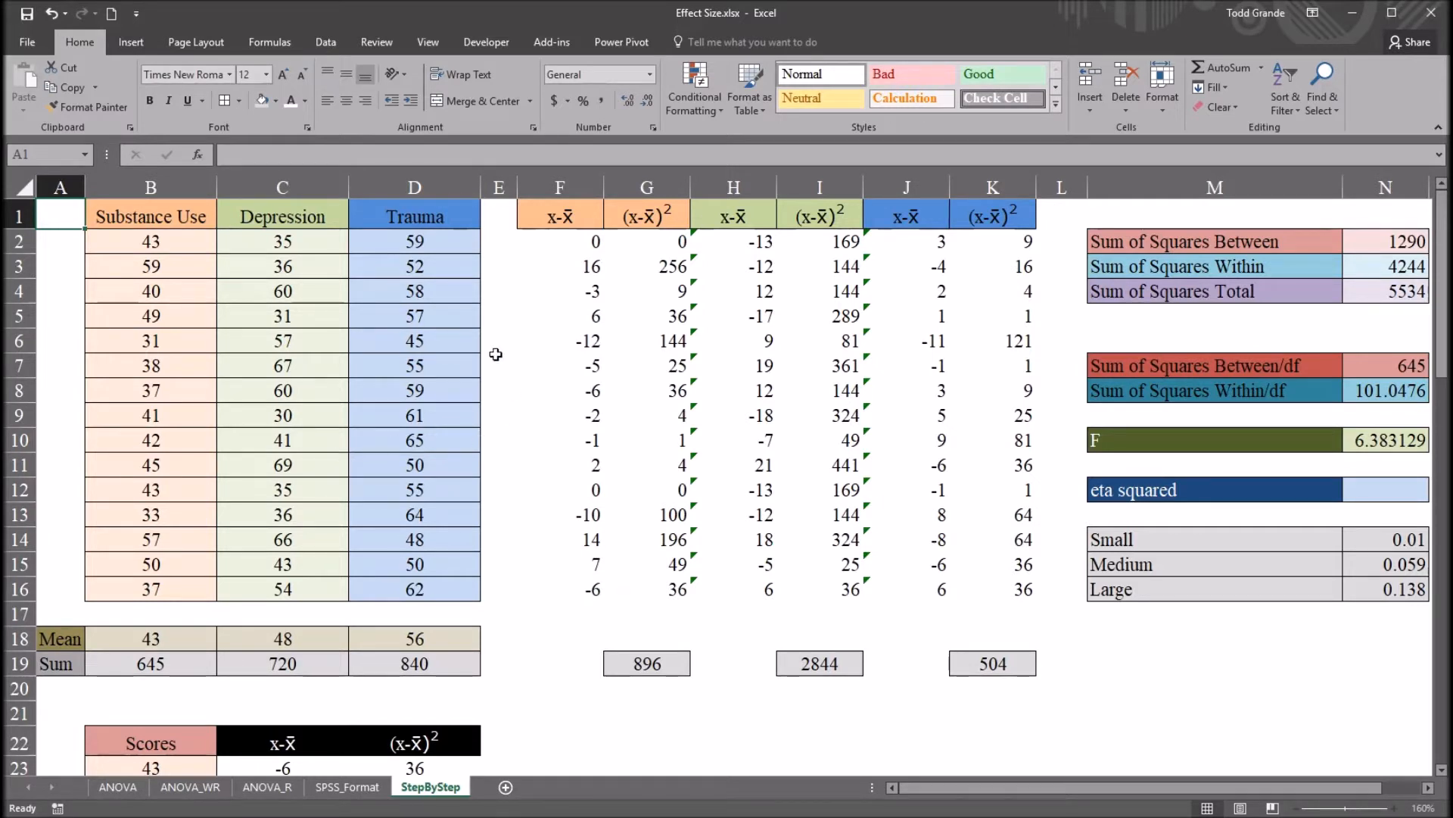
pyautogui.moveTo(643, 253)
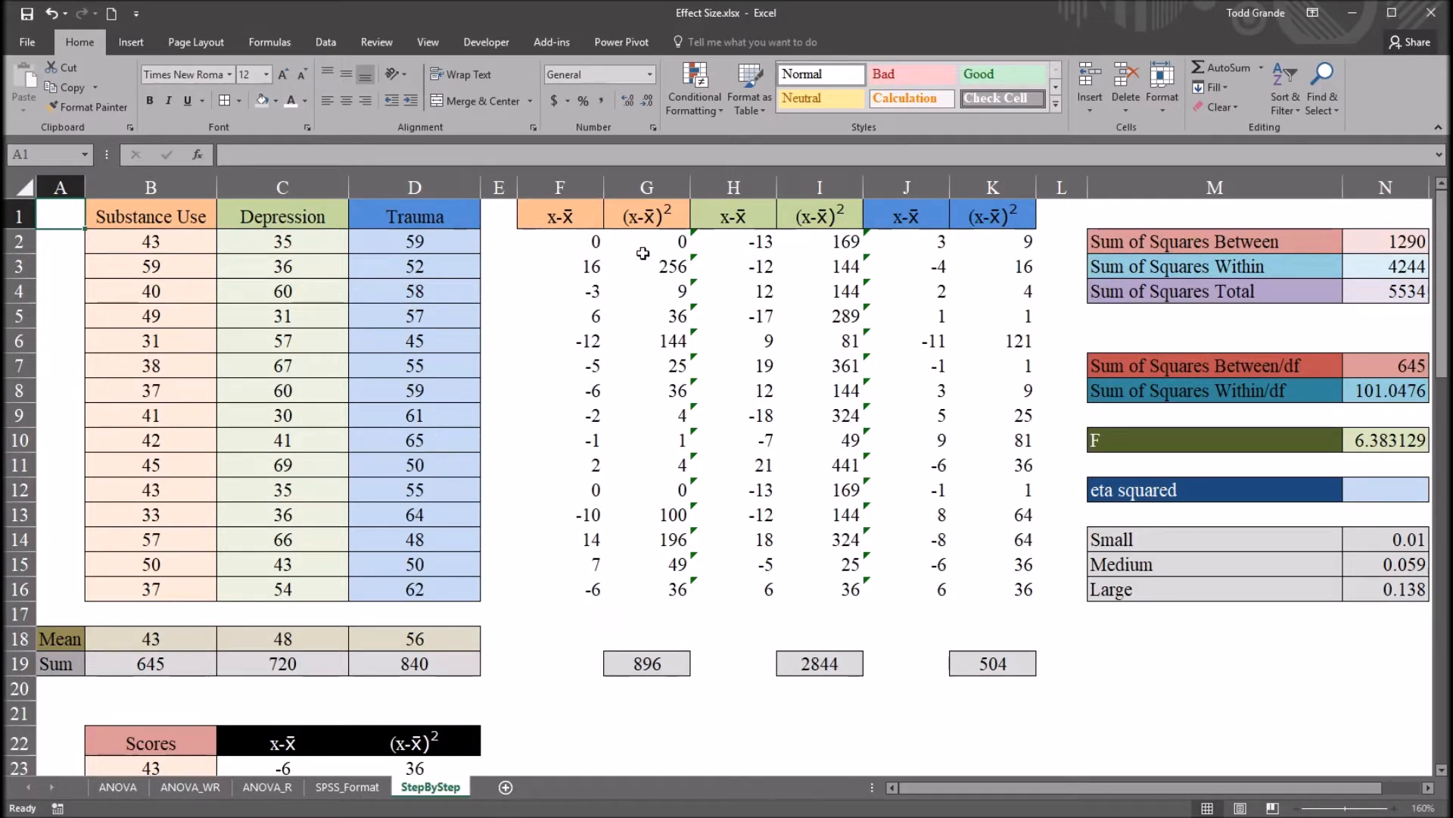
# Step: Inspect the deviation formulas in K2 and F2, then select the empty eta squared cell
pyautogui.moveTo(559, 241); pyautogui.dragTo(992, 590)
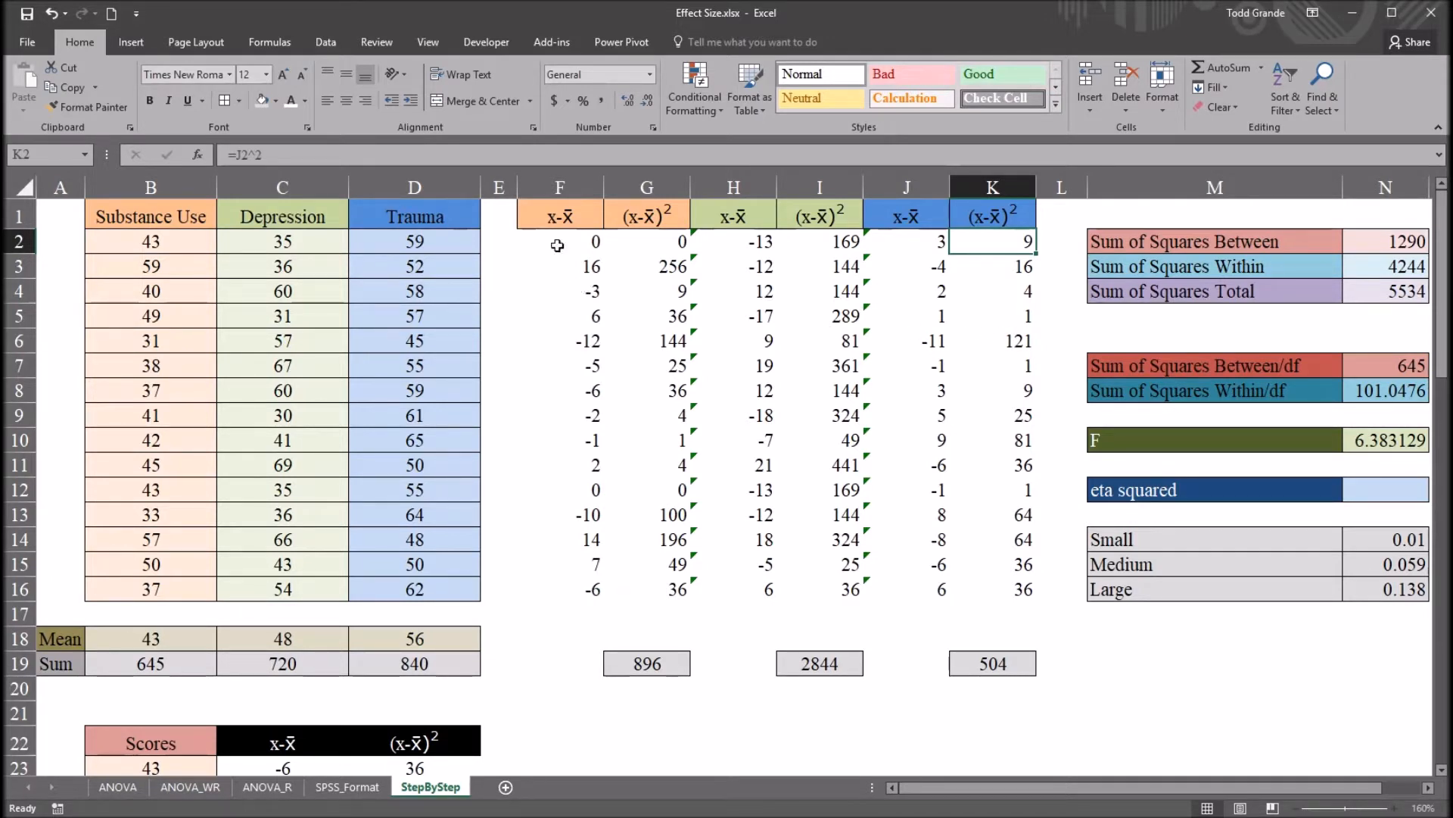
pyautogui.click(558, 241)
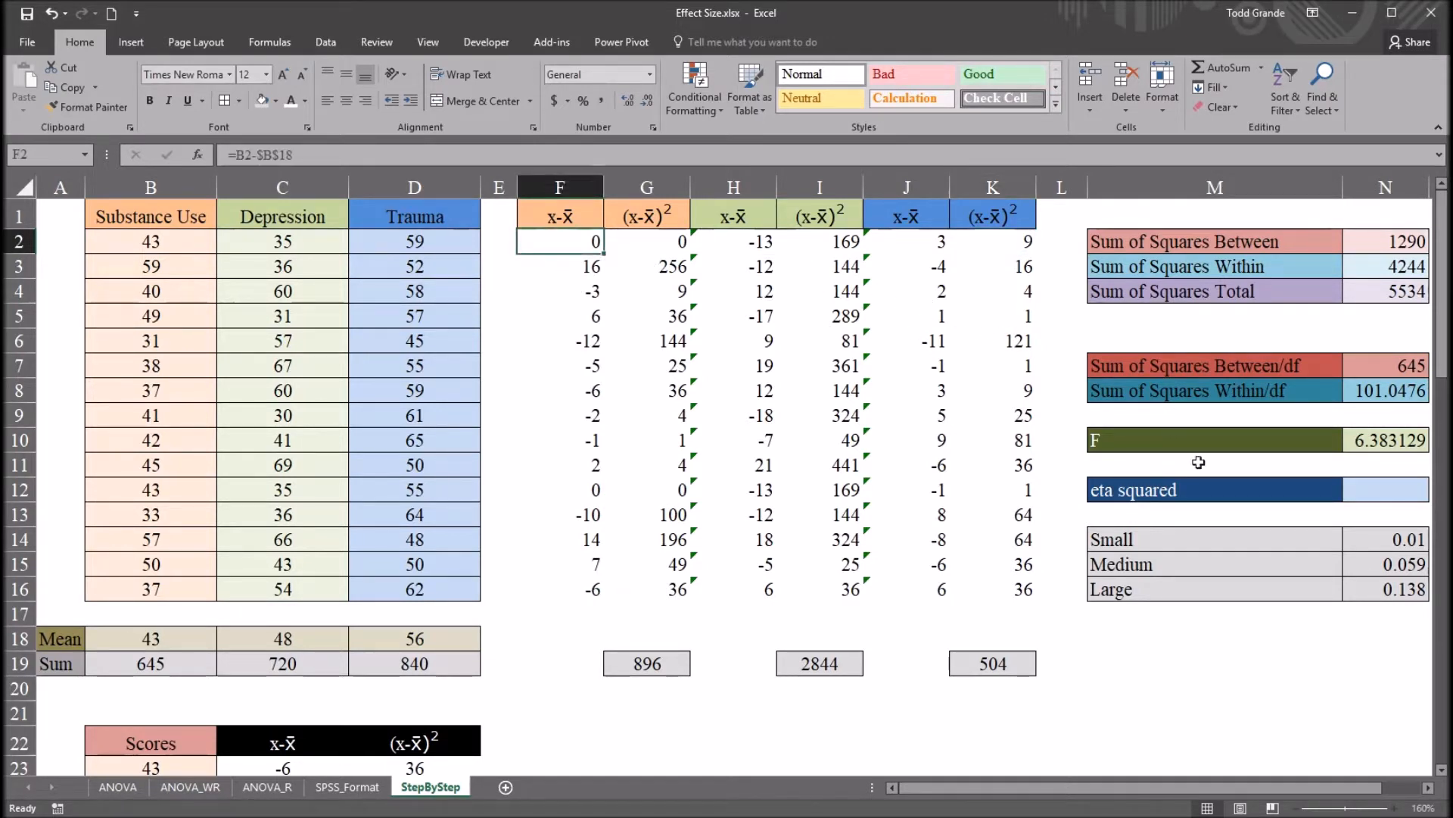
pyautogui.click(1381, 489)
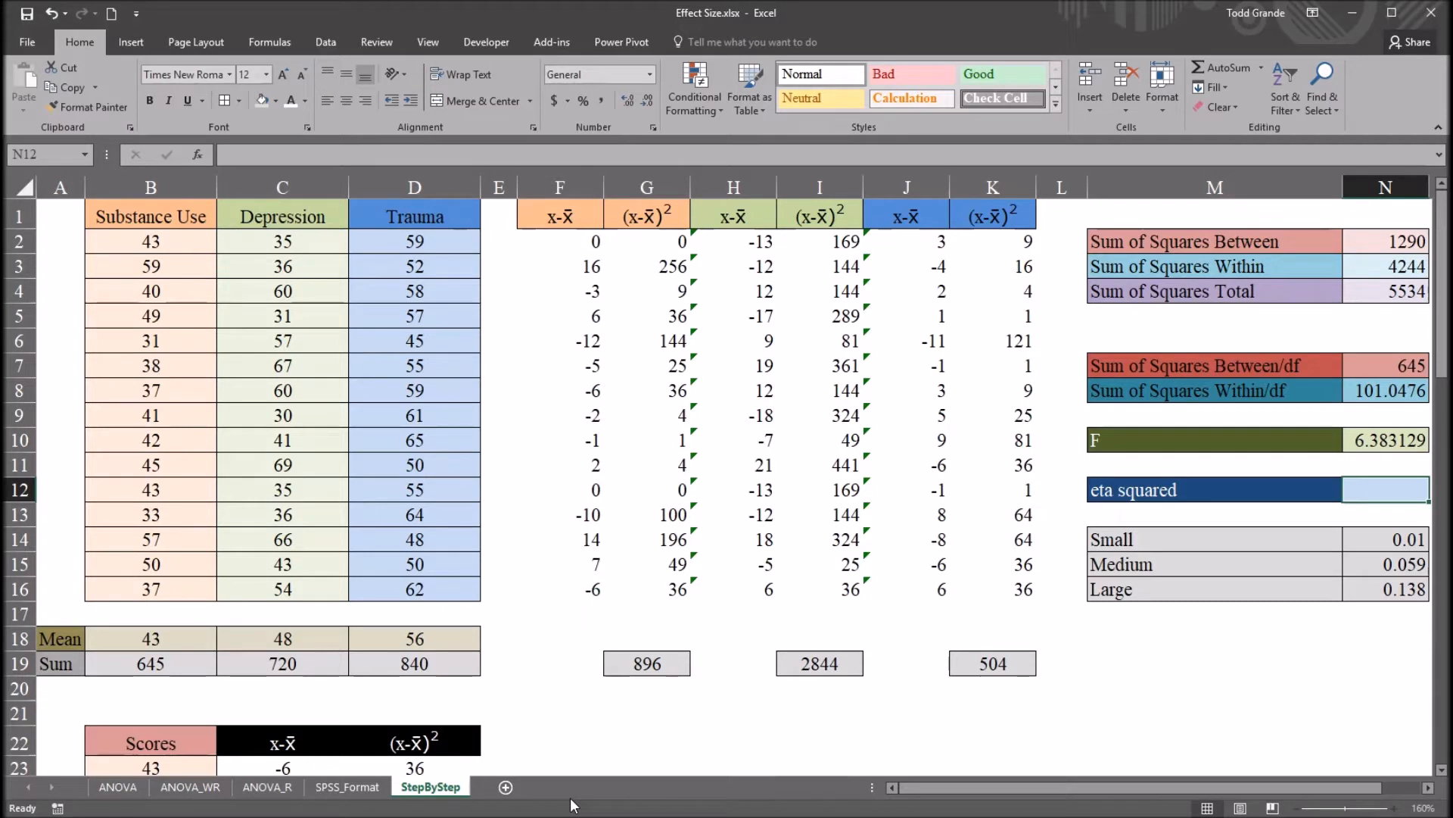
pyautogui.moveTo(526, 615)
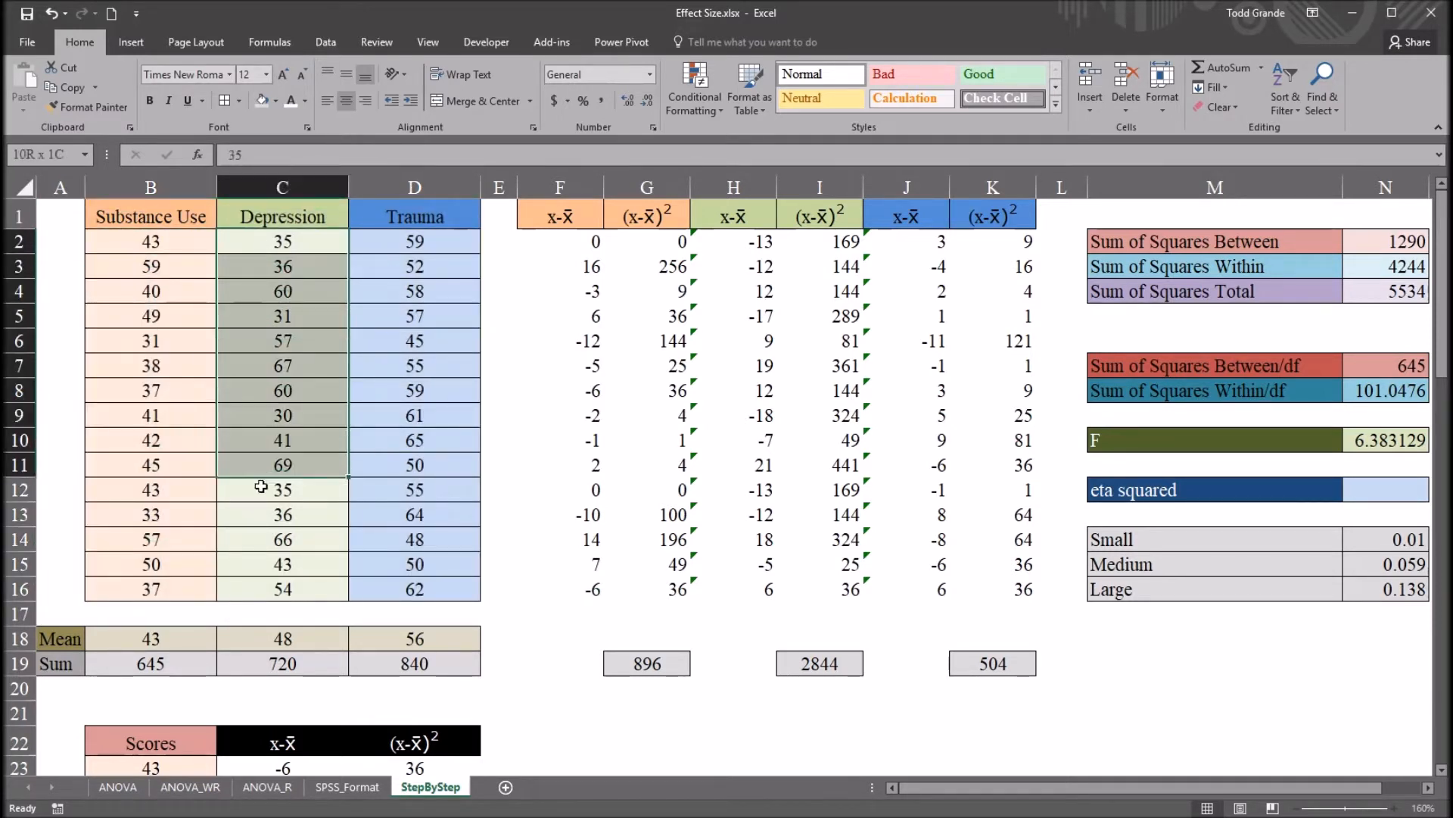
# Step: Select the fifteen Trauma scores and point out the Substance Use and Trauma group headers
pyautogui.click(414, 241)
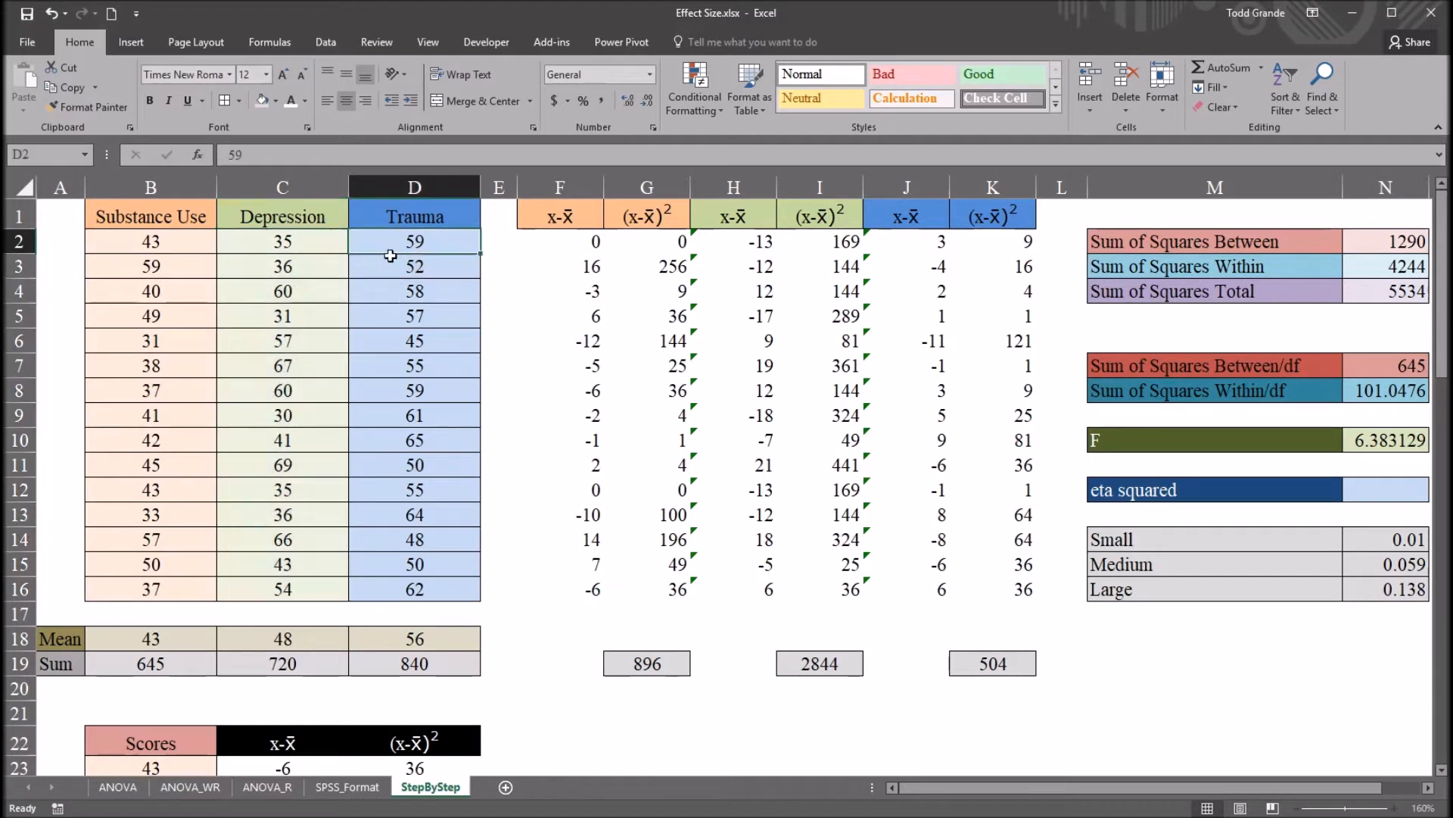
pyautogui.moveTo(414, 241); pyautogui.dragTo(414, 589)
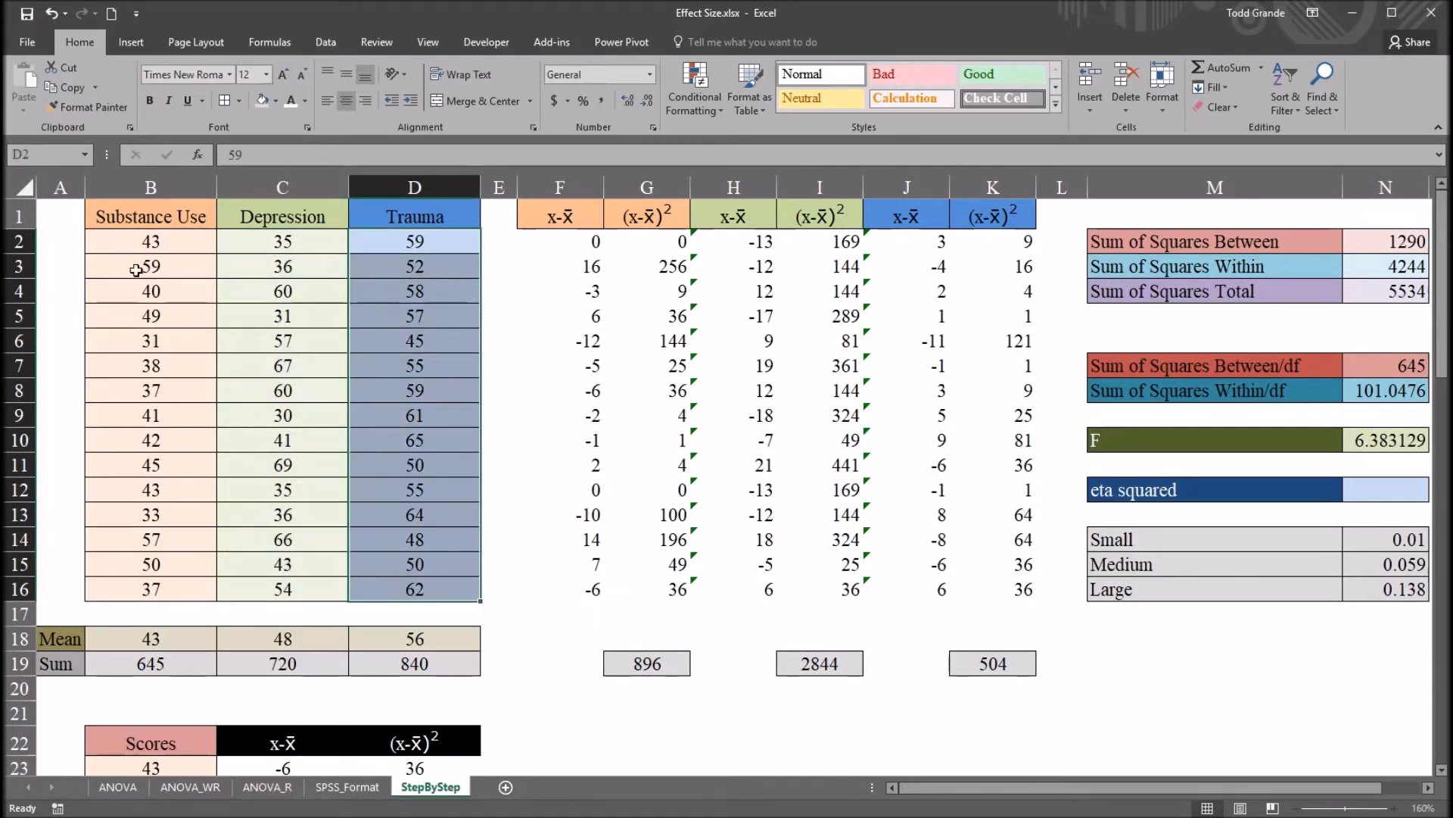
pyautogui.click(59, 241)
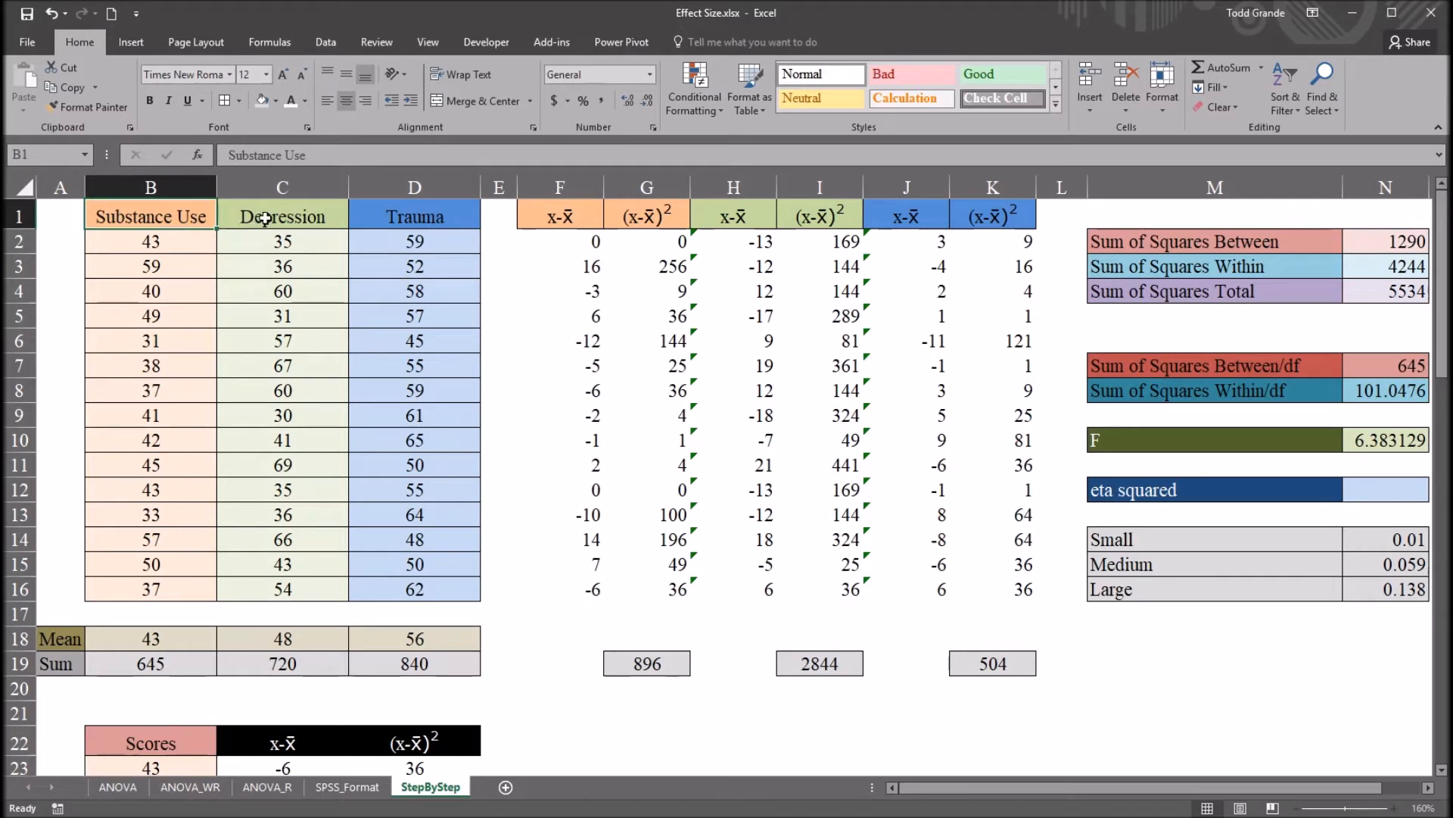
pyautogui.click(414, 216)
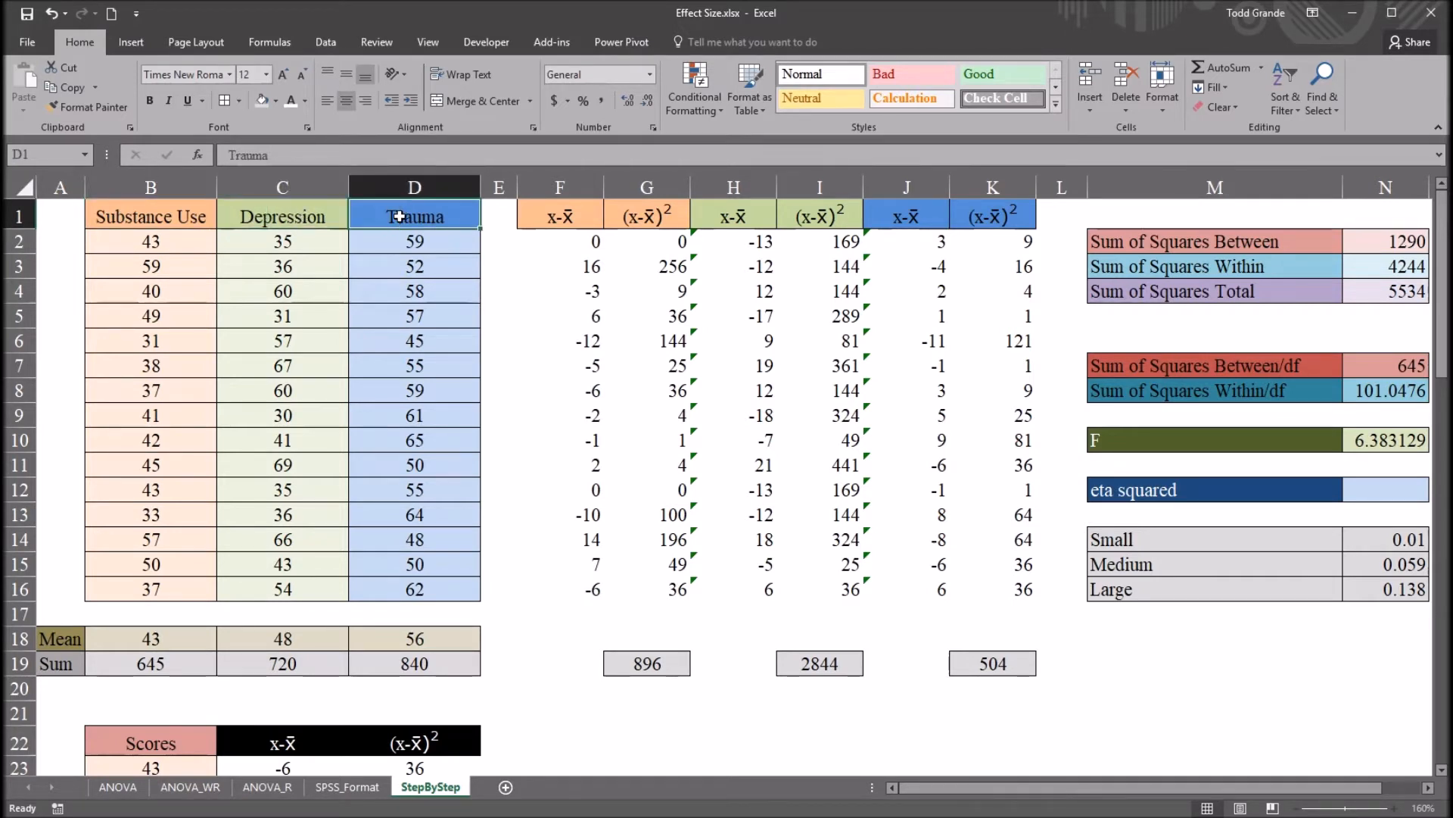
pyautogui.click(150, 215)
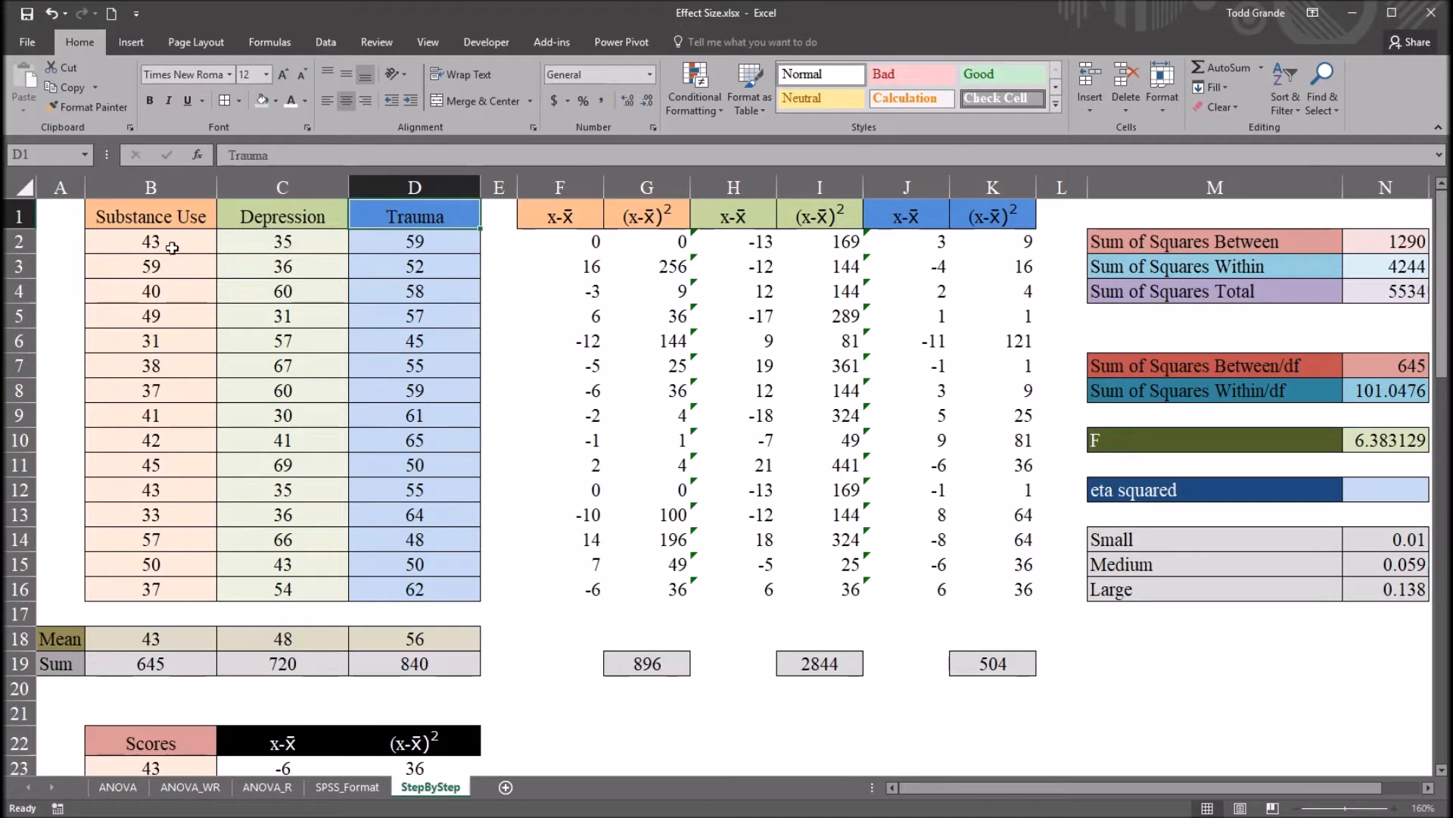
pyautogui.click(150, 241)
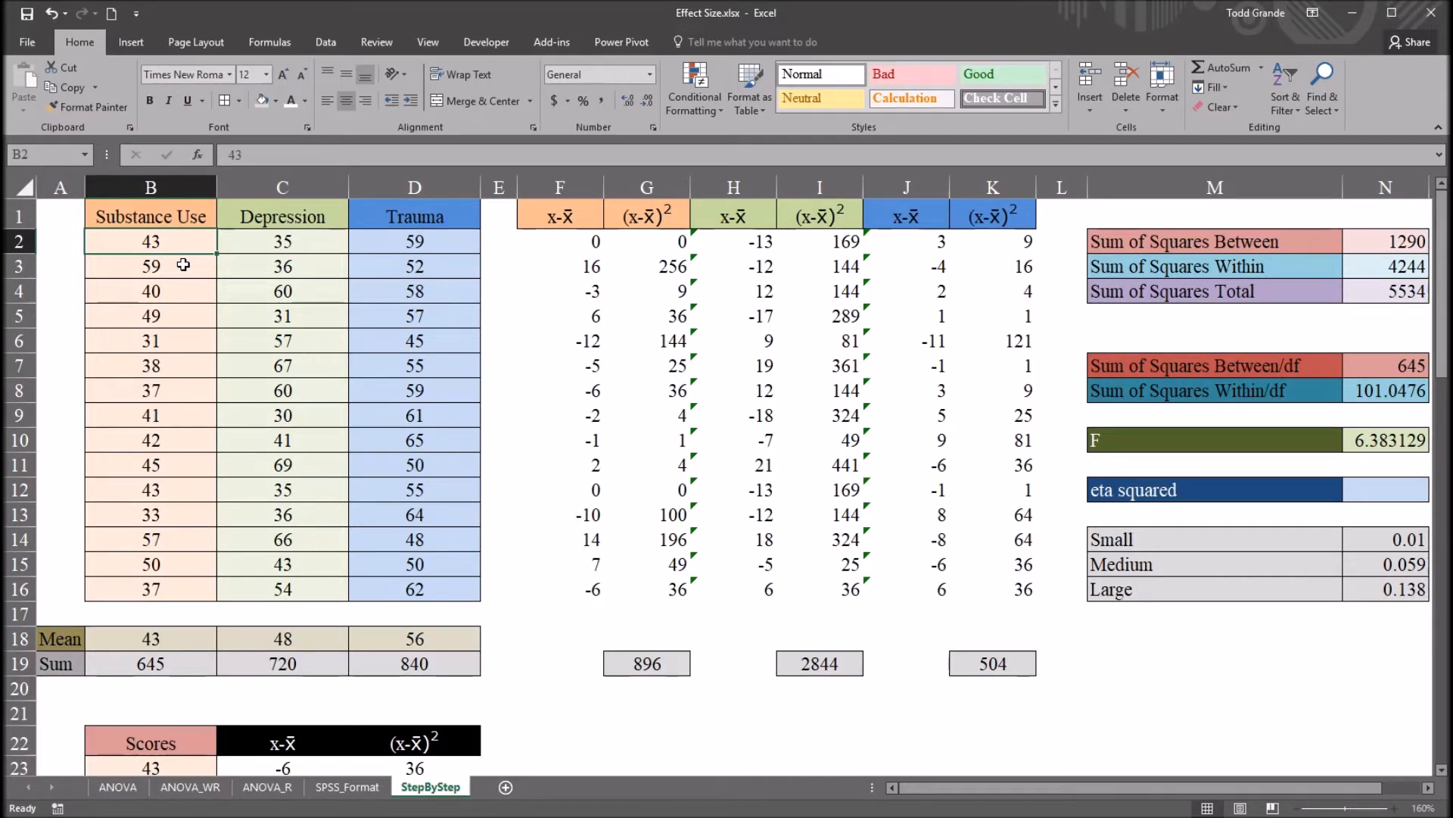
# Step: Point out Substance Use scores, including 31, and select the Substance Use column
pyautogui.click(150, 266)
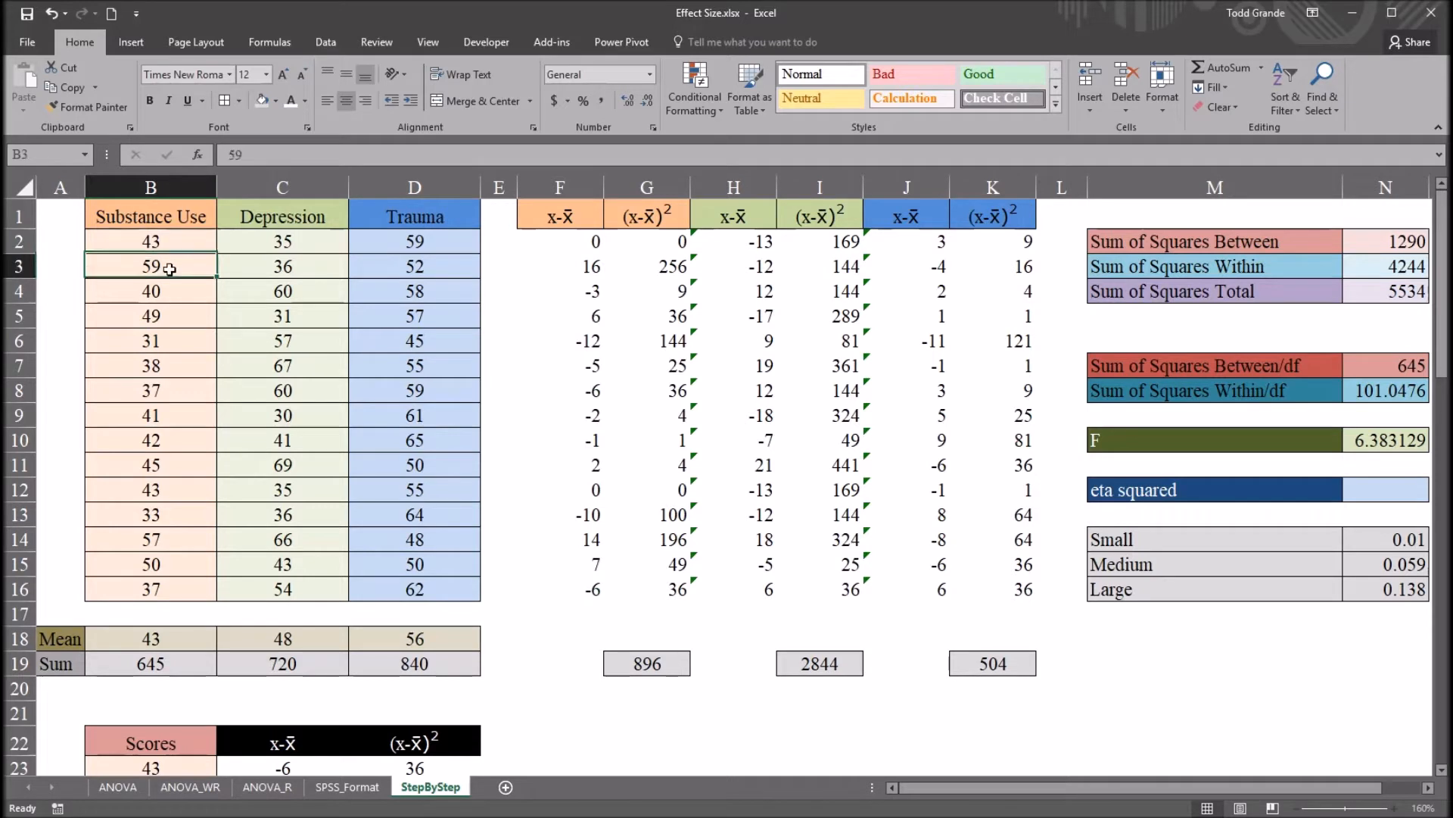
pyautogui.click(150, 339)
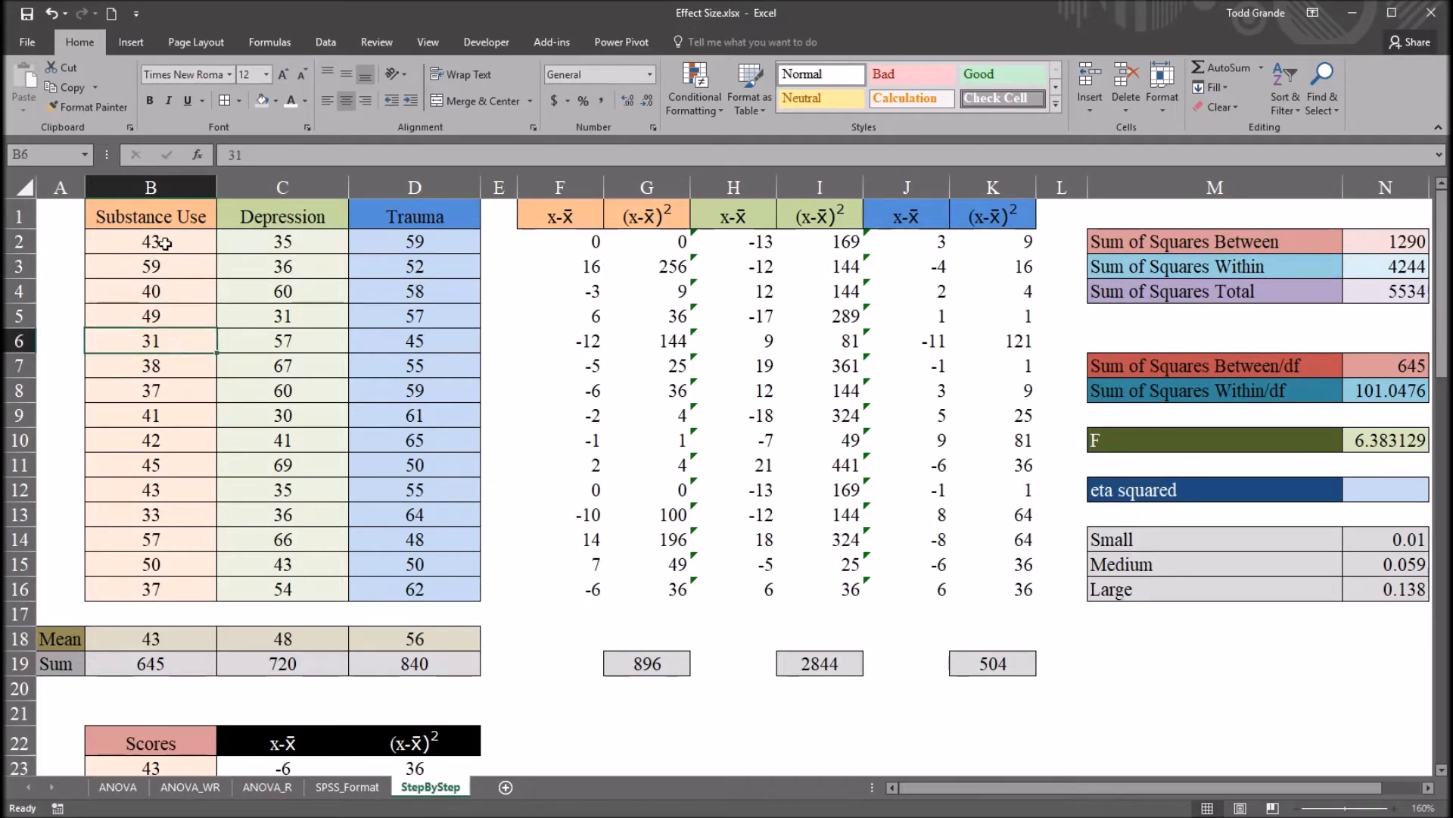
pyautogui.click(151, 240)
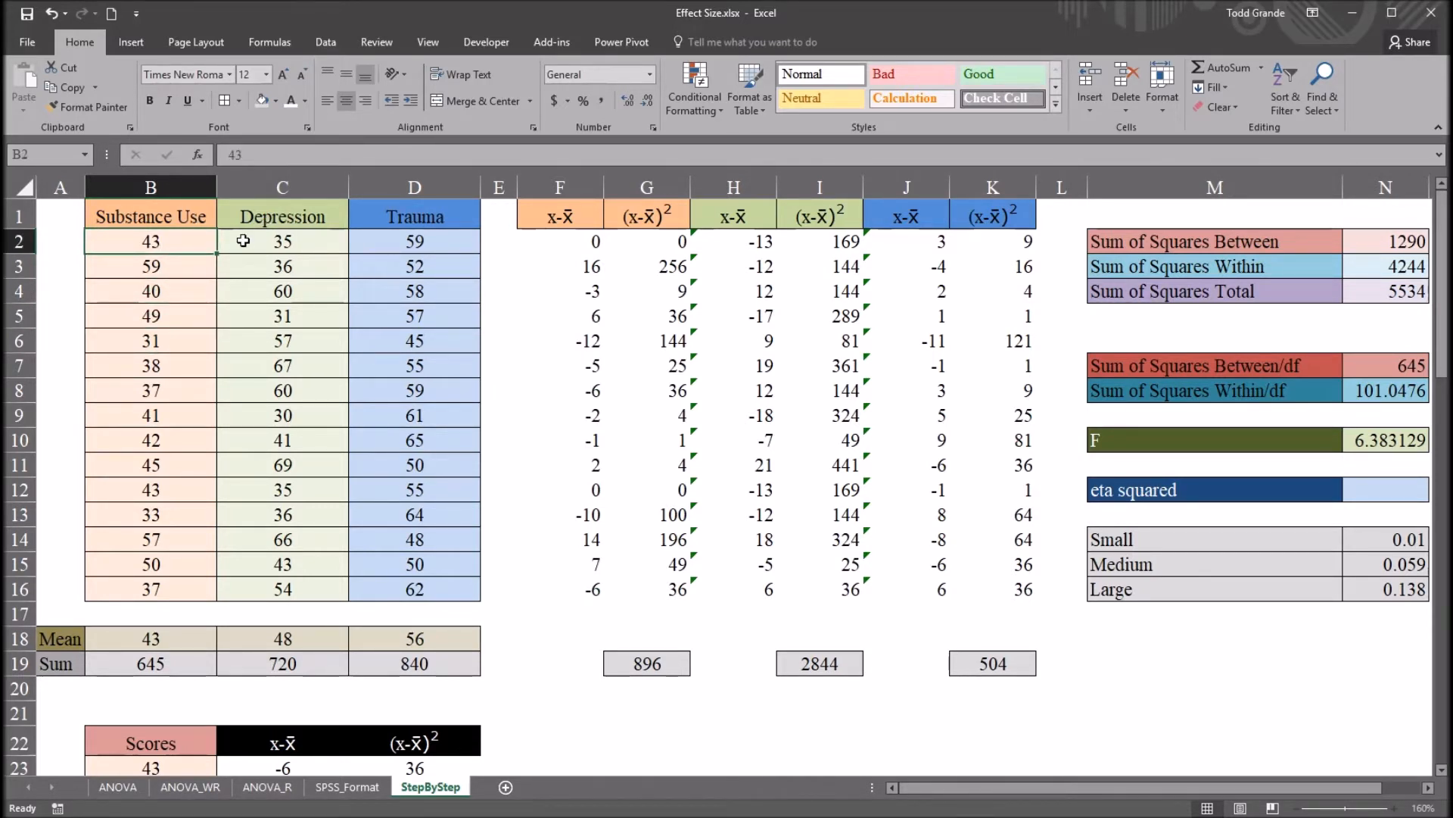
pyautogui.moveTo(260, 323)
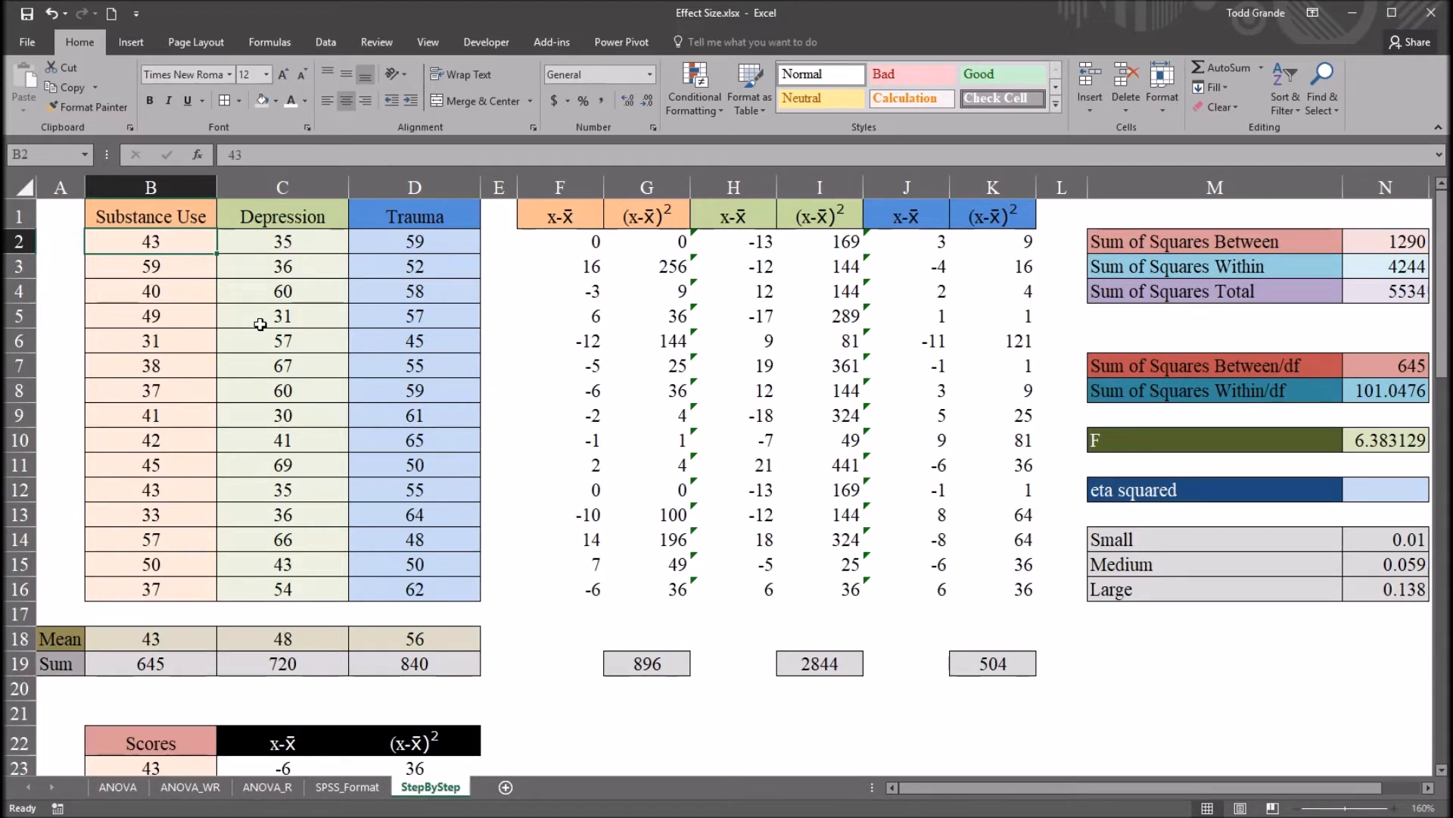
pyautogui.moveTo(260, 345)
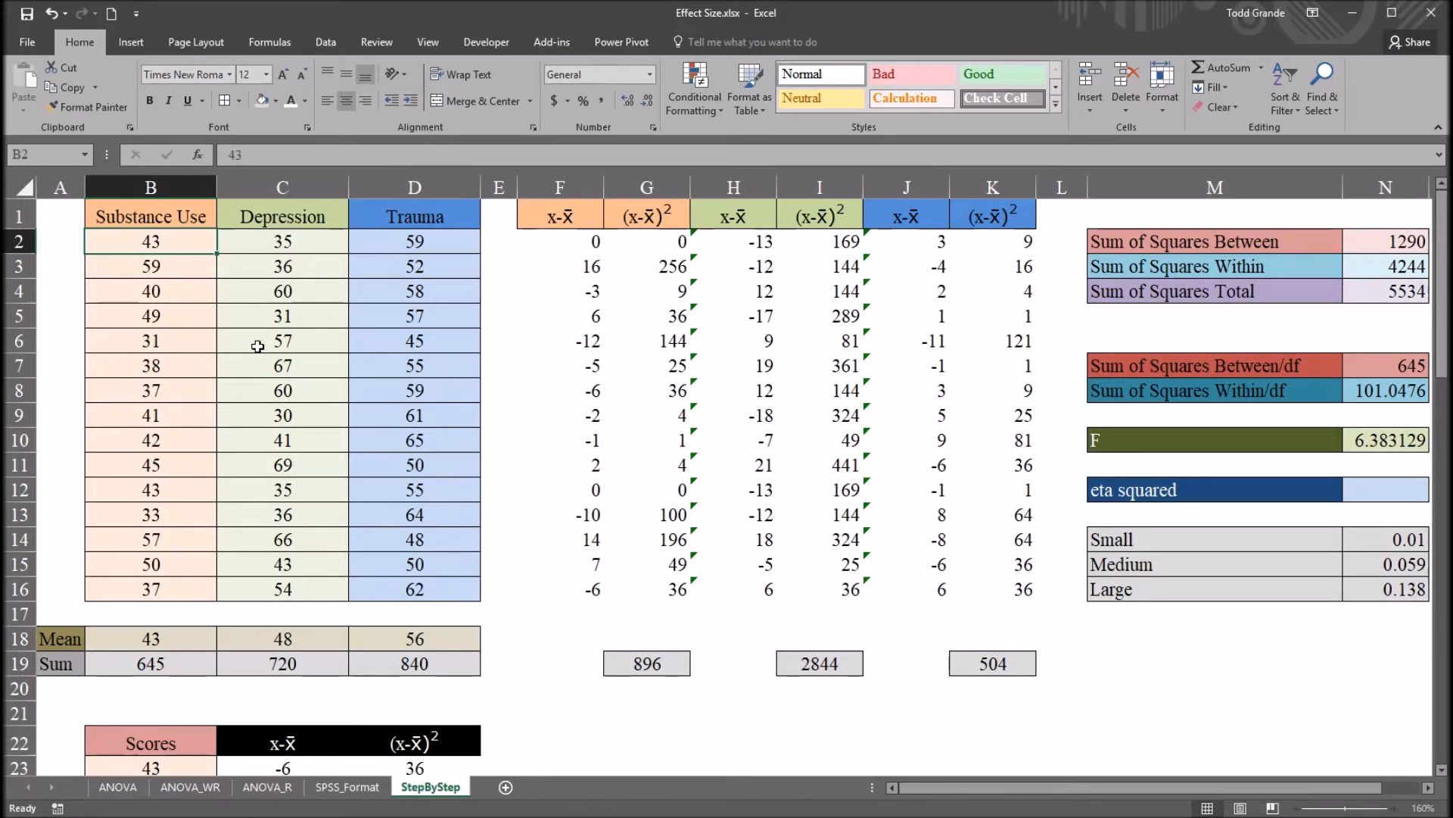
pyautogui.moveTo(293, 335)
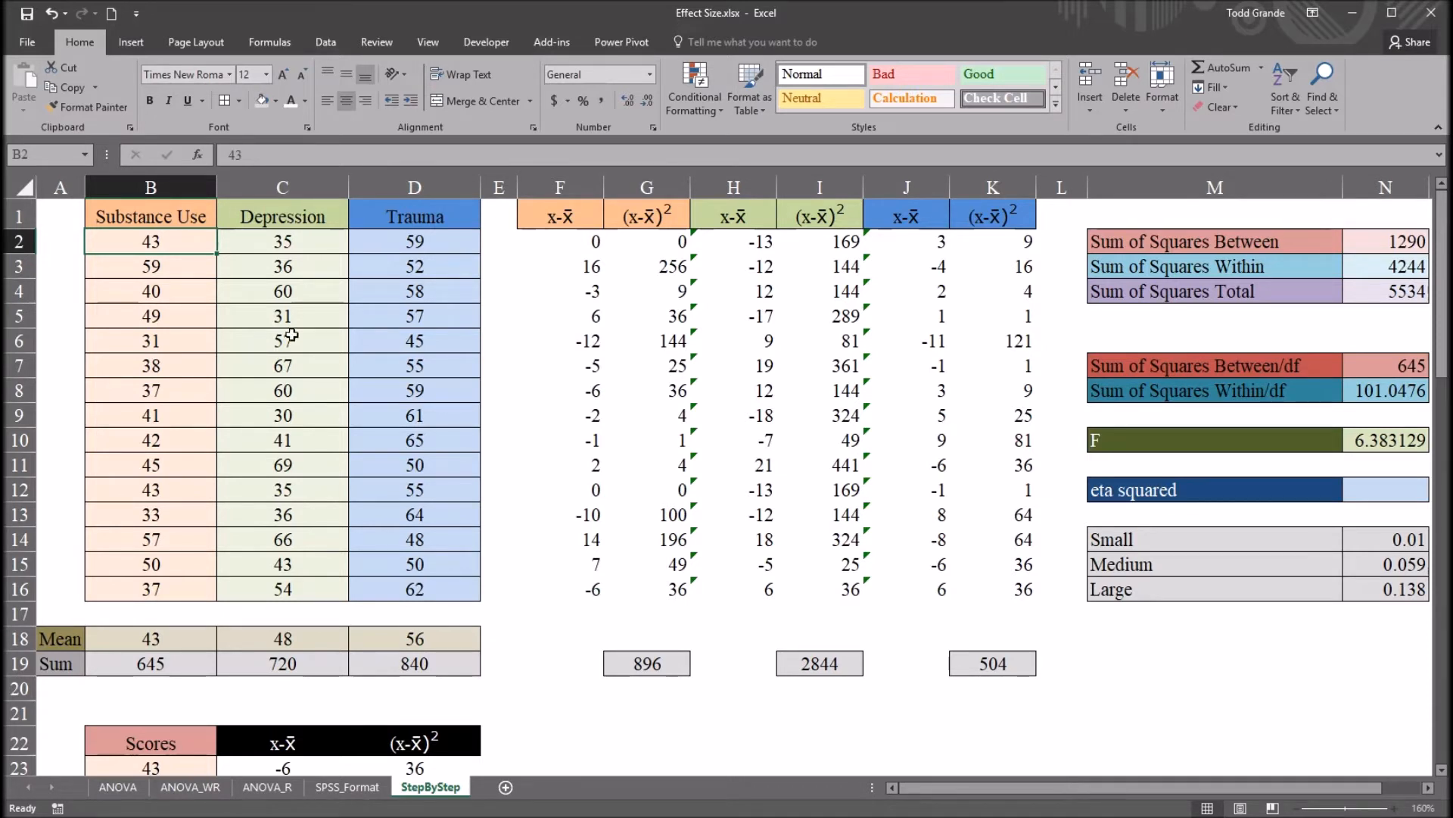
pyautogui.click(150, 216)
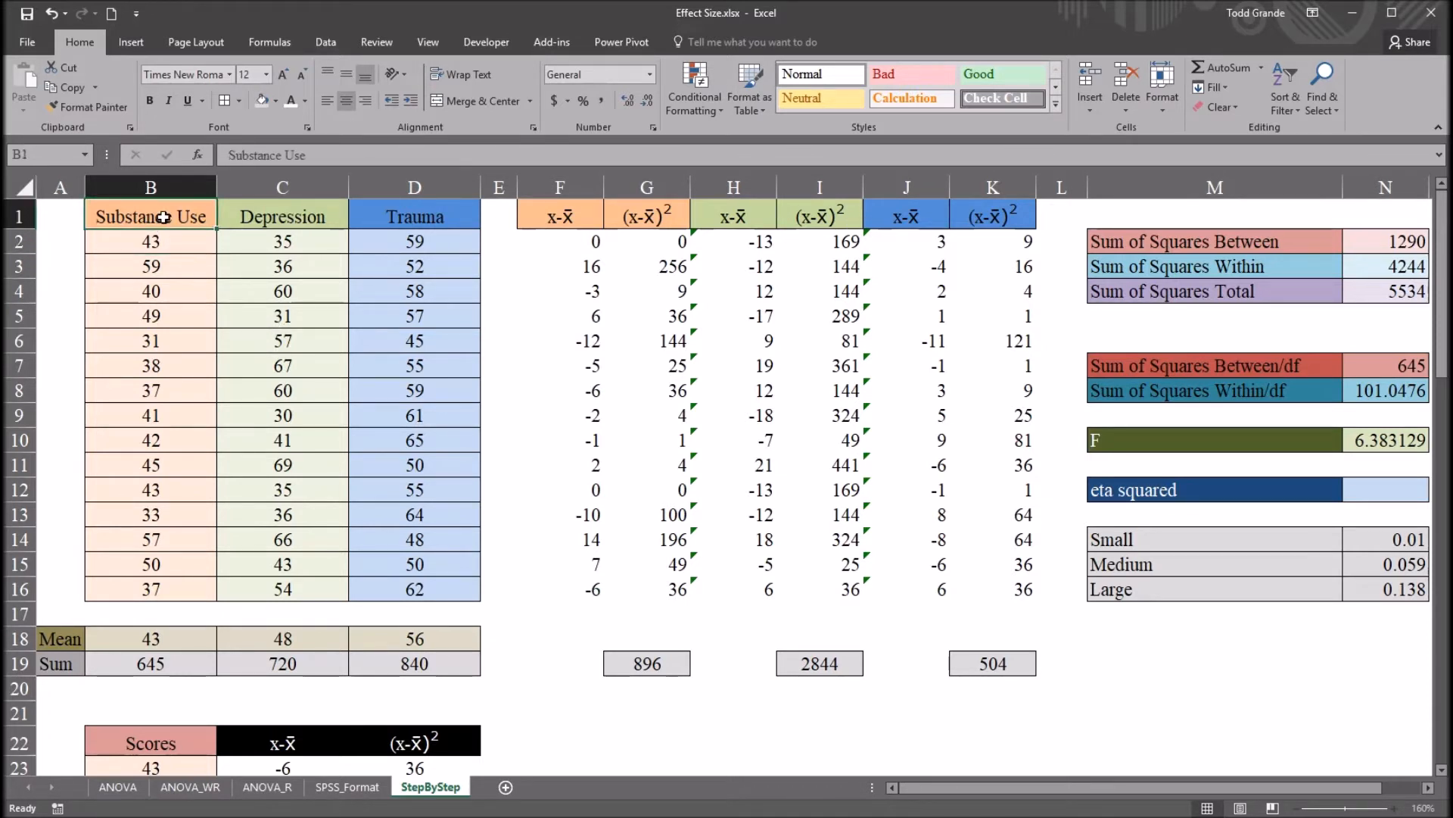
pyautogui.click(414, 216)
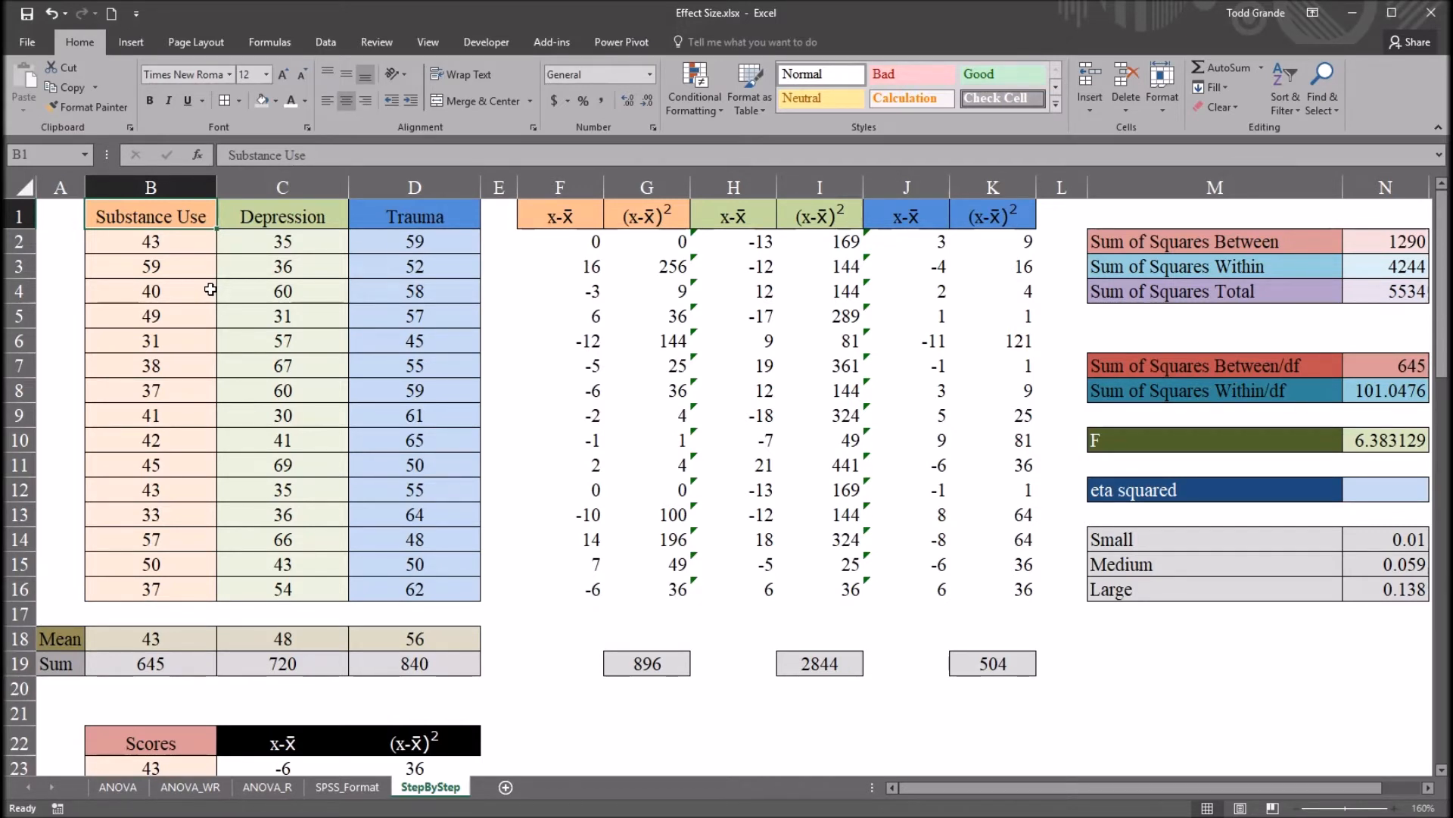
pyautogui.moveTo(150, 240); pyautogui.dragTo(149, 540)
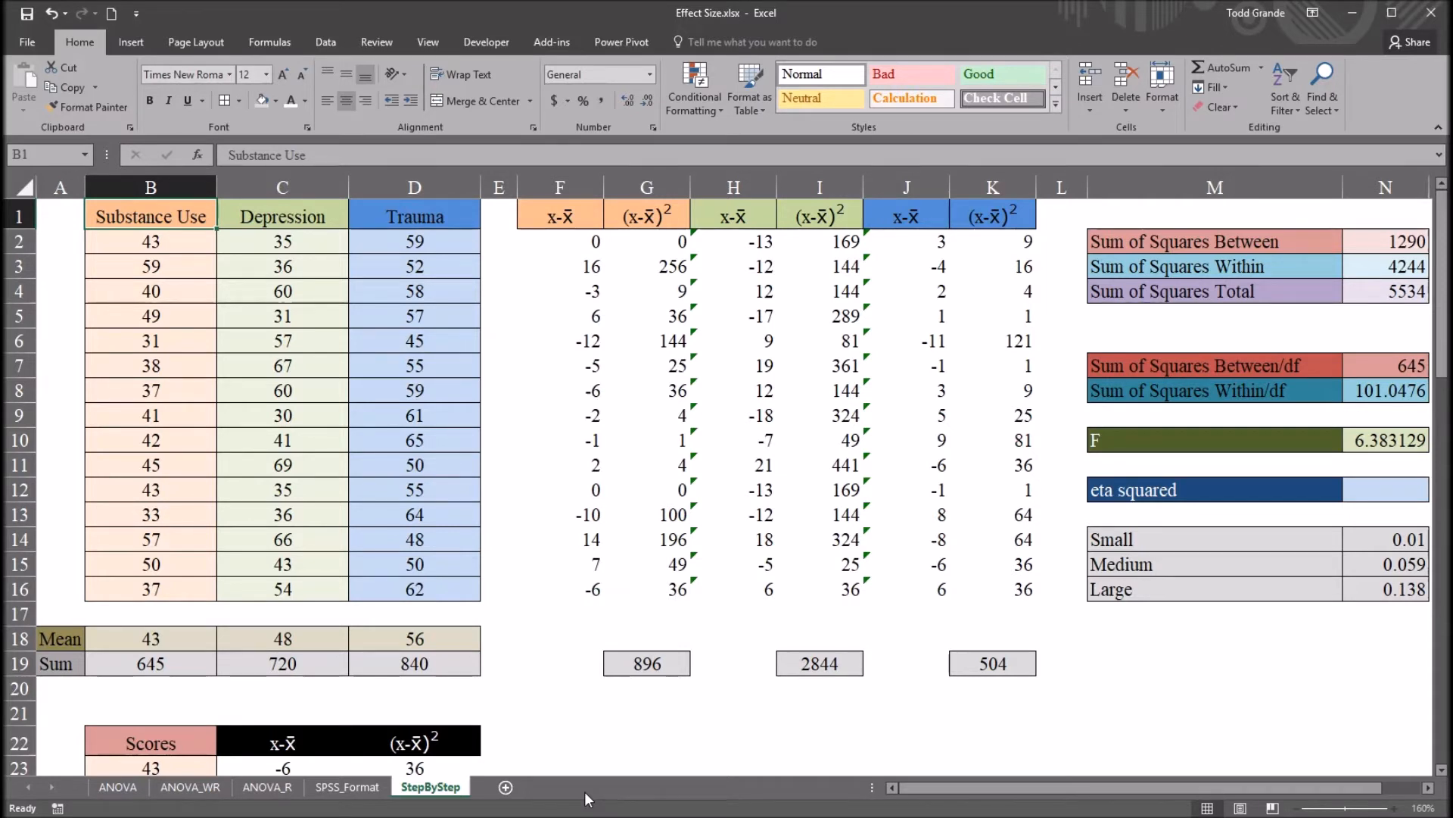
pyautogui.moveTo(232, 308)
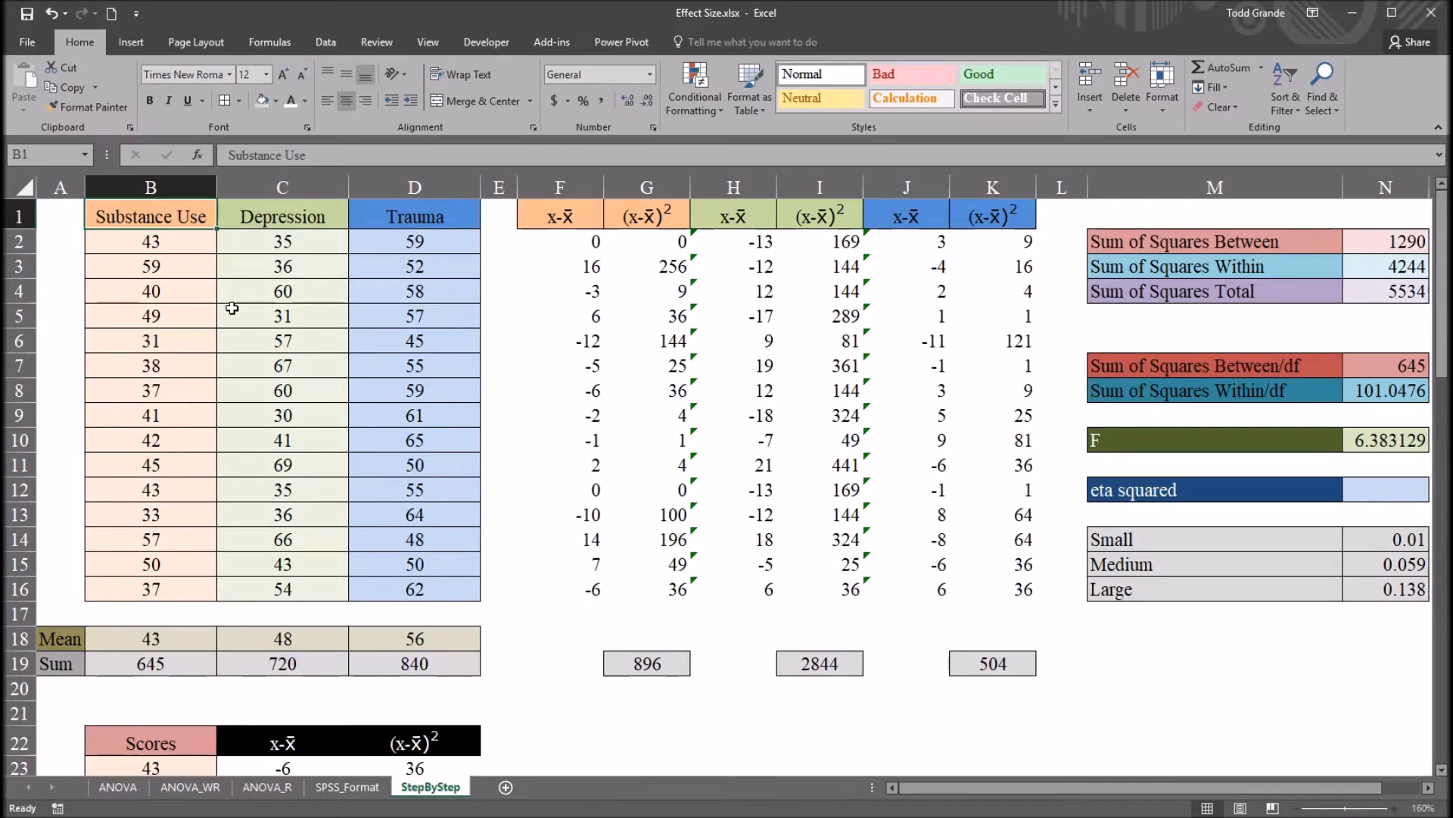
# Step: Select all three groups with headers, then revisit the M12 eta squared label and data tools
pyautogui.moveTo(150, 215); pyautogui.dragTo(414, 590)
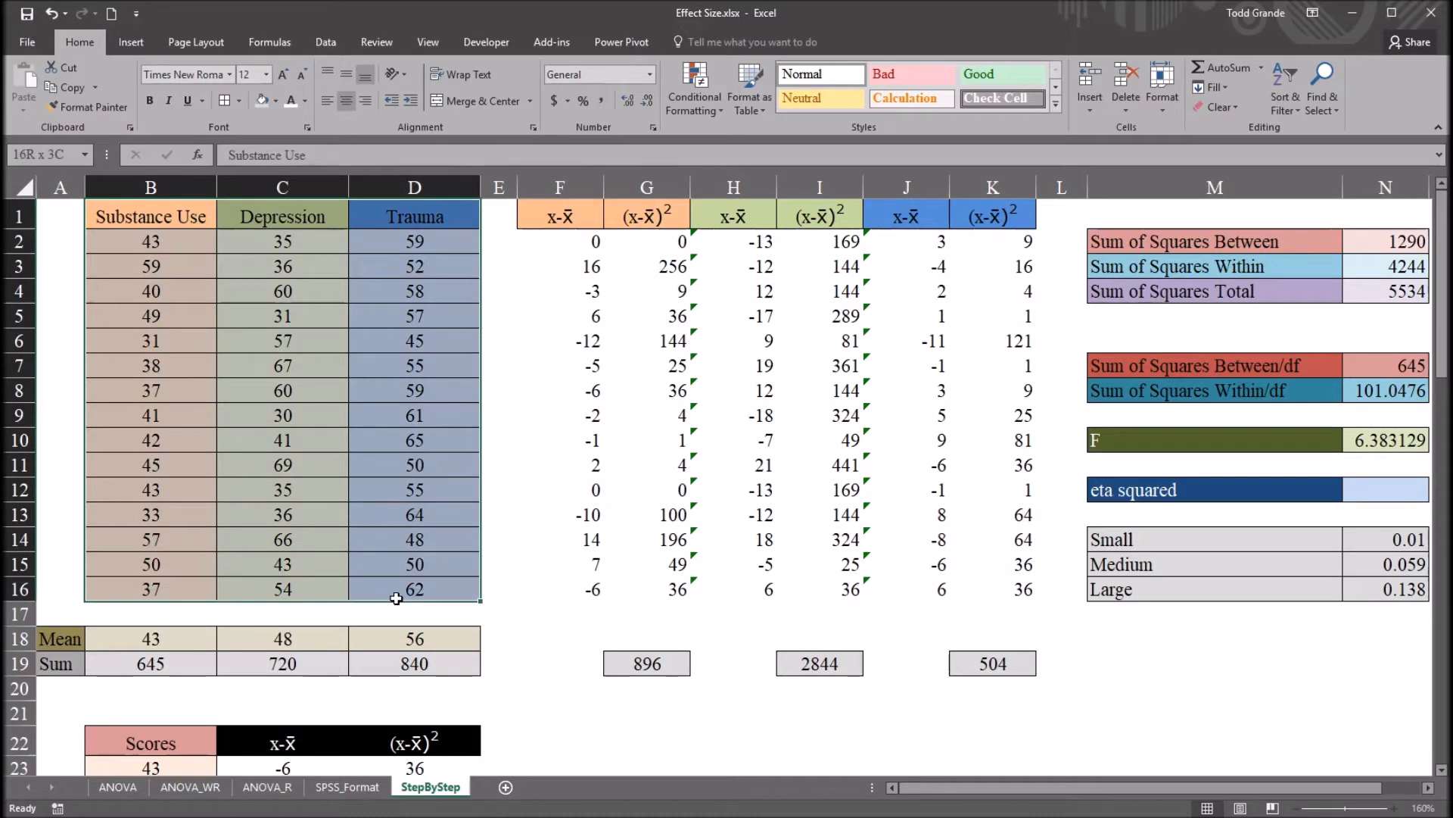
pyautogui.click(150, 241)
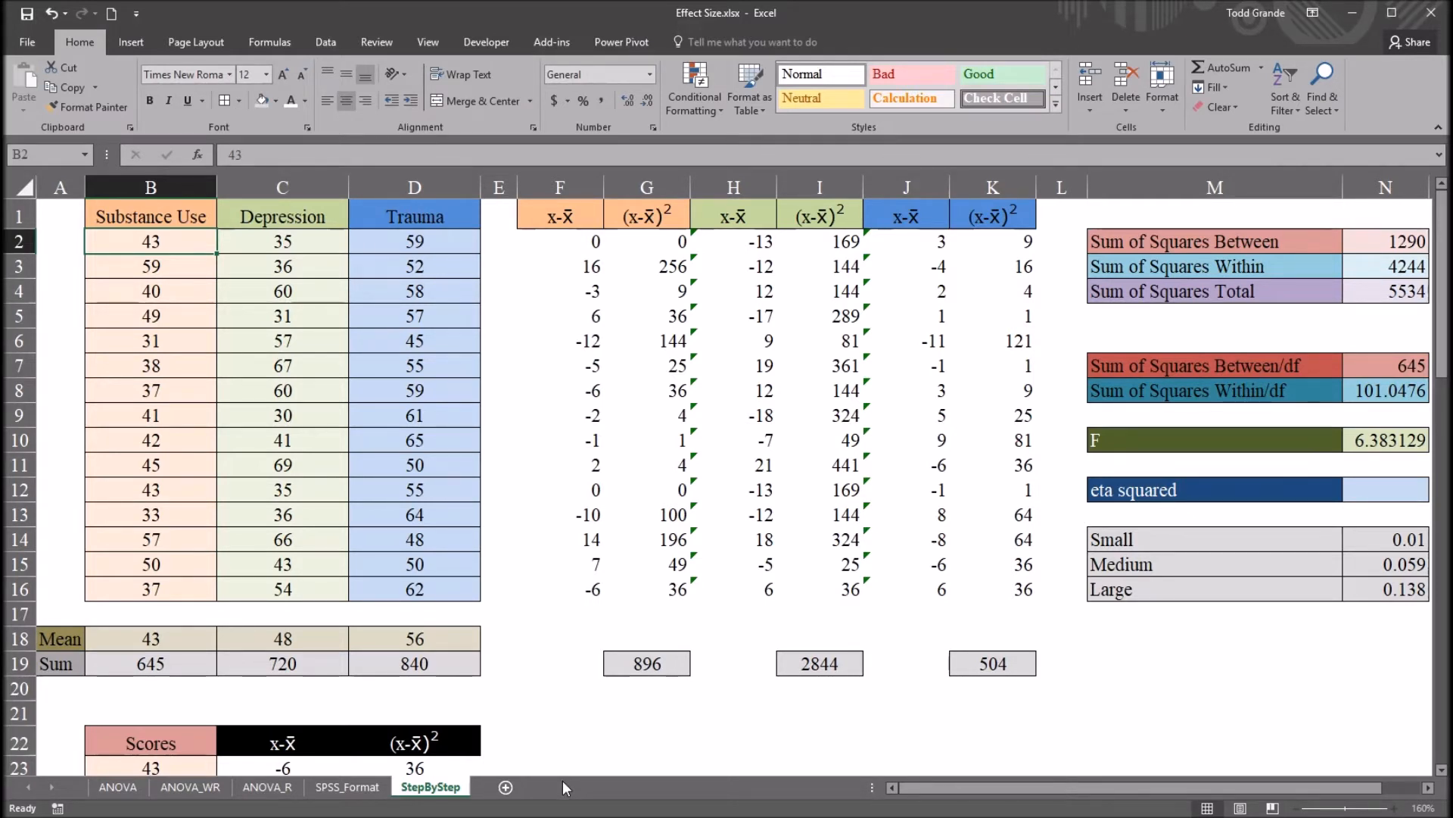
pyautogui.moveTo(570, 380)
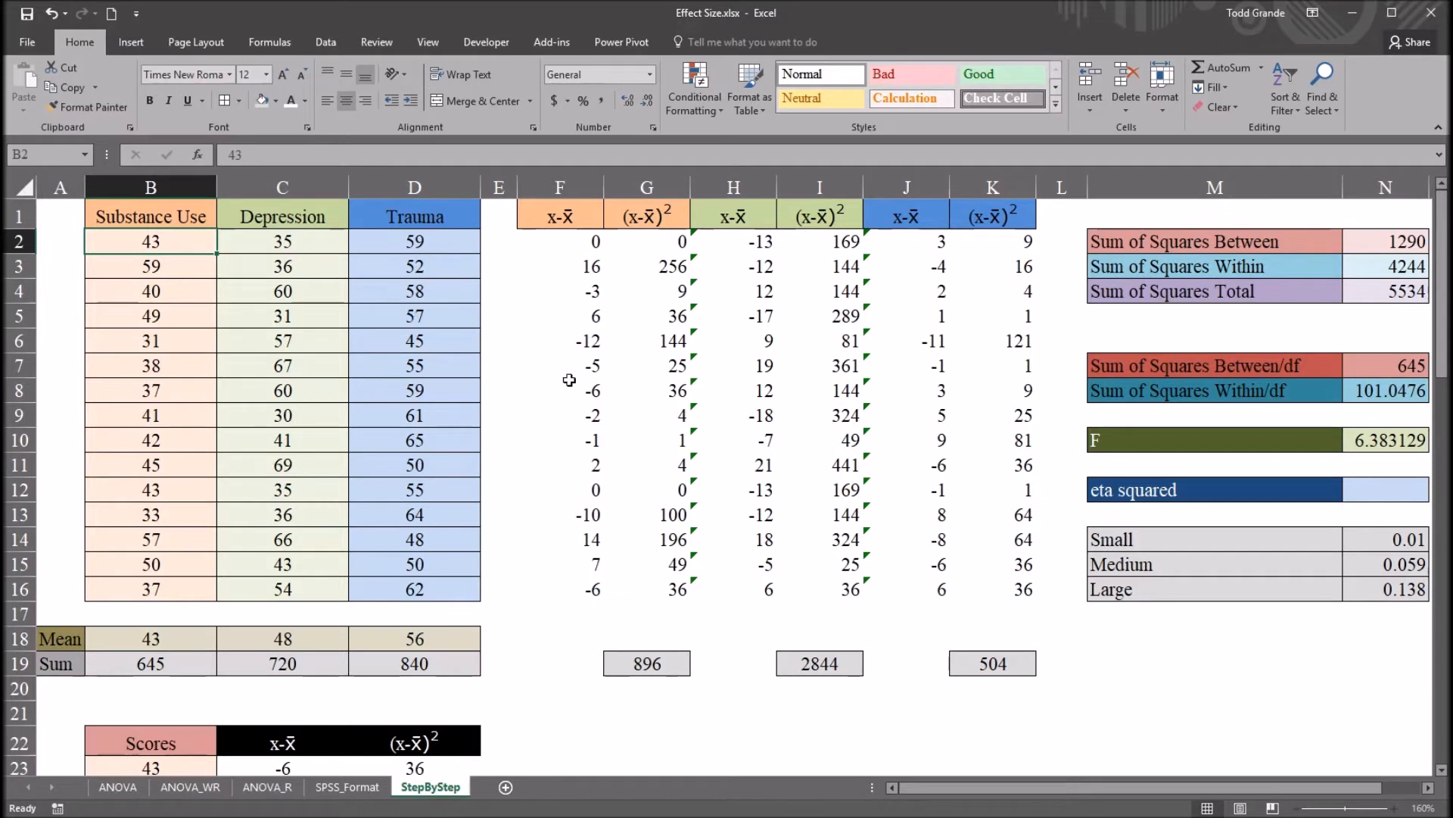
pyautogui.click(1214, 490)
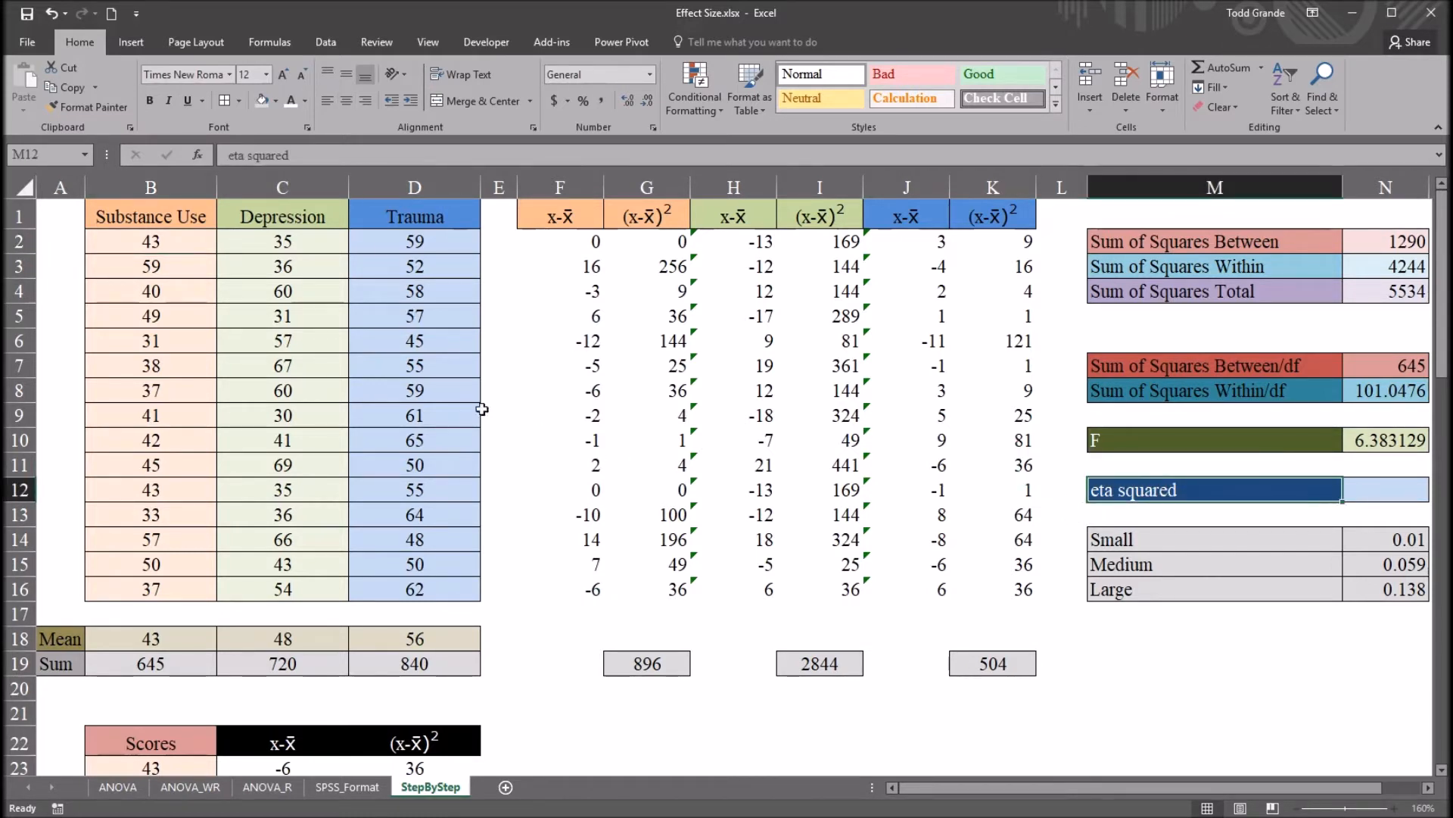
pyautogui.click(150, 215)
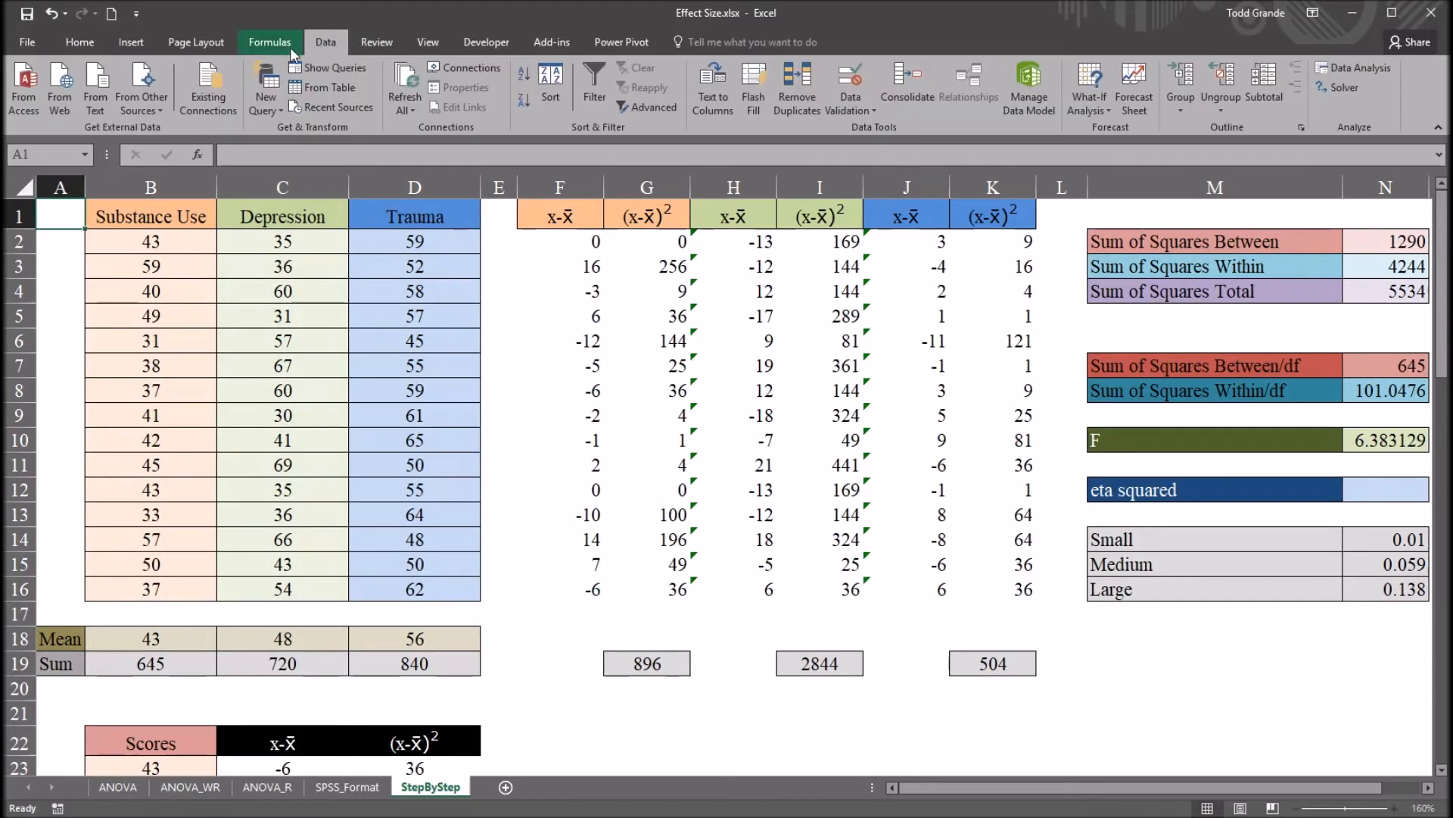
# Step: Choose Anova: Single Factor from the Data Analysis tools on the Data tab
pyautogui.click(325, 42)
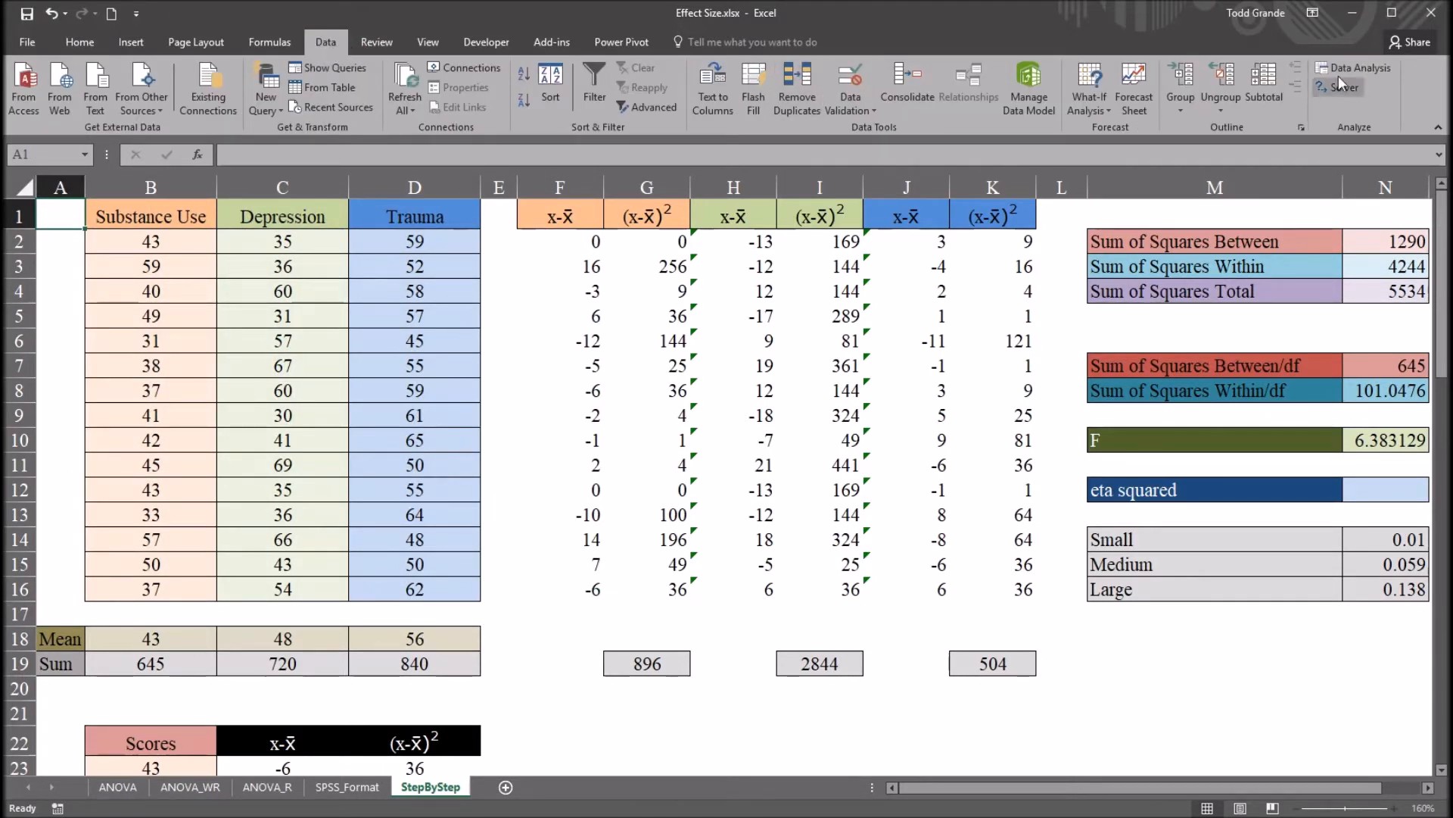
pyautogui.click(1354, 66)
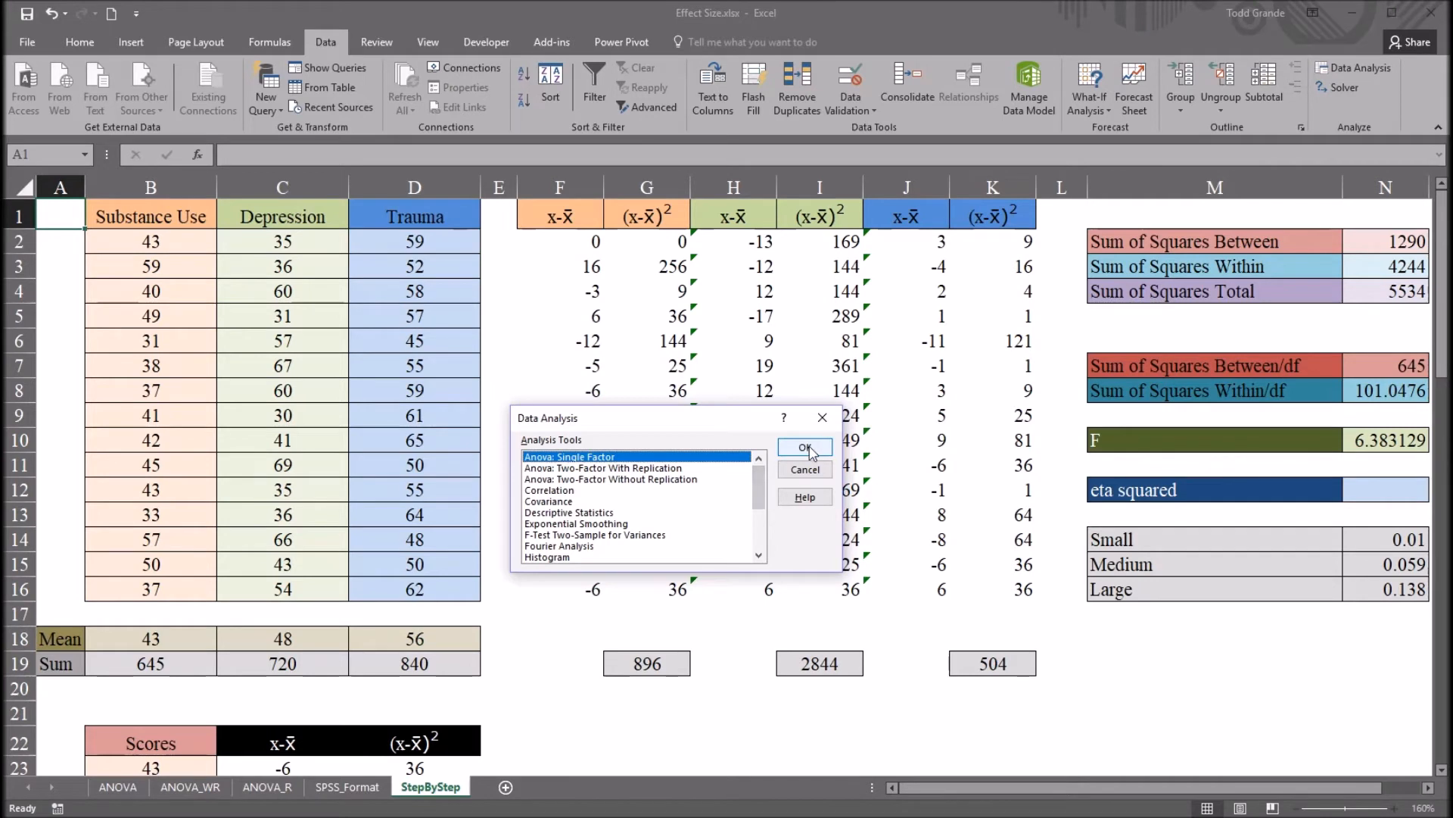
pyautogui.click(803, 447)
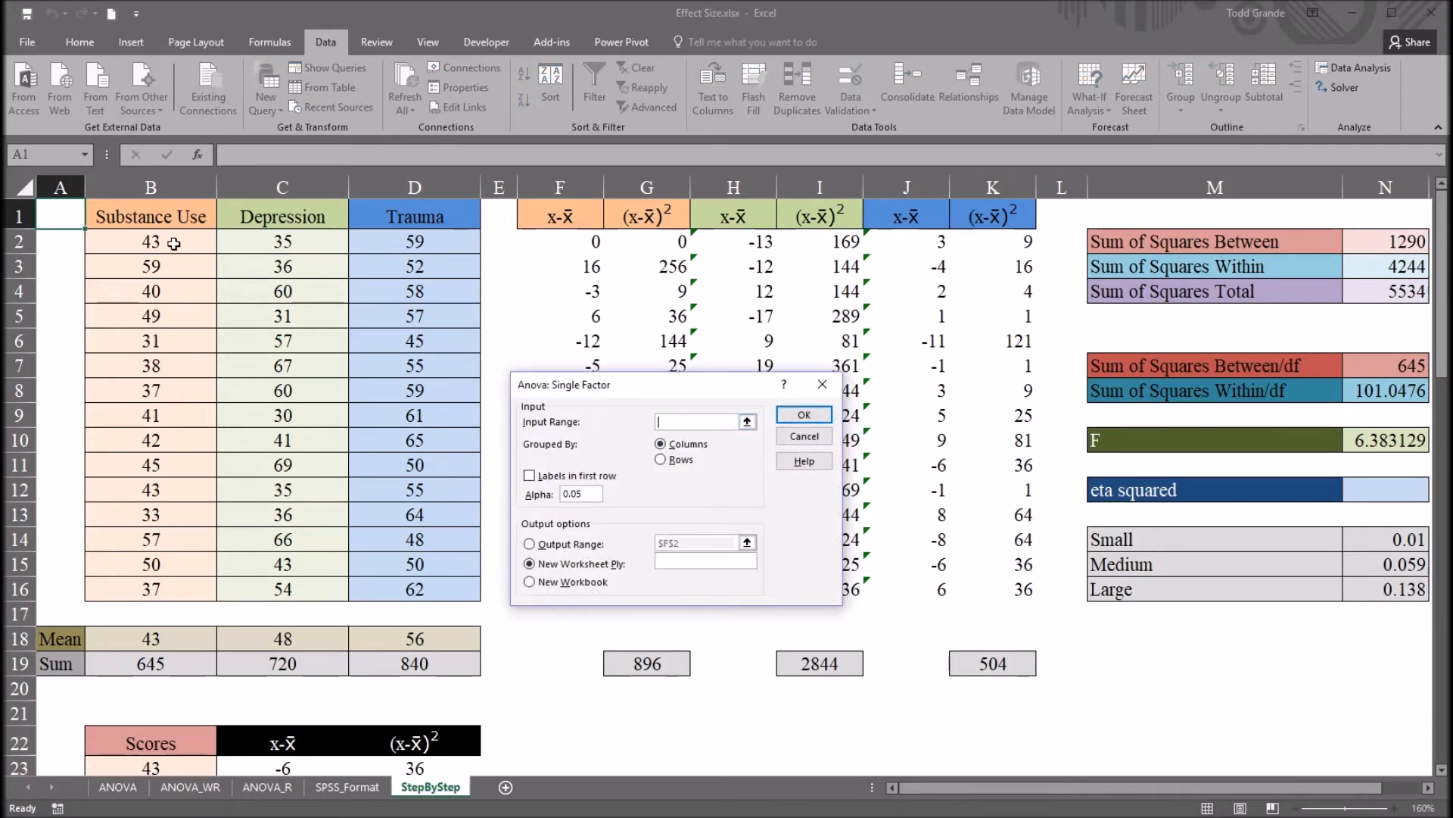
# Step: Run the ANOVA on B1:D16 with first-row labels, outputting at P2
pyautogui.moveTo(150, 215); pyautogui.dragTo(414, 589)
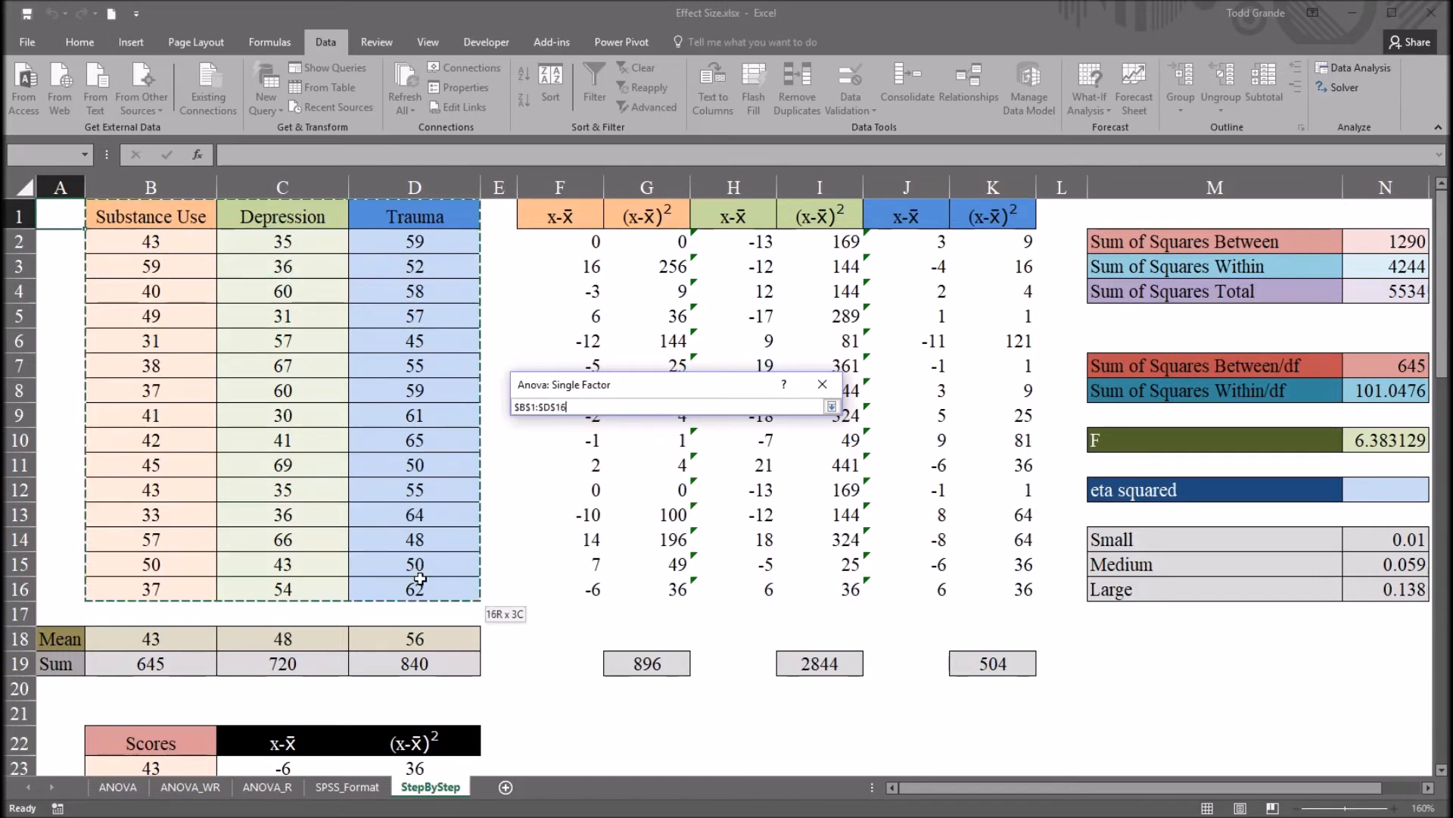
pyautogui.click(832, 405)
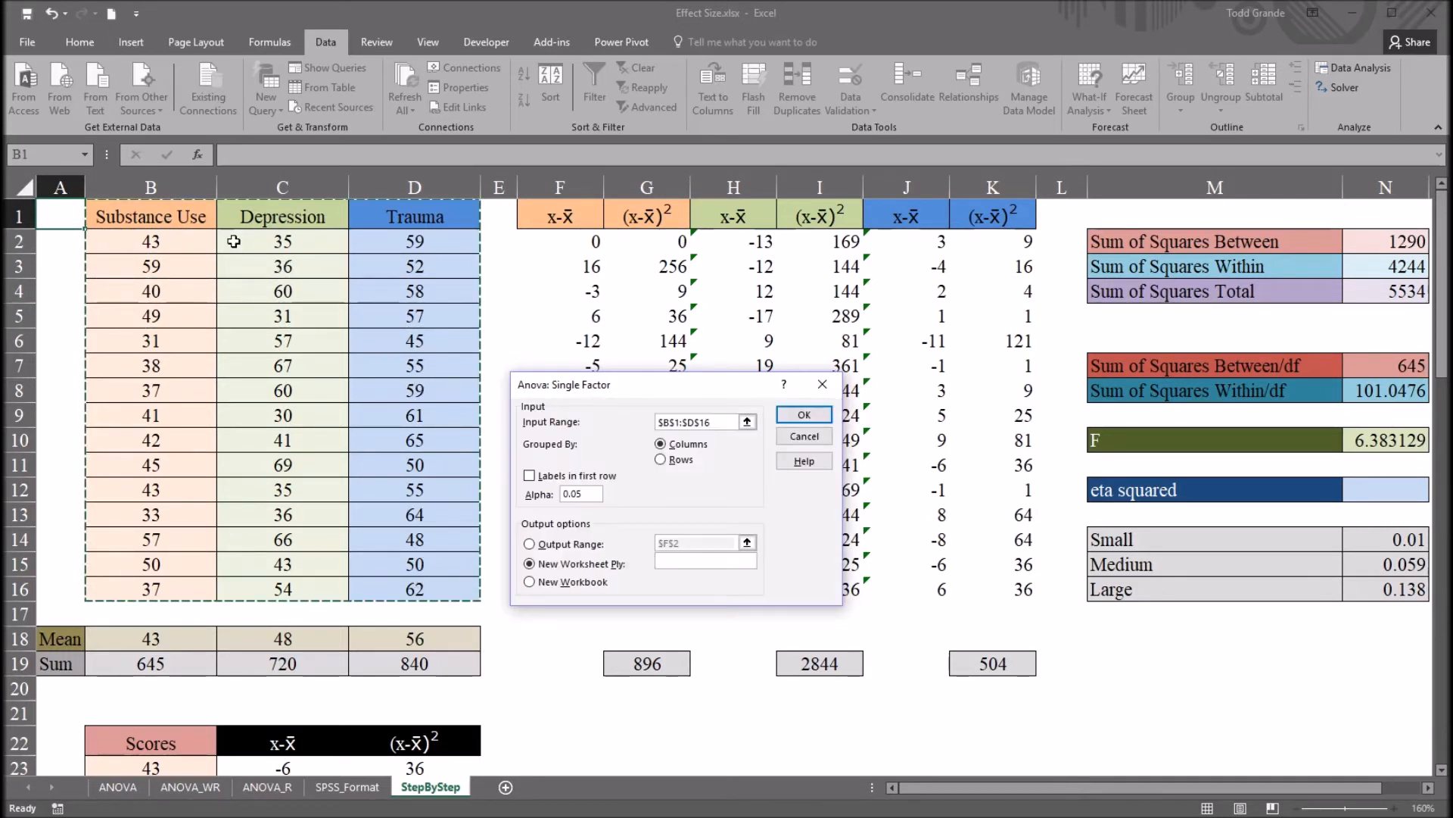
pyautogui.moveTo(372, 227)
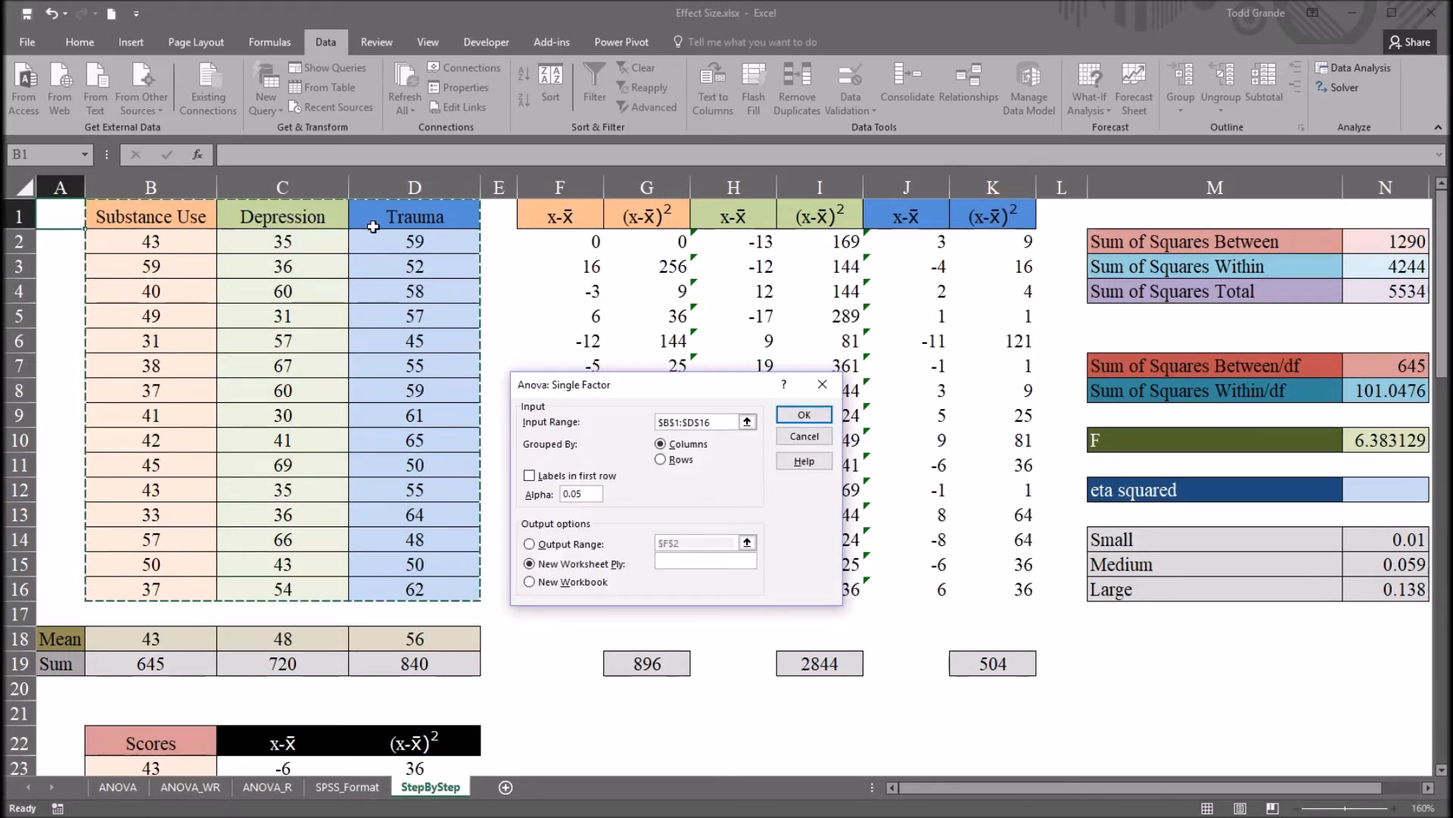
pyautogui.moveTo(305, 412)
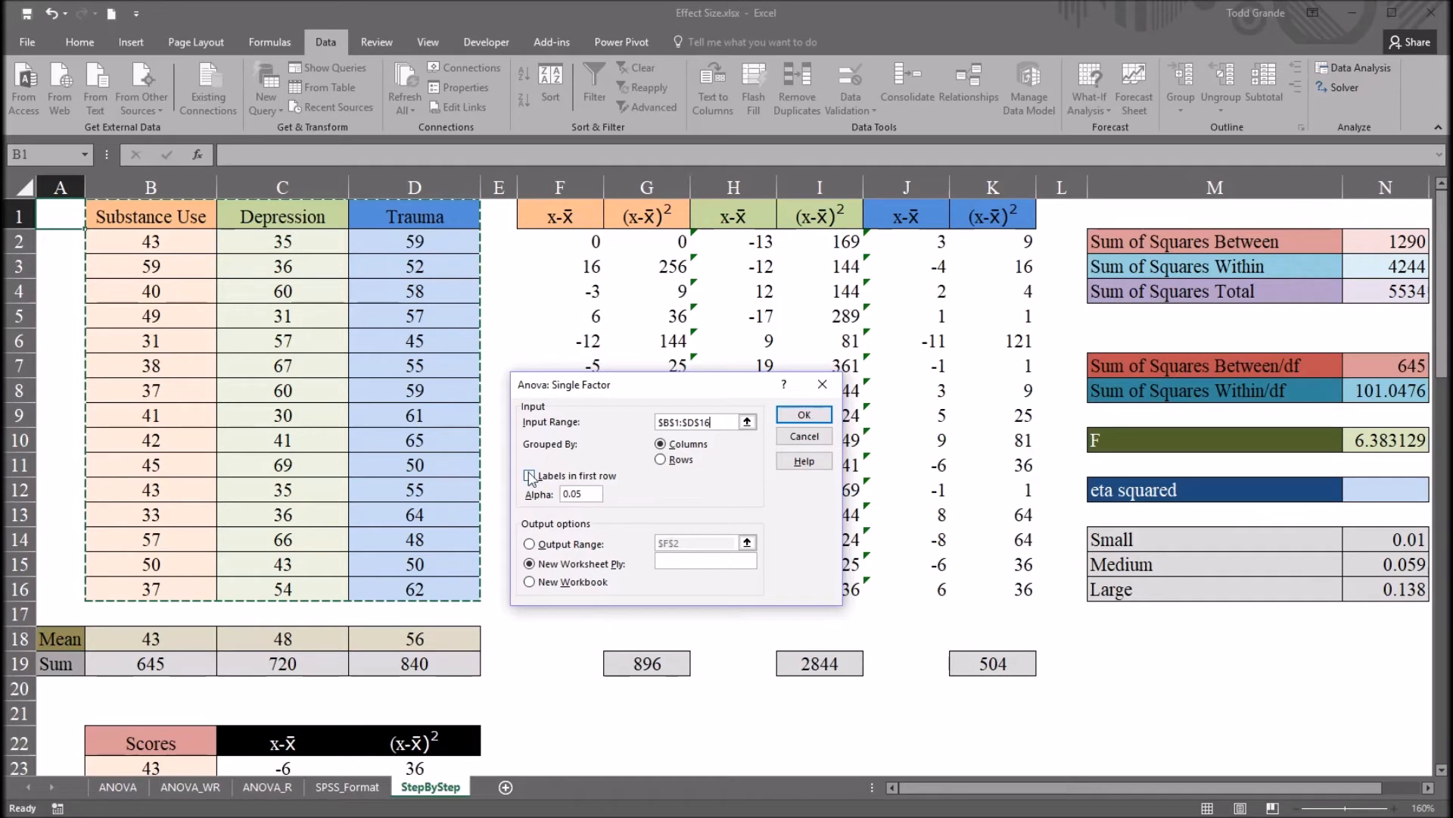
pyautogui.click(530, 476)
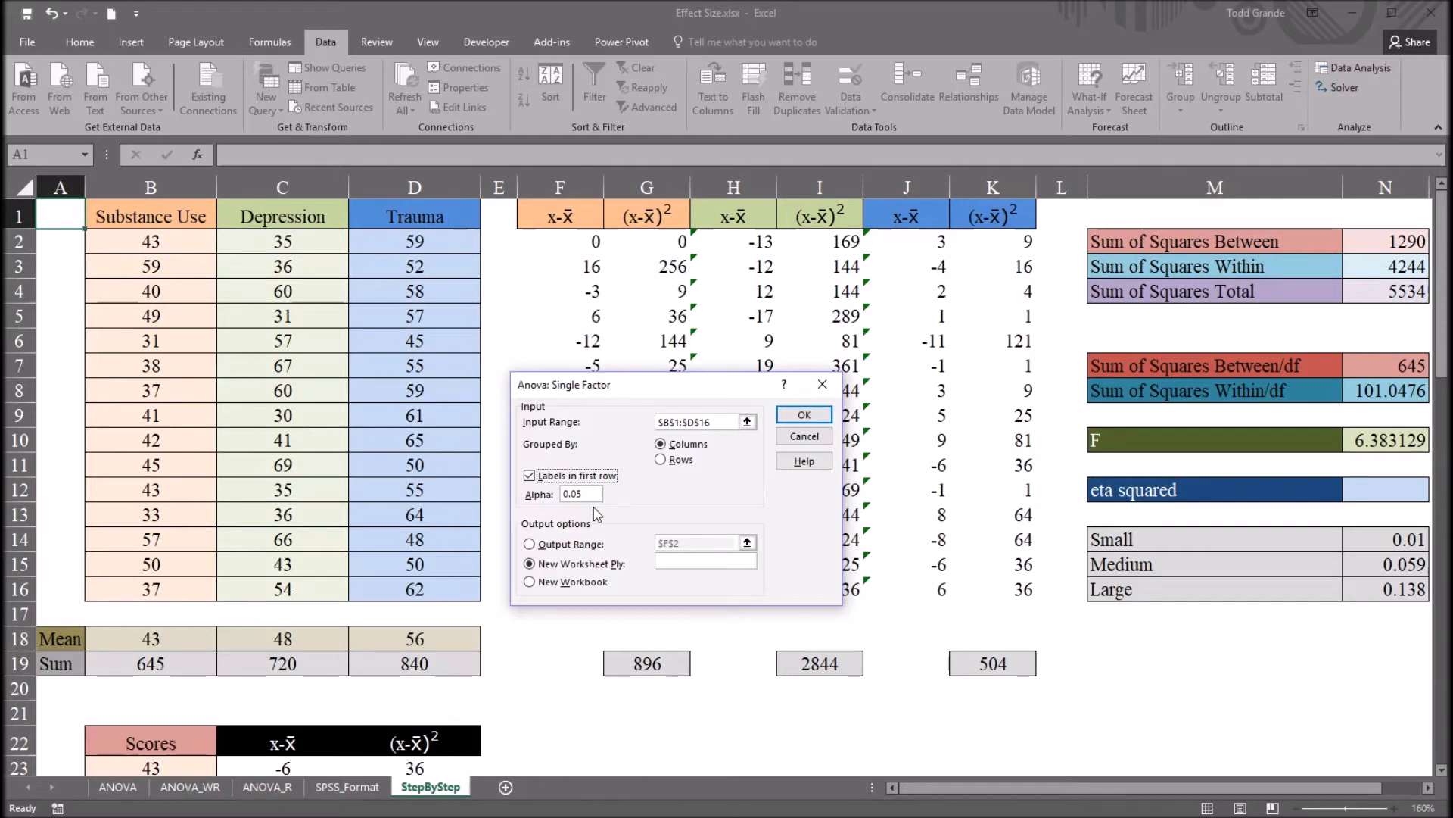
pyautogui.moveTo(597, 538)
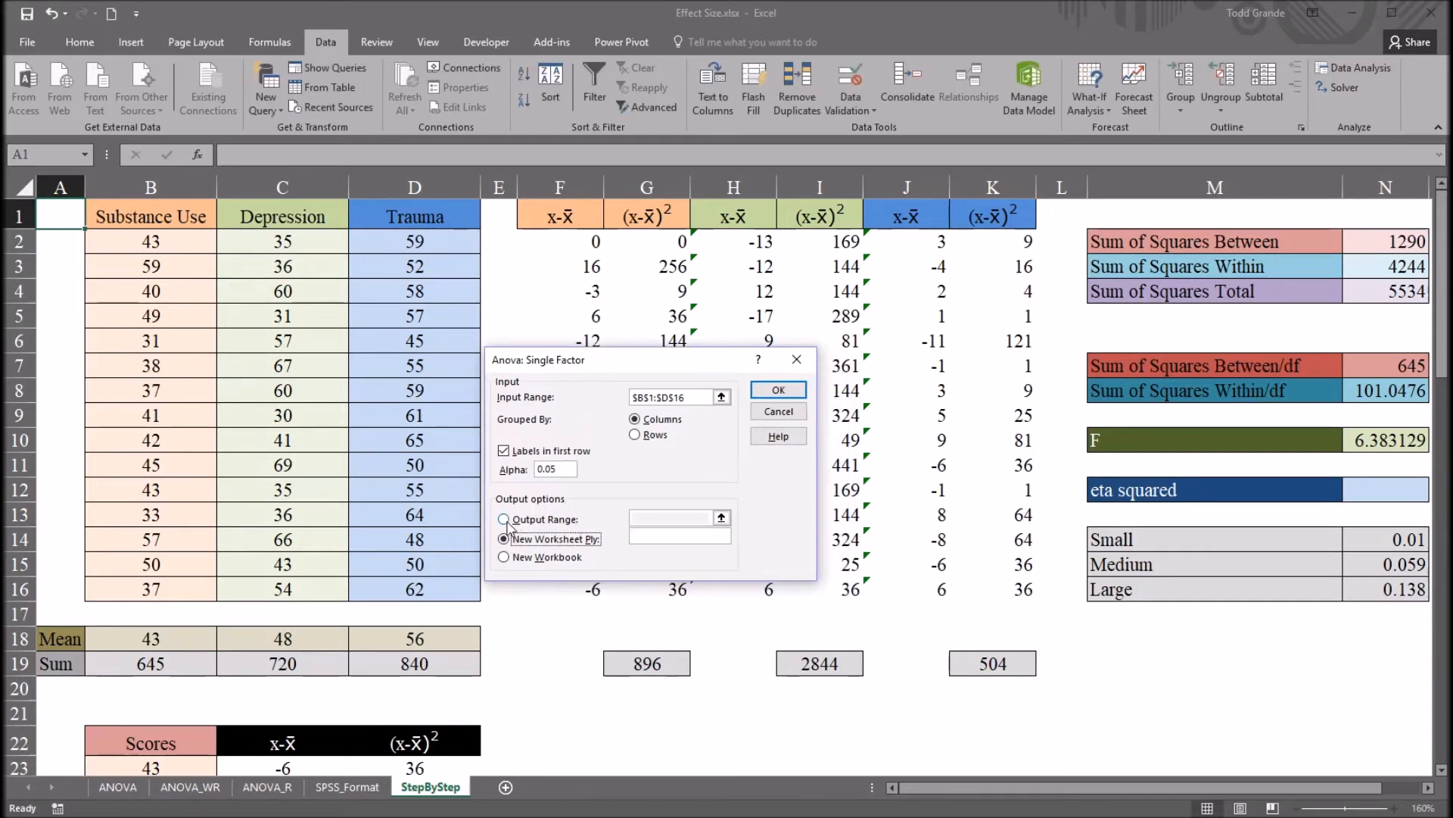
pyautogui.click(504, 514)
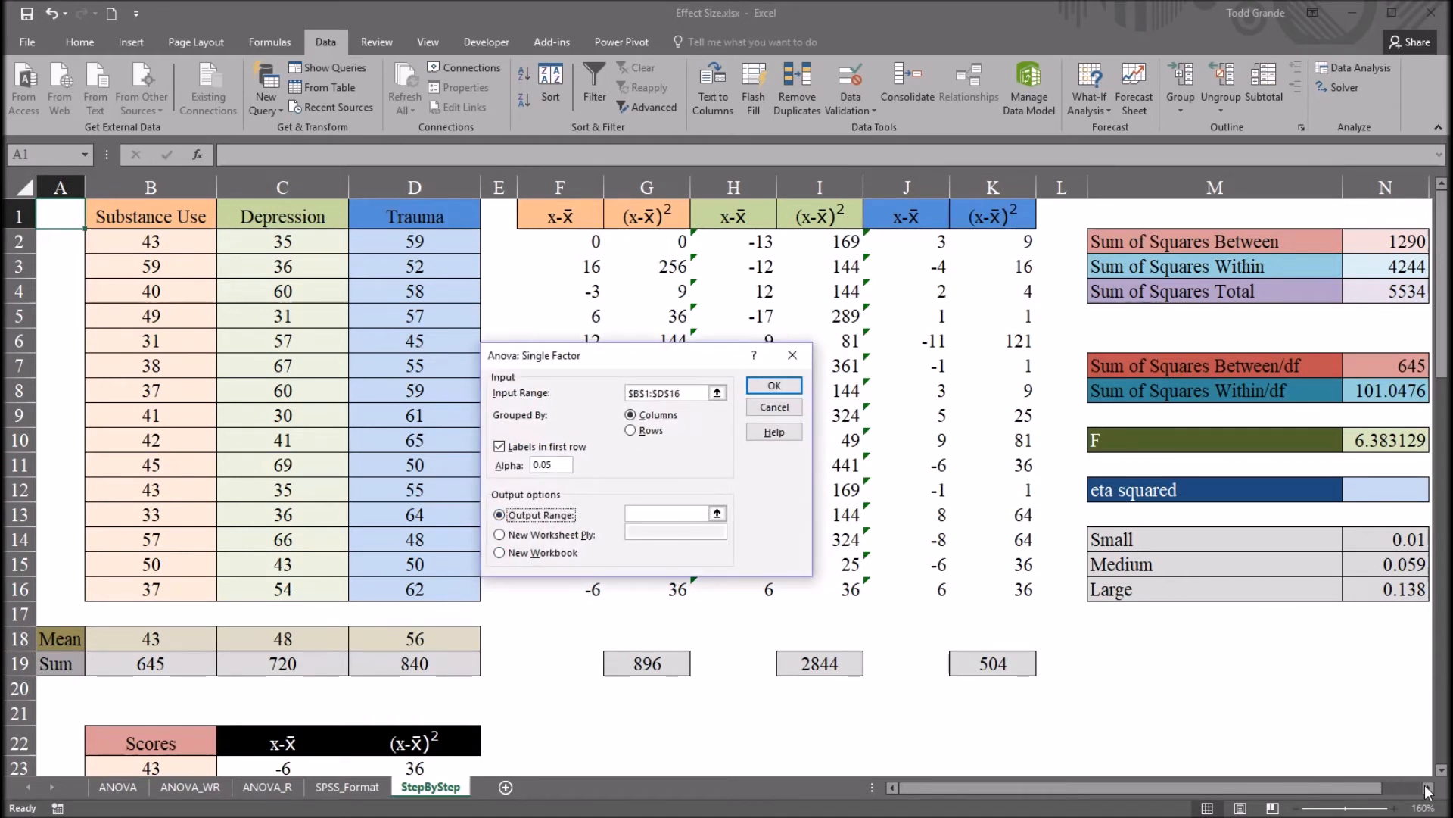
pyautogui.click(668, 513)
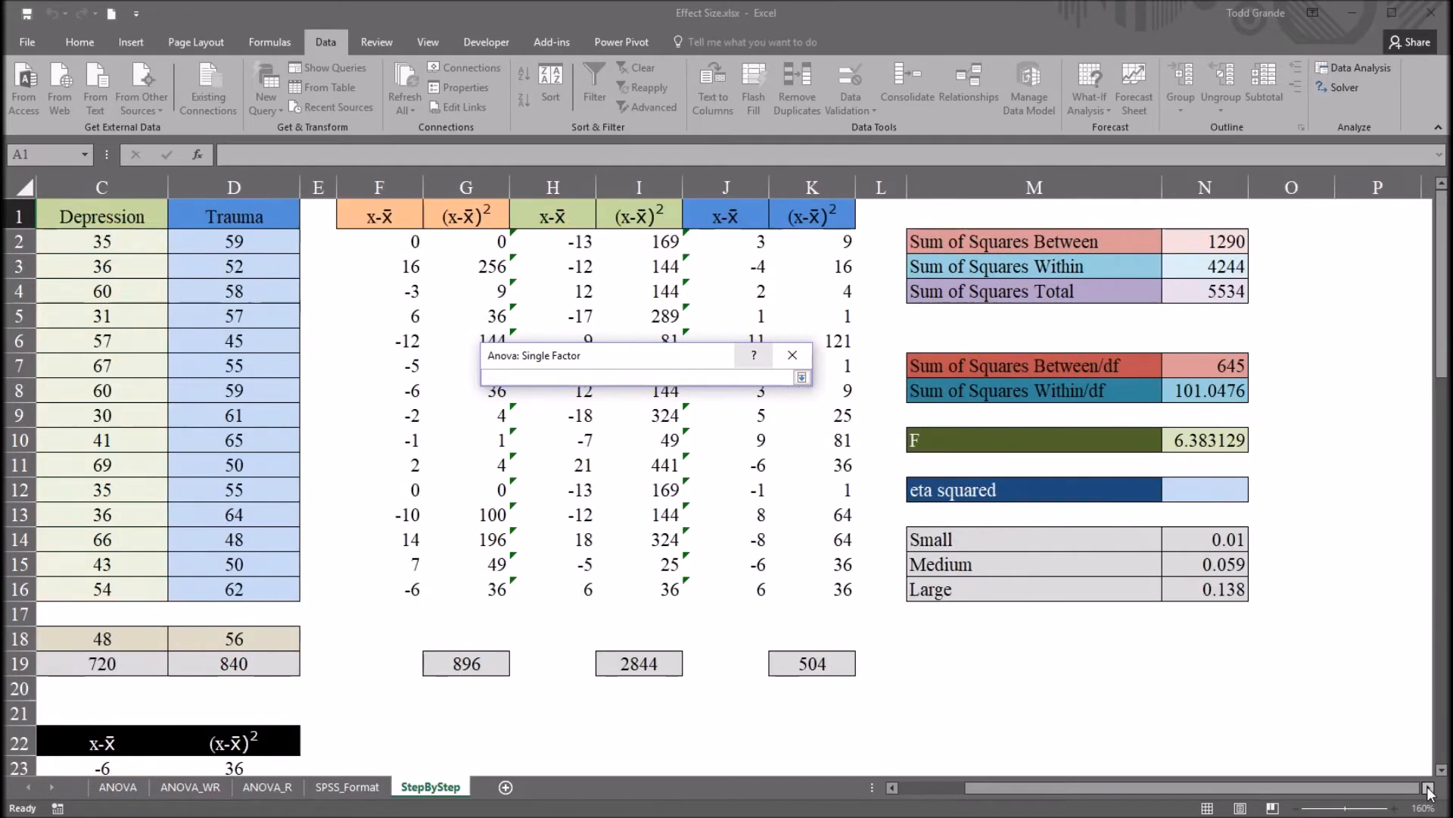
pyautogui.write('SPS2')
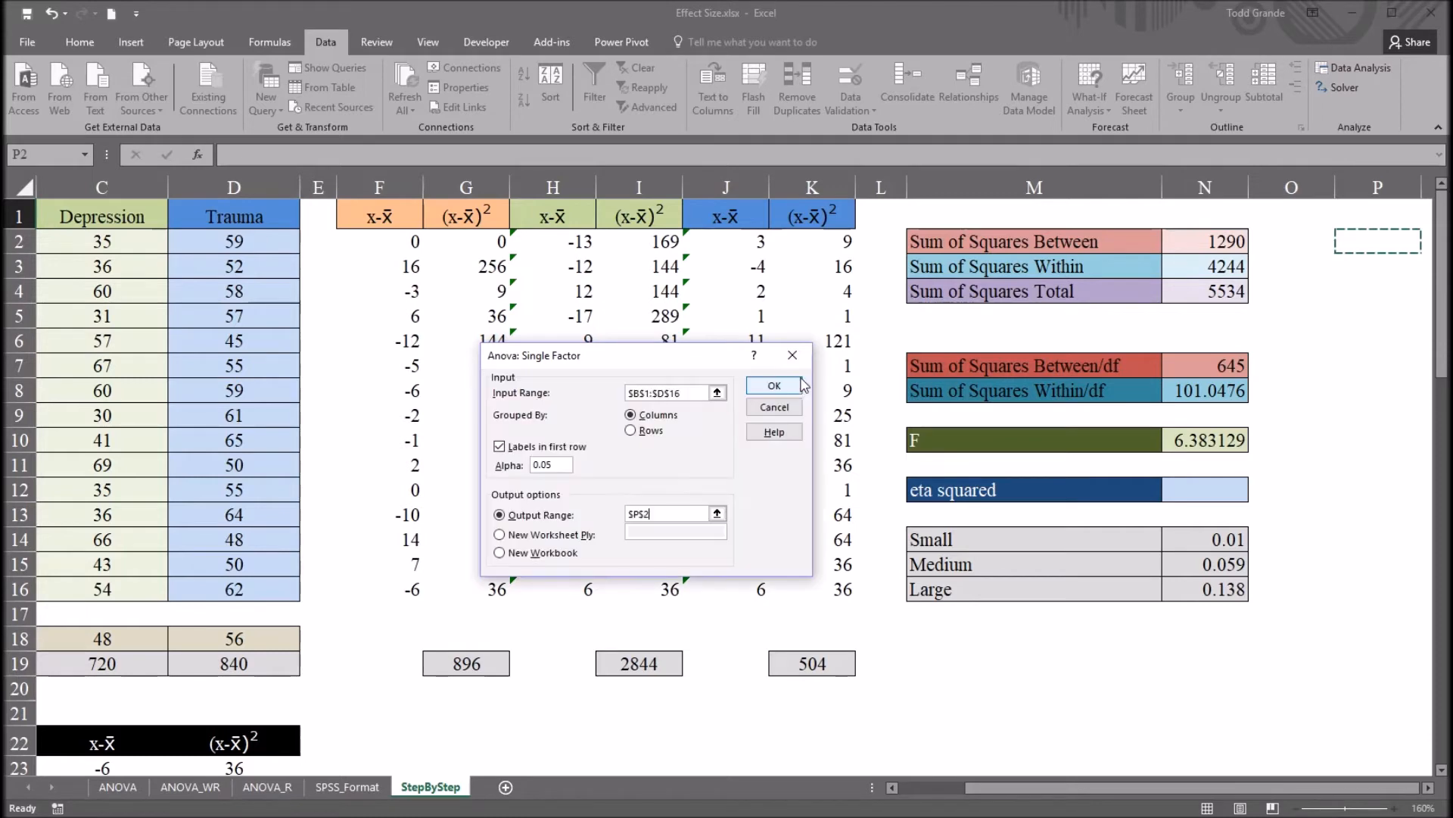
pyautogui.click(772, 384)
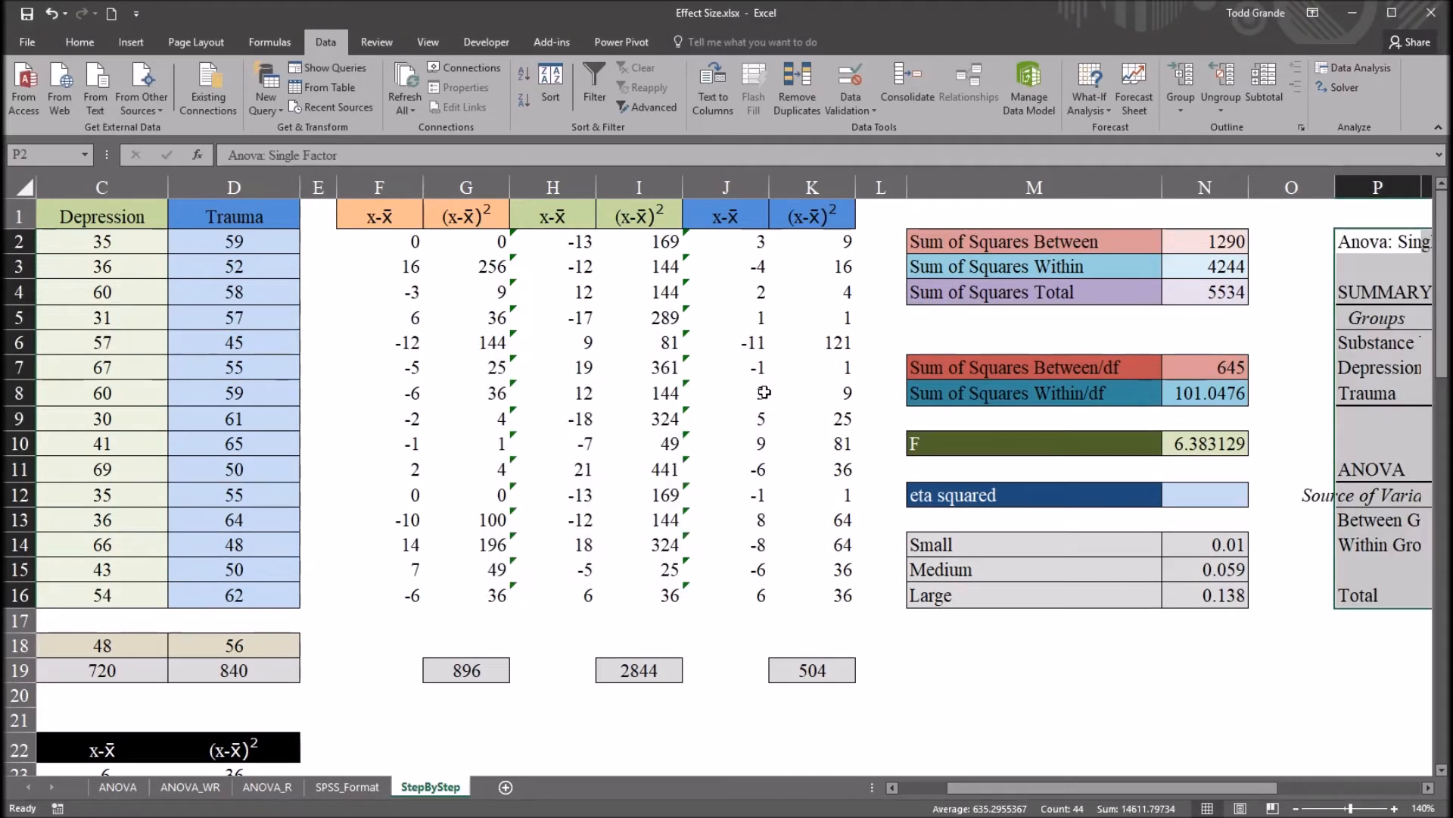
# Step: AutoFit ANOVA output columns P:T and review the sums of squares 1290 and 4244
pyautogui.hscroll(3)
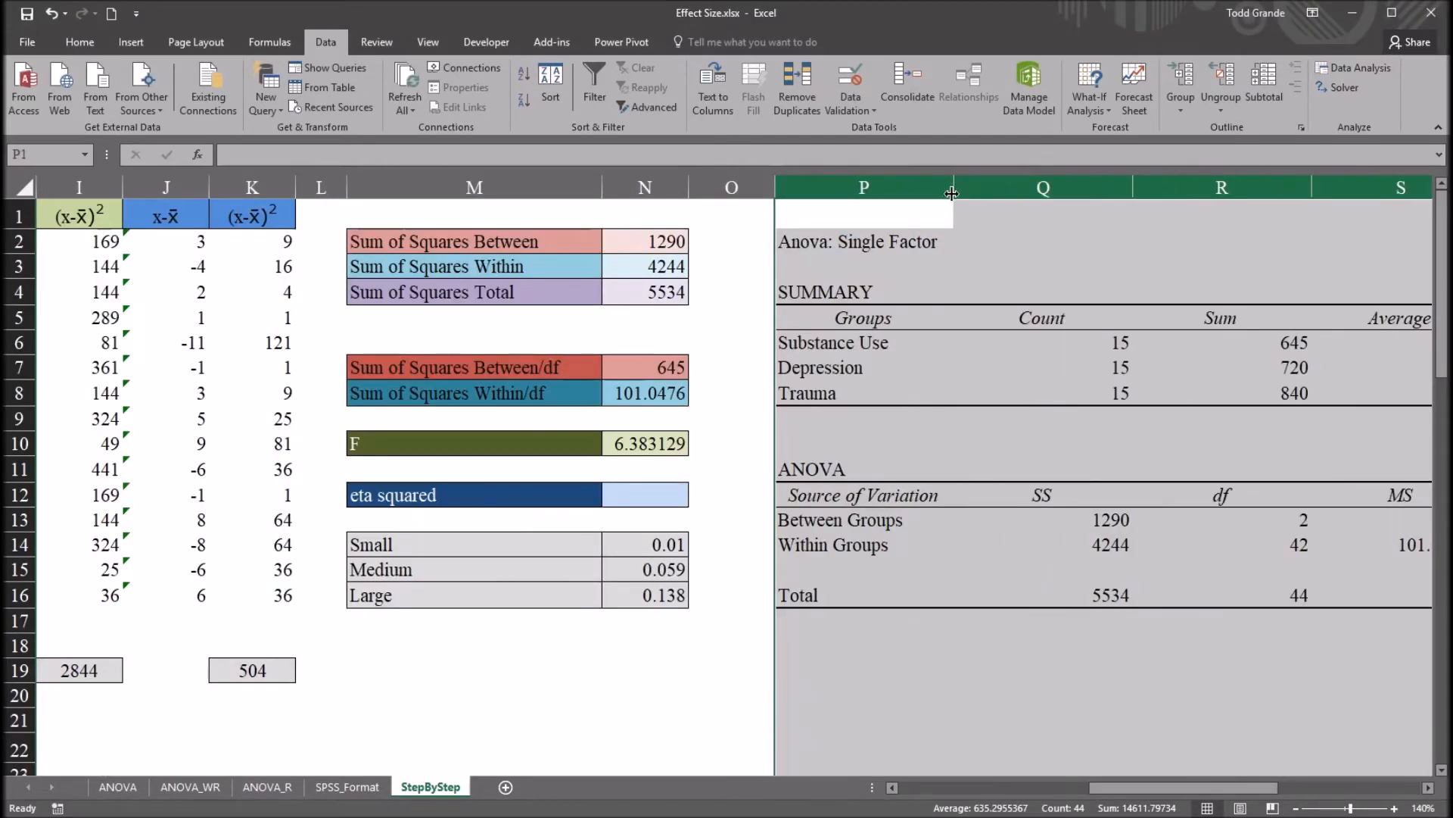
pyautogui.click(863, 368)
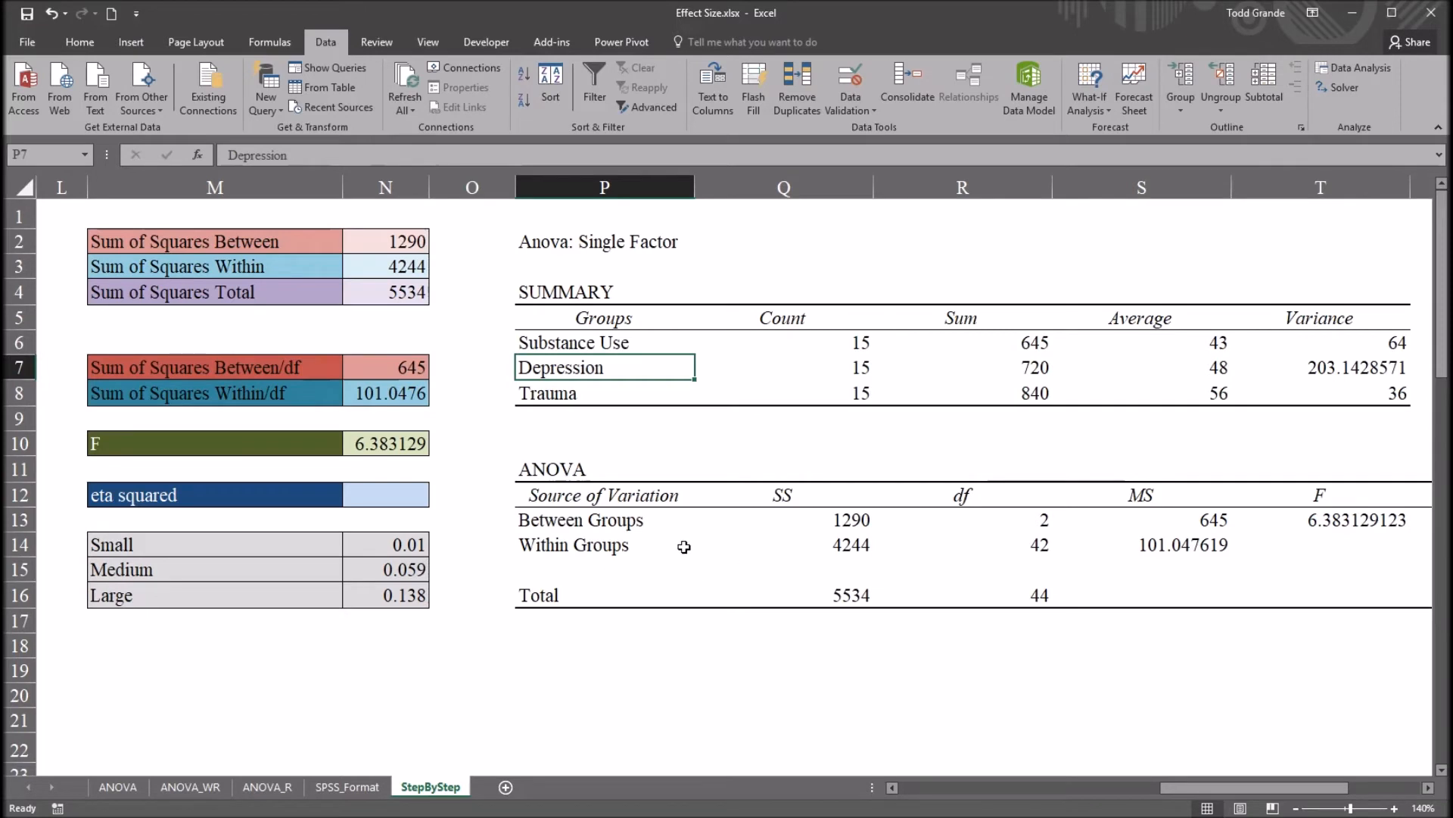
pyautogui.moveTo(916, 471)
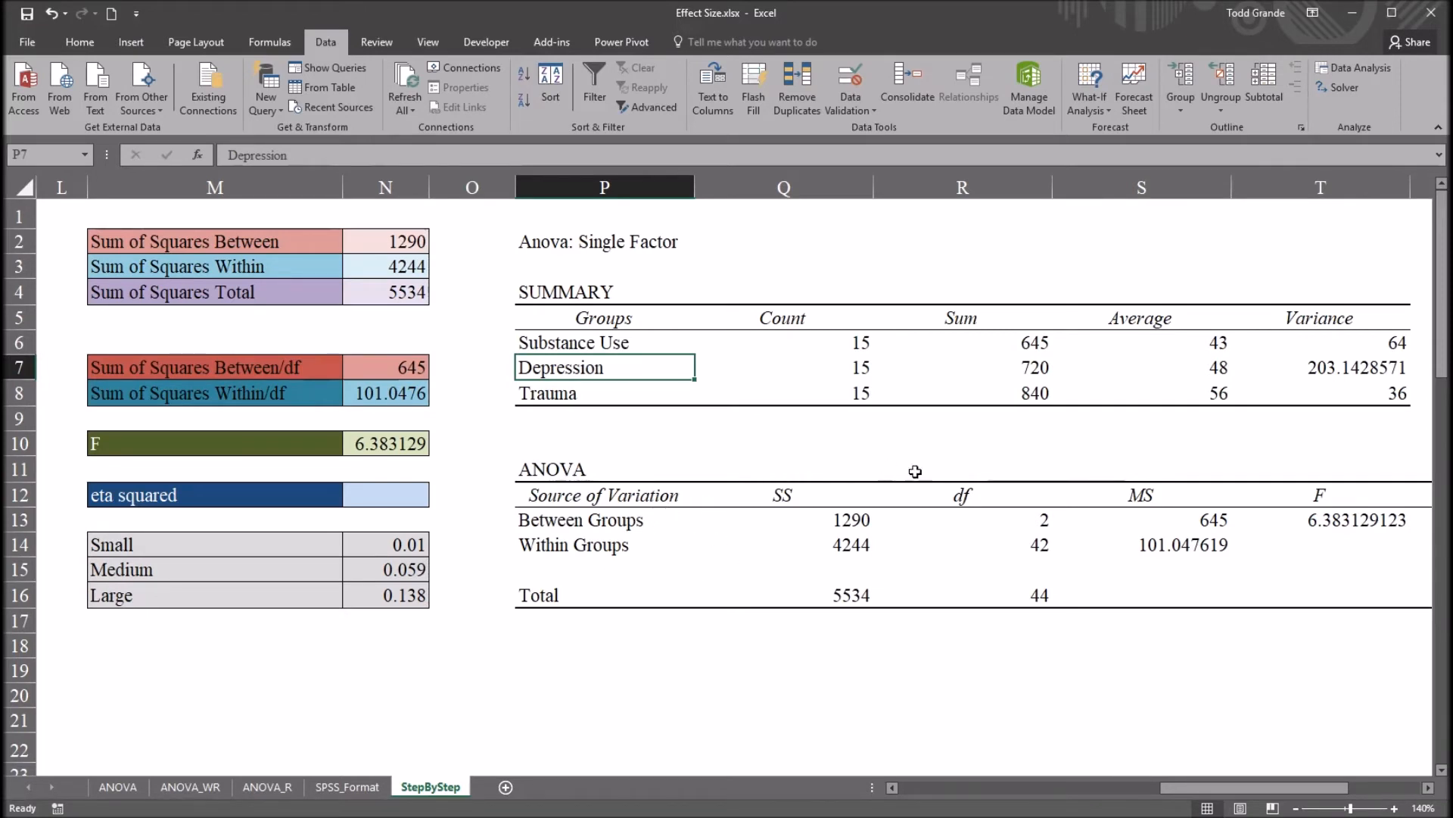
pyautogui.moveTo(679, 534)
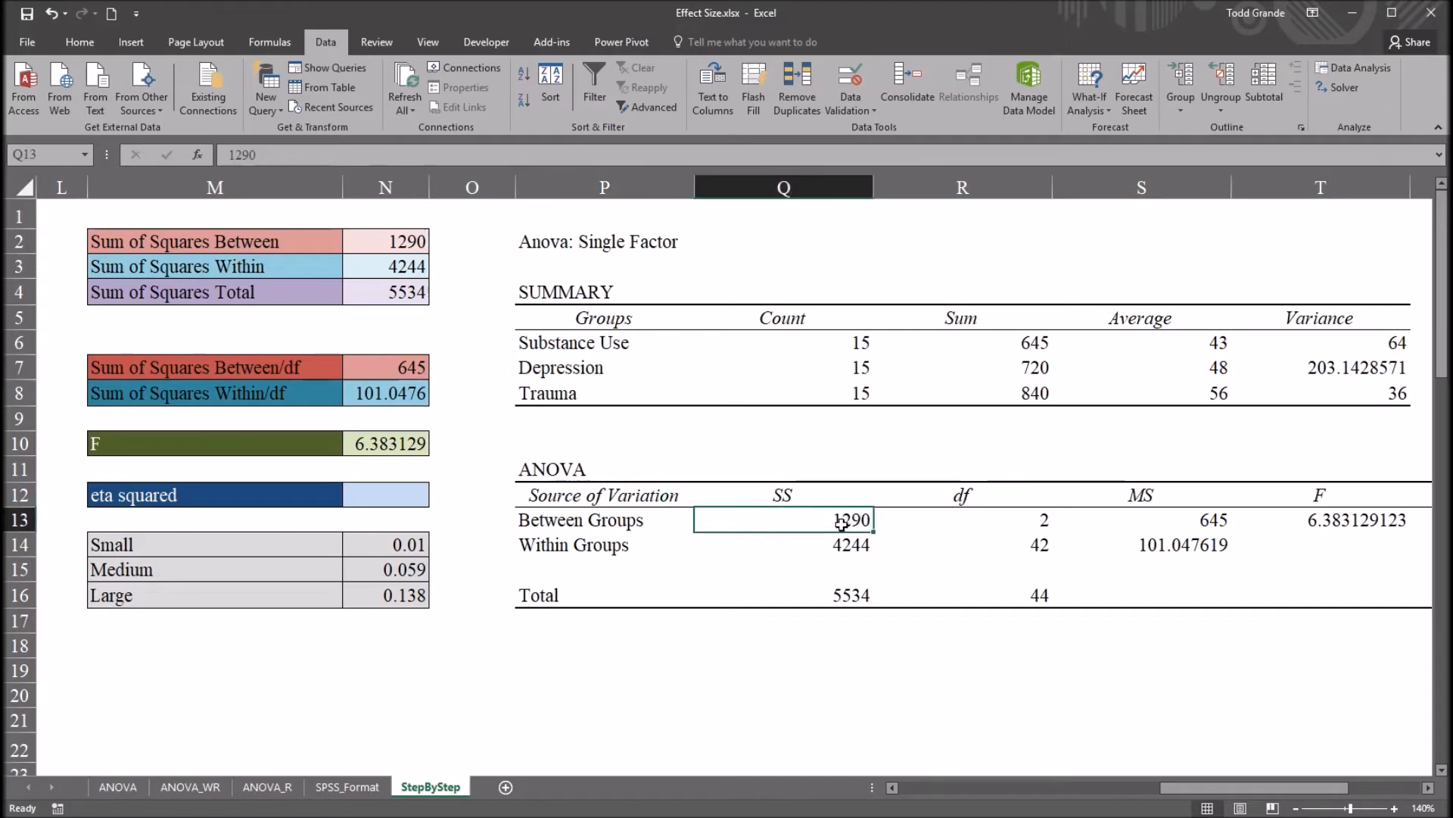
pyautogui.click(784, 545)
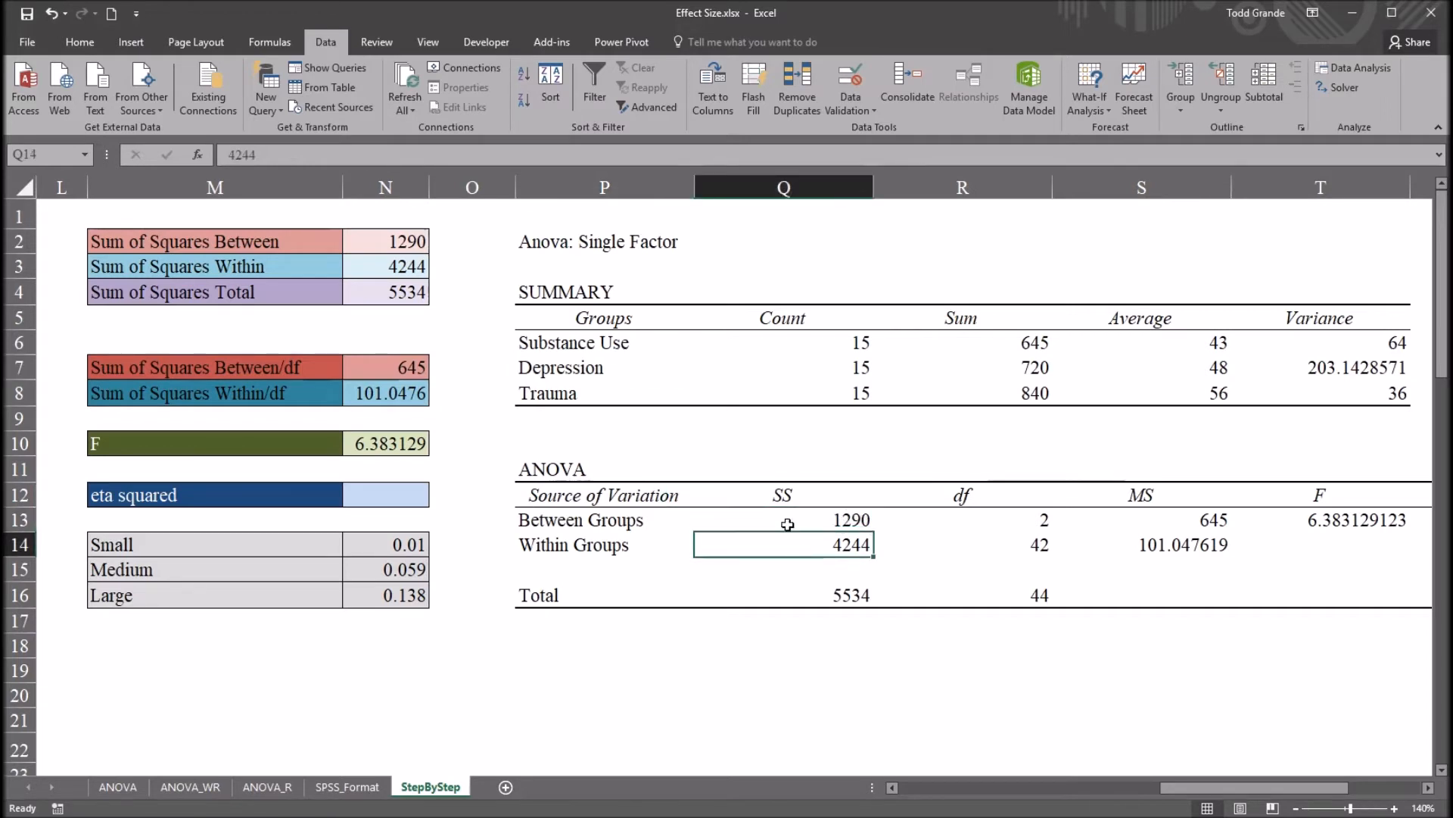
pyautogui.click(784, 520)
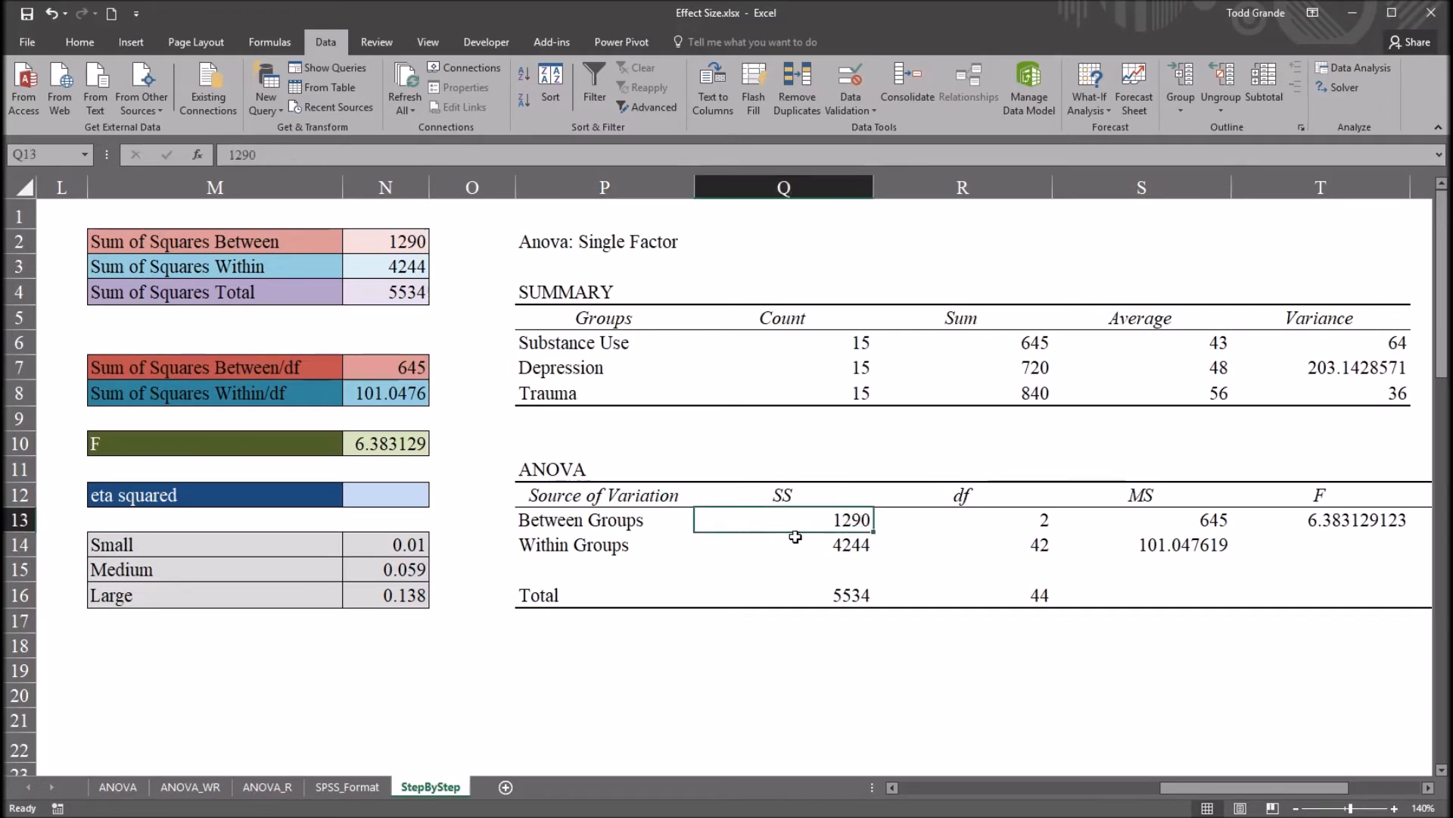
pyautogui.click(783, 544)
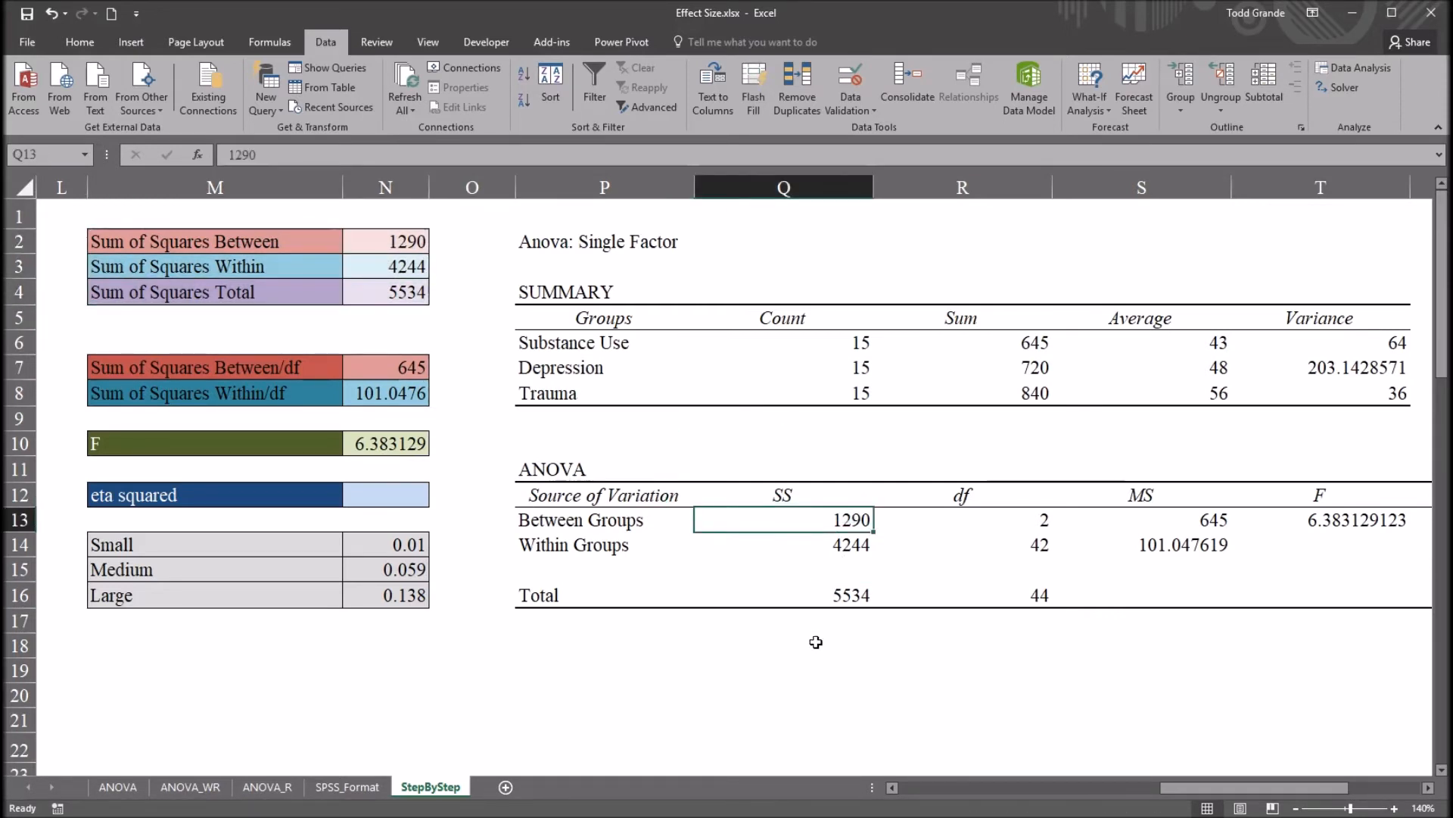
pyautogui.click(783, 669)
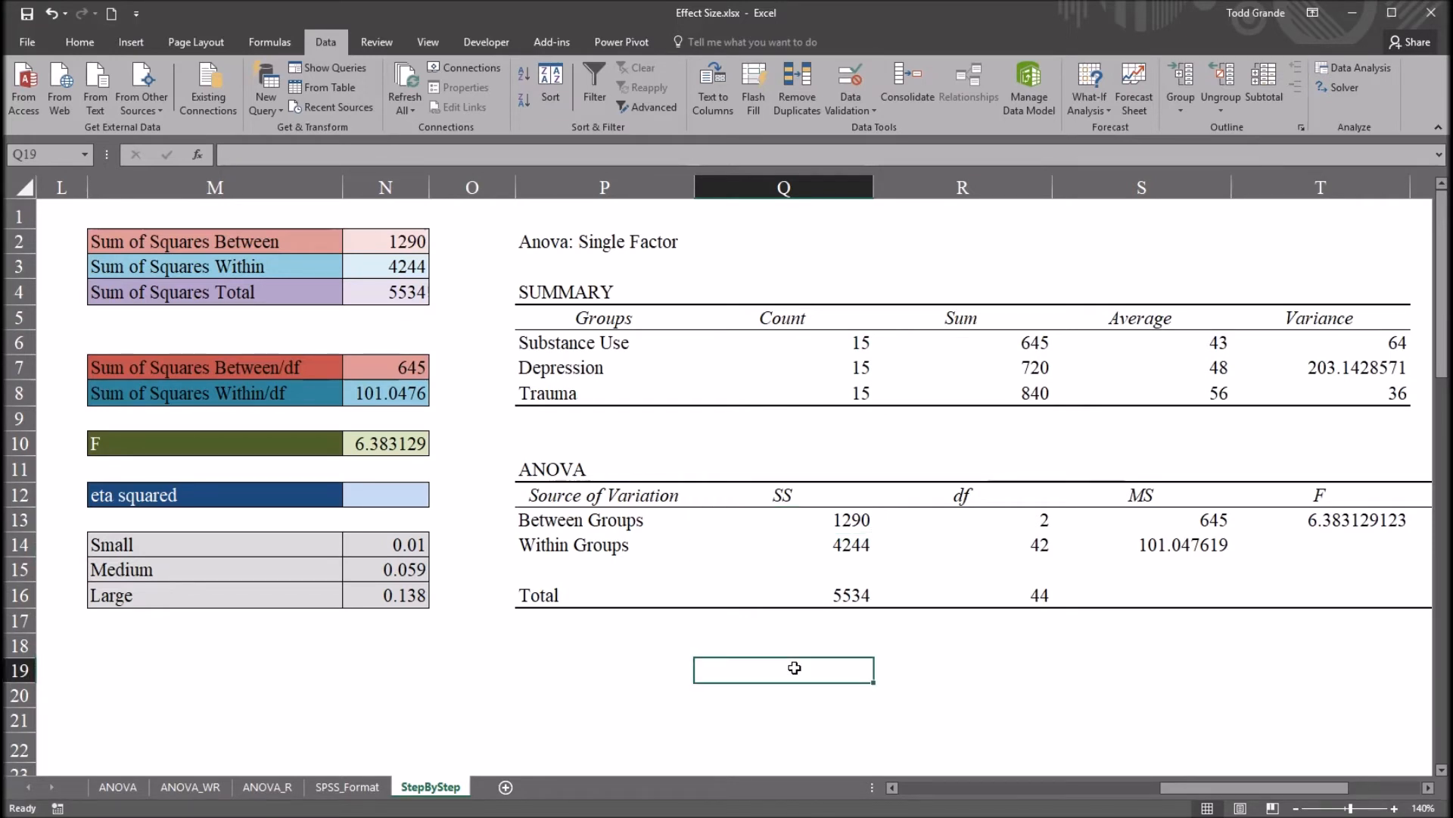
# Step: Enter =Q13/Q16 in Q19, giving eta squared 0.233104445
pyautogui.click(783, 519)
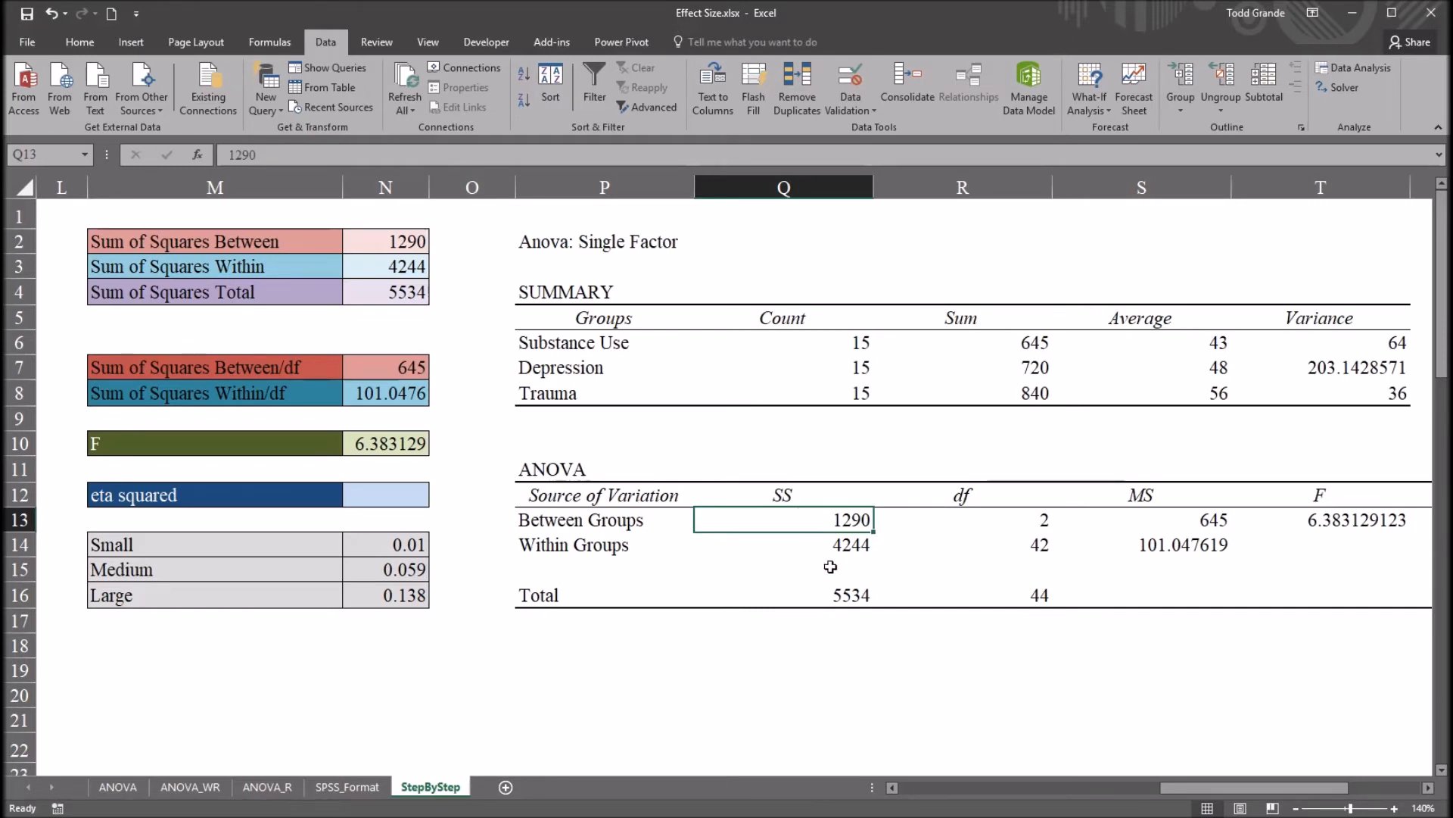
pyautogui.click(783, 595)
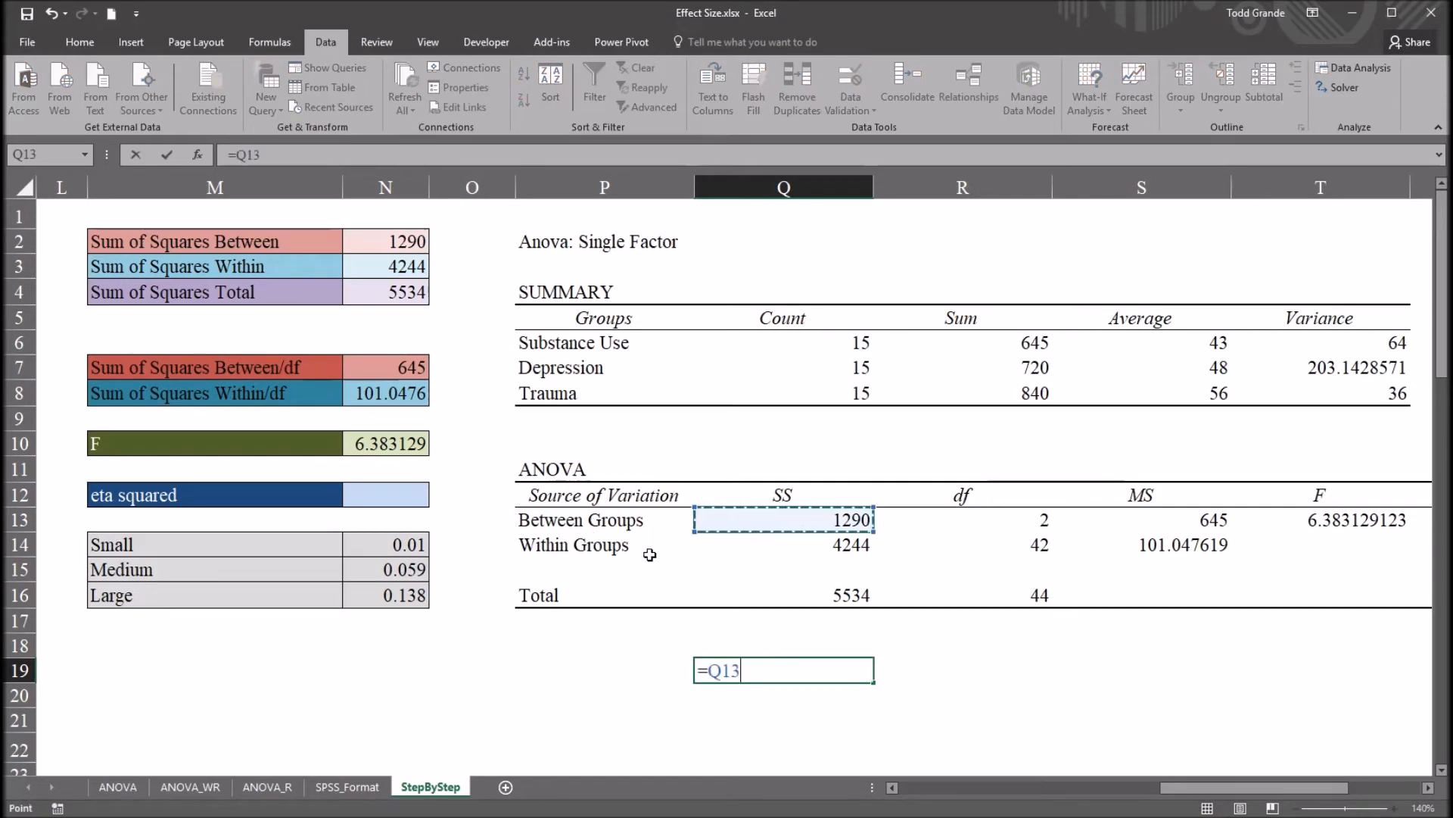
pyautogui.moveTo(685, 536)
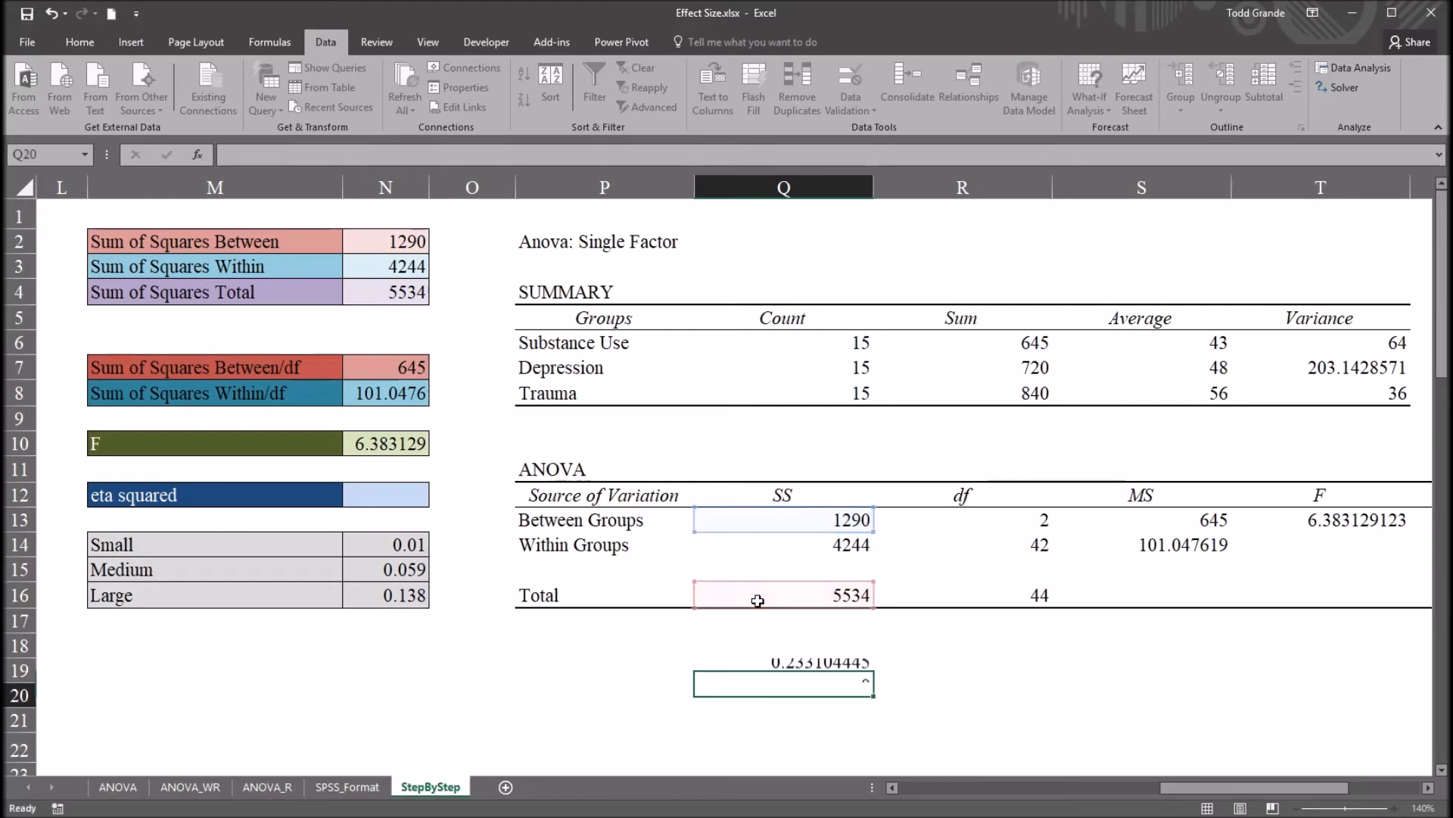
pyautogui.click(784, 670)
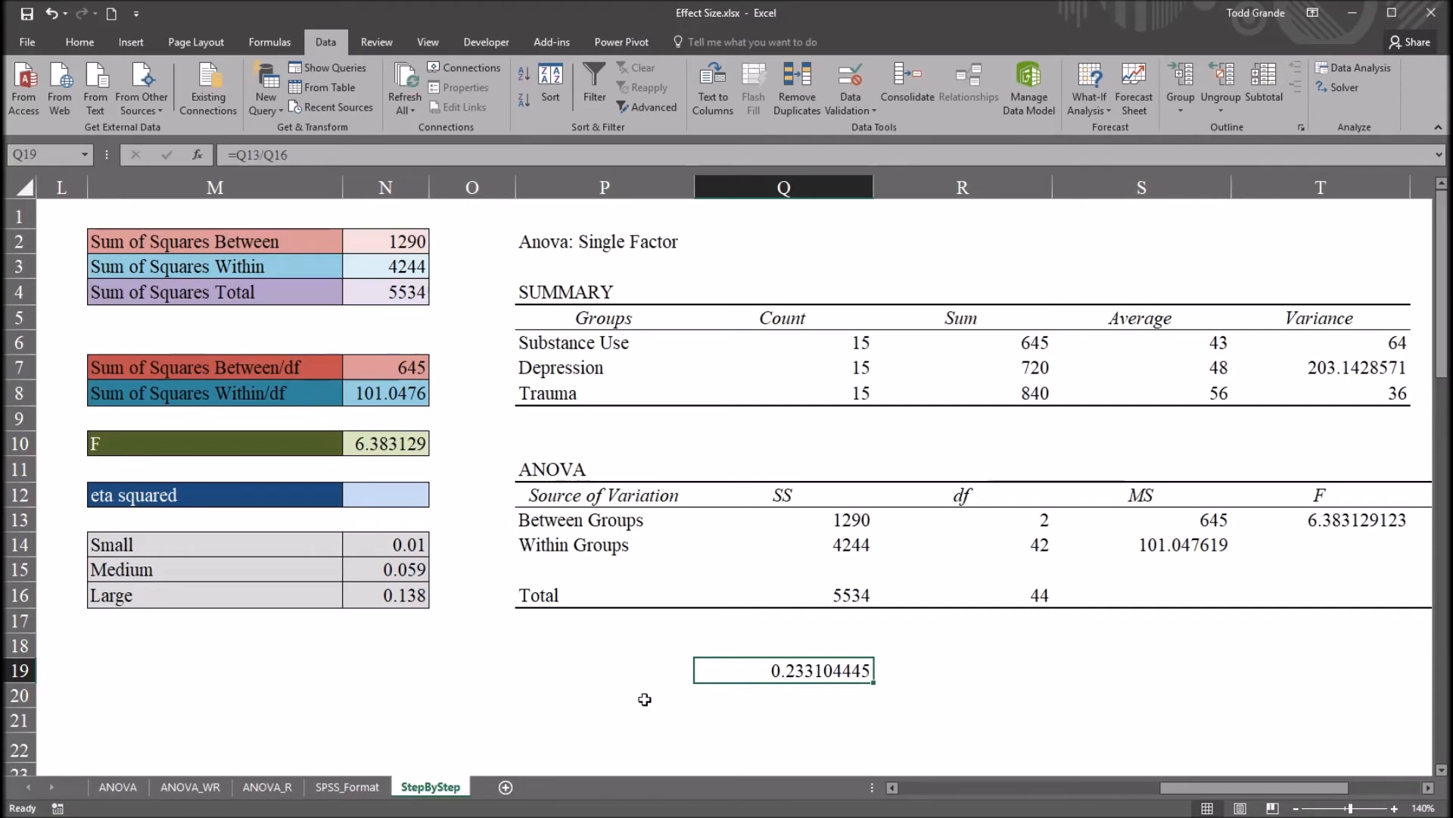
pyautogui.moveTo(685, 751)
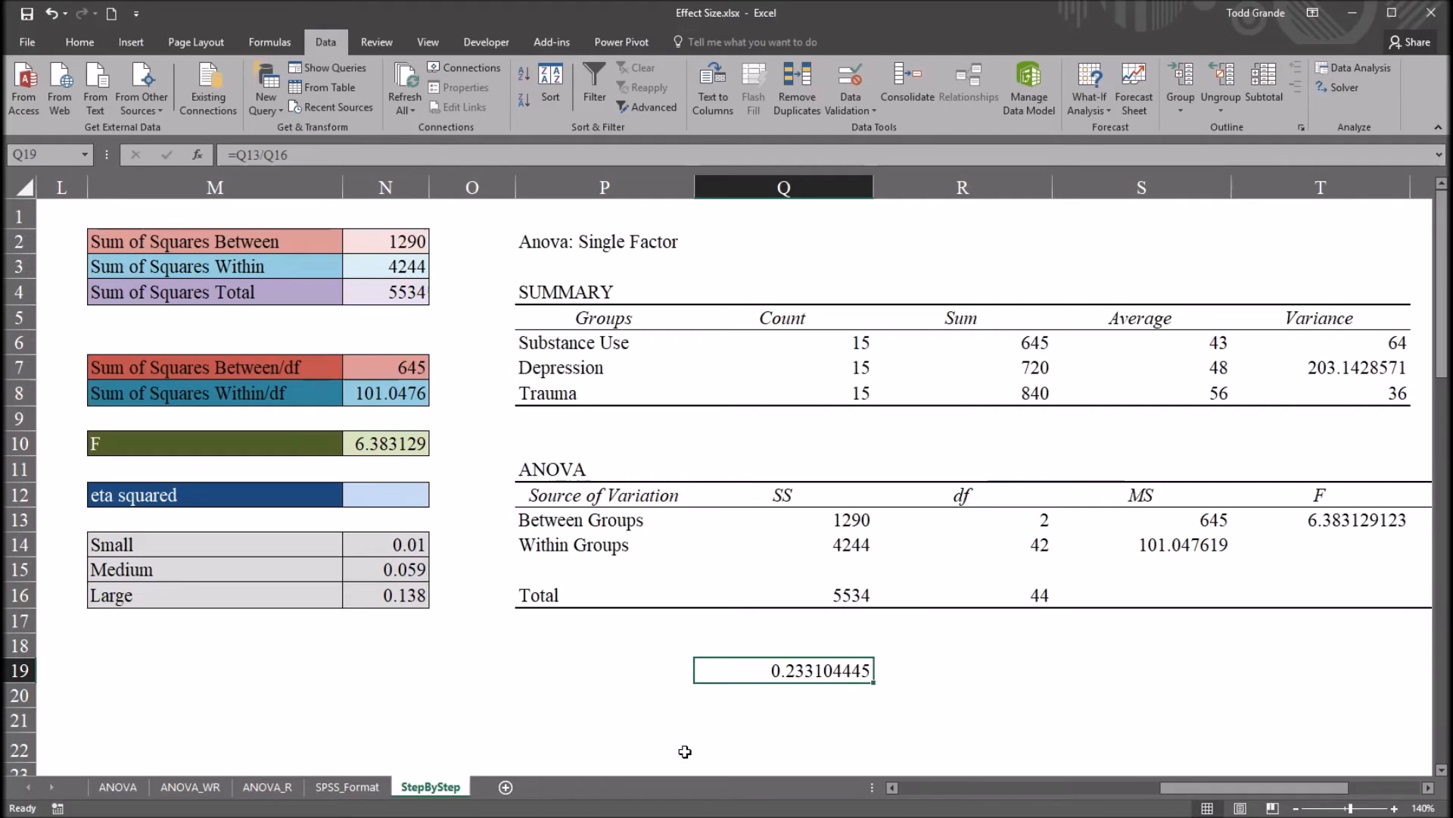
pyautogui.moveTo(811, 763)
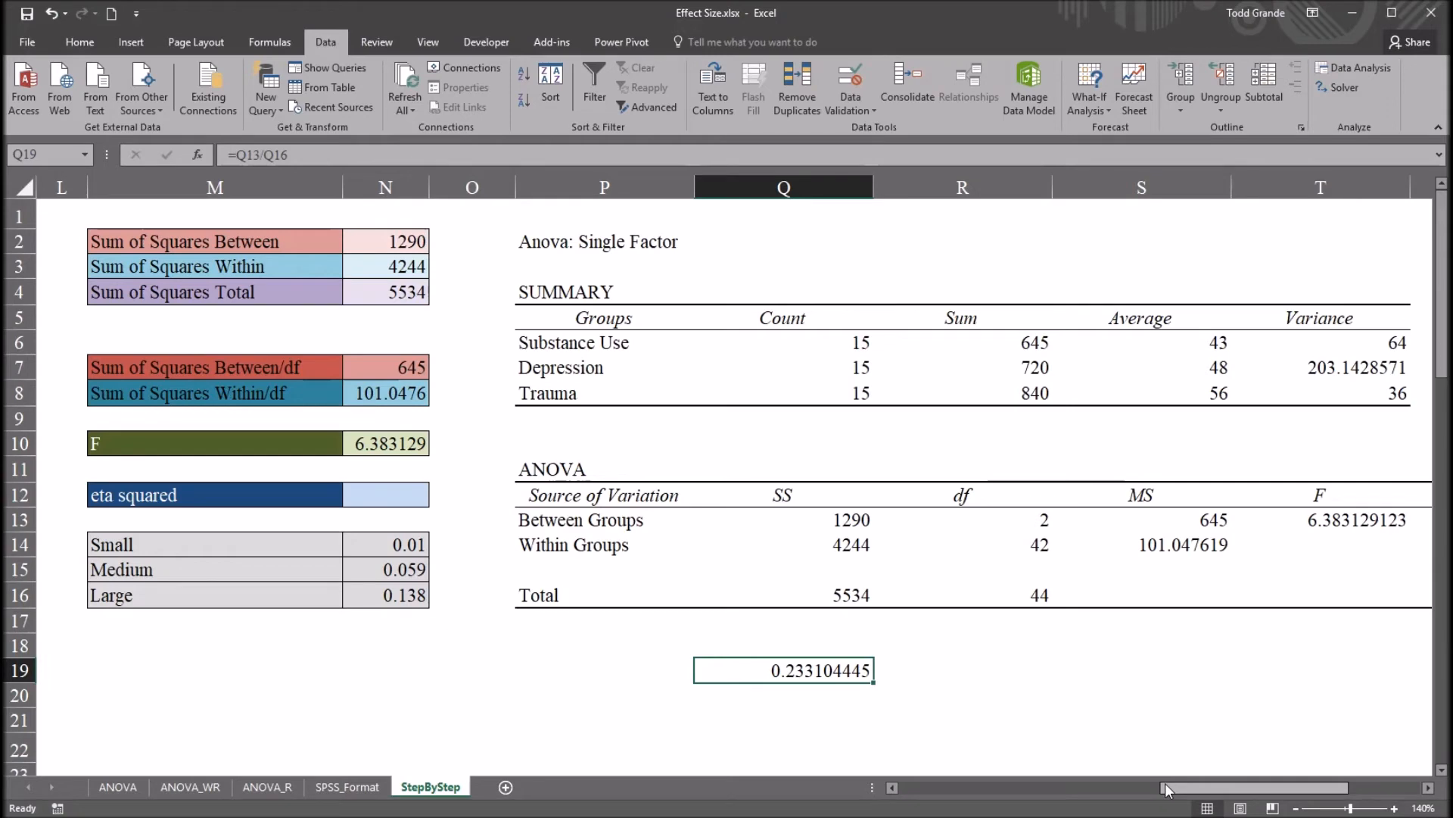
# Step: Enter =N2/N4 in N12, giving eta squared 0.233104 (1290/5534)
pyautogui.hscroll(-3)
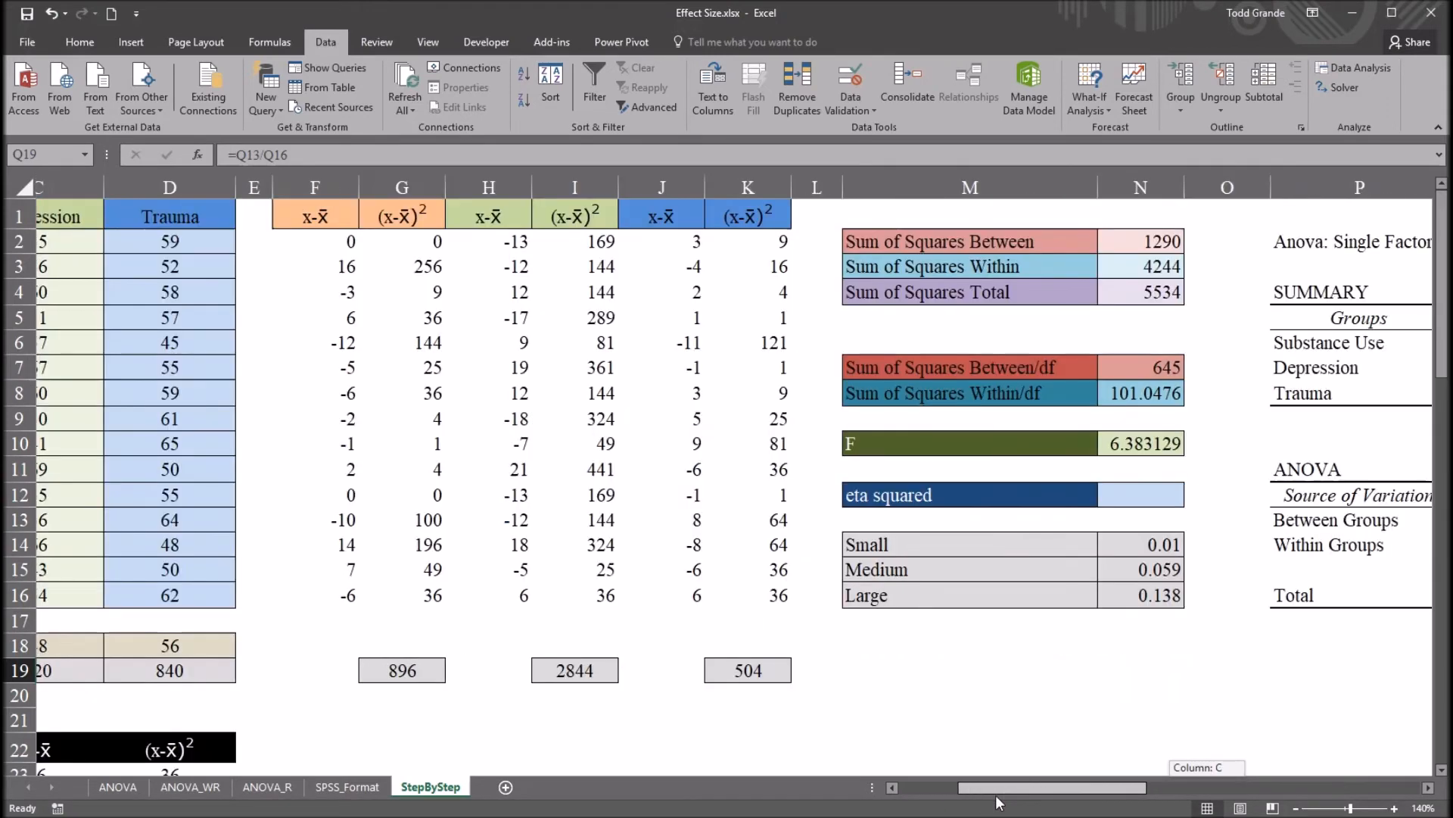
pyautogui.hscroll(-3)
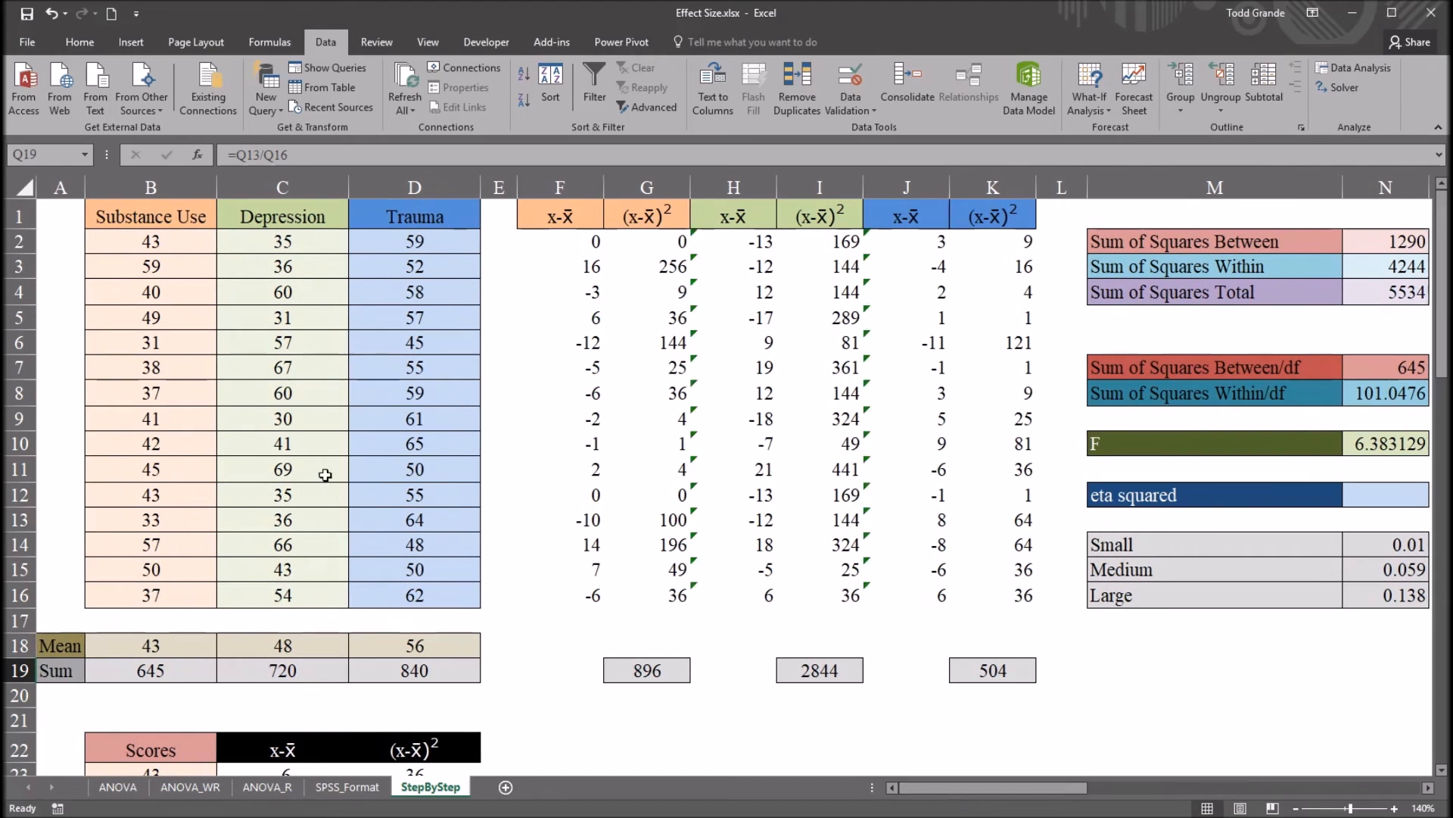
pyautogui.moveTo(520, 268)
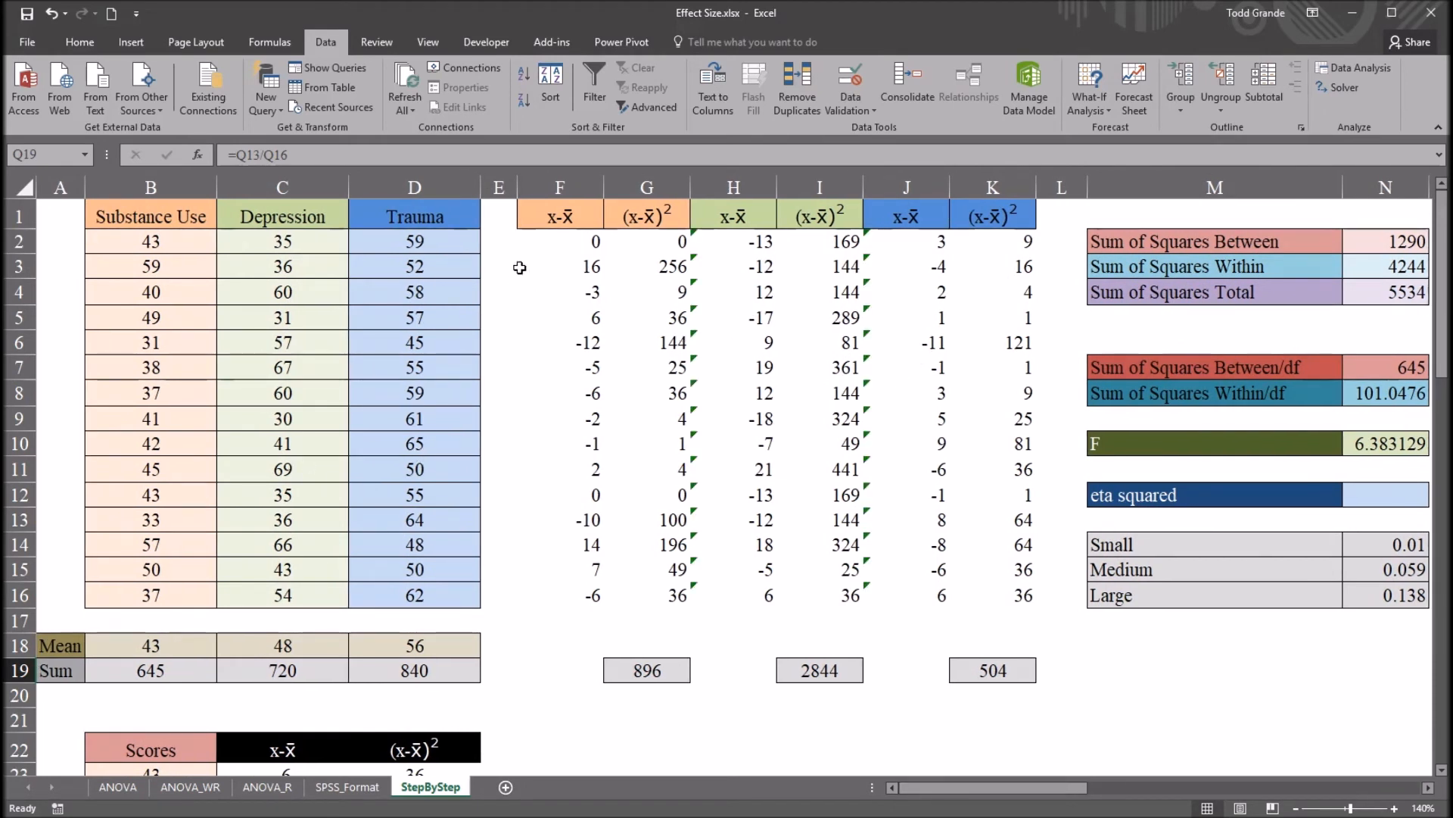
pyautogui.click(78, 41)
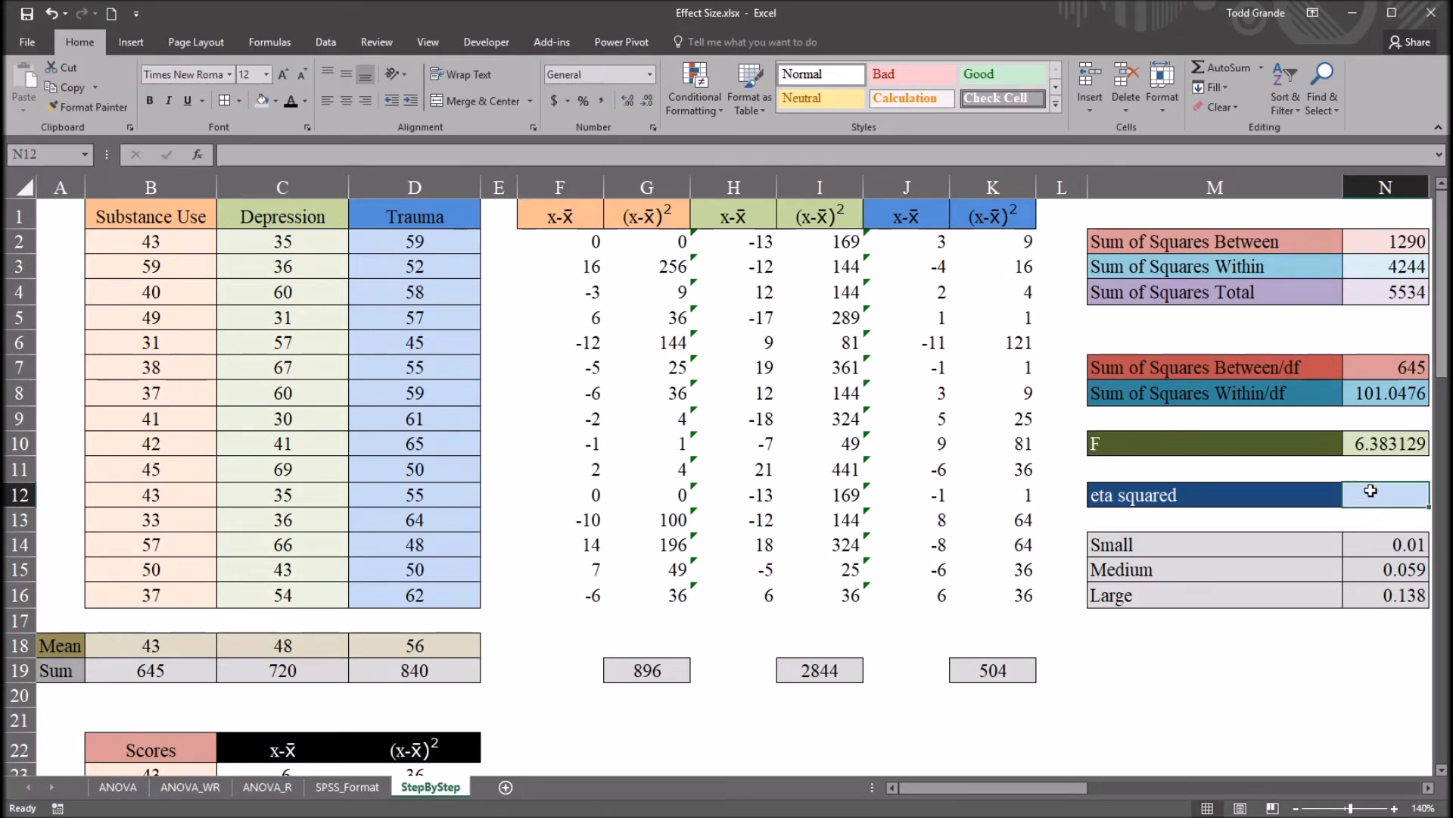
pyautogui.write('=')
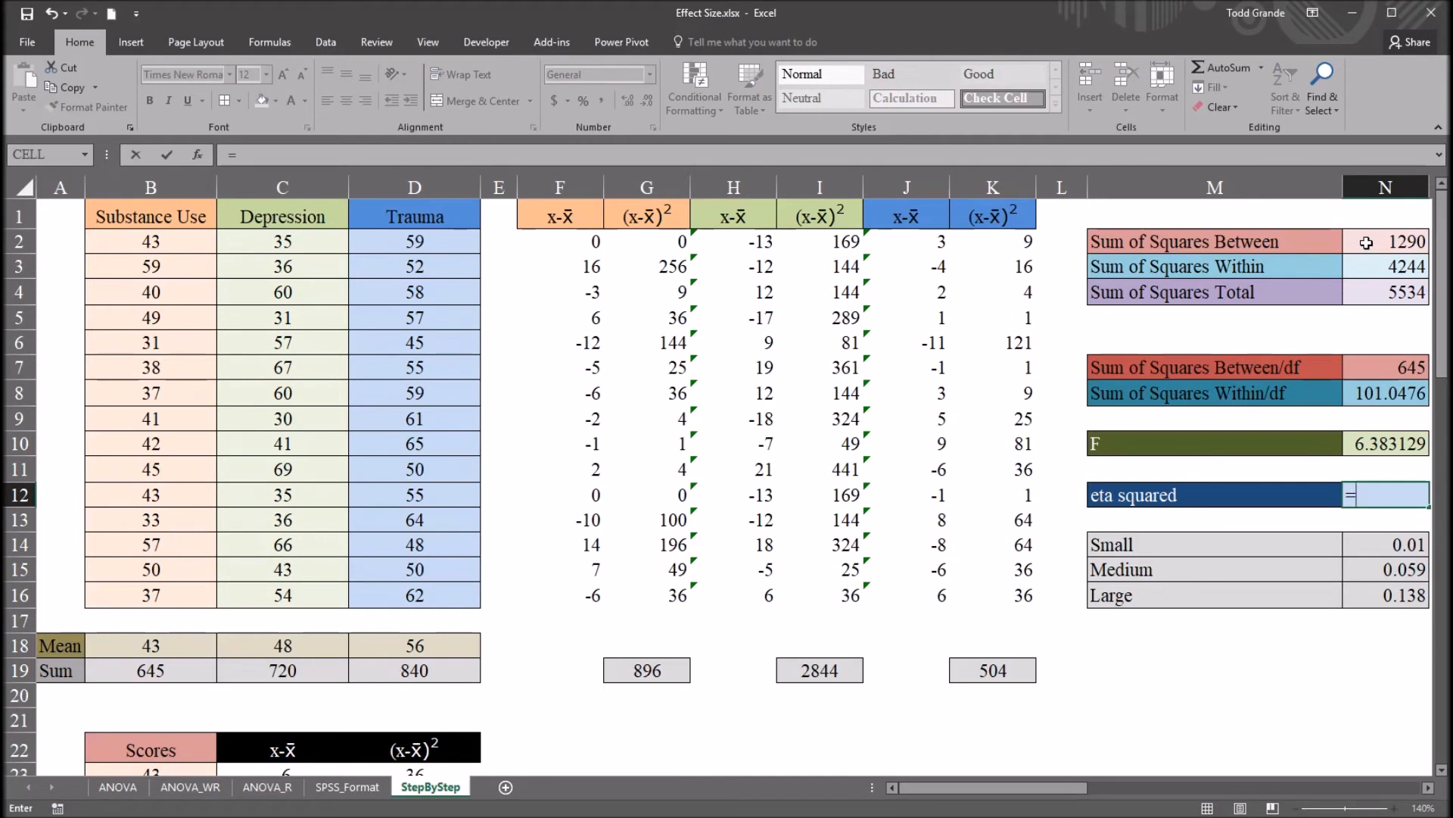
pyautogui.click(1385, 241)
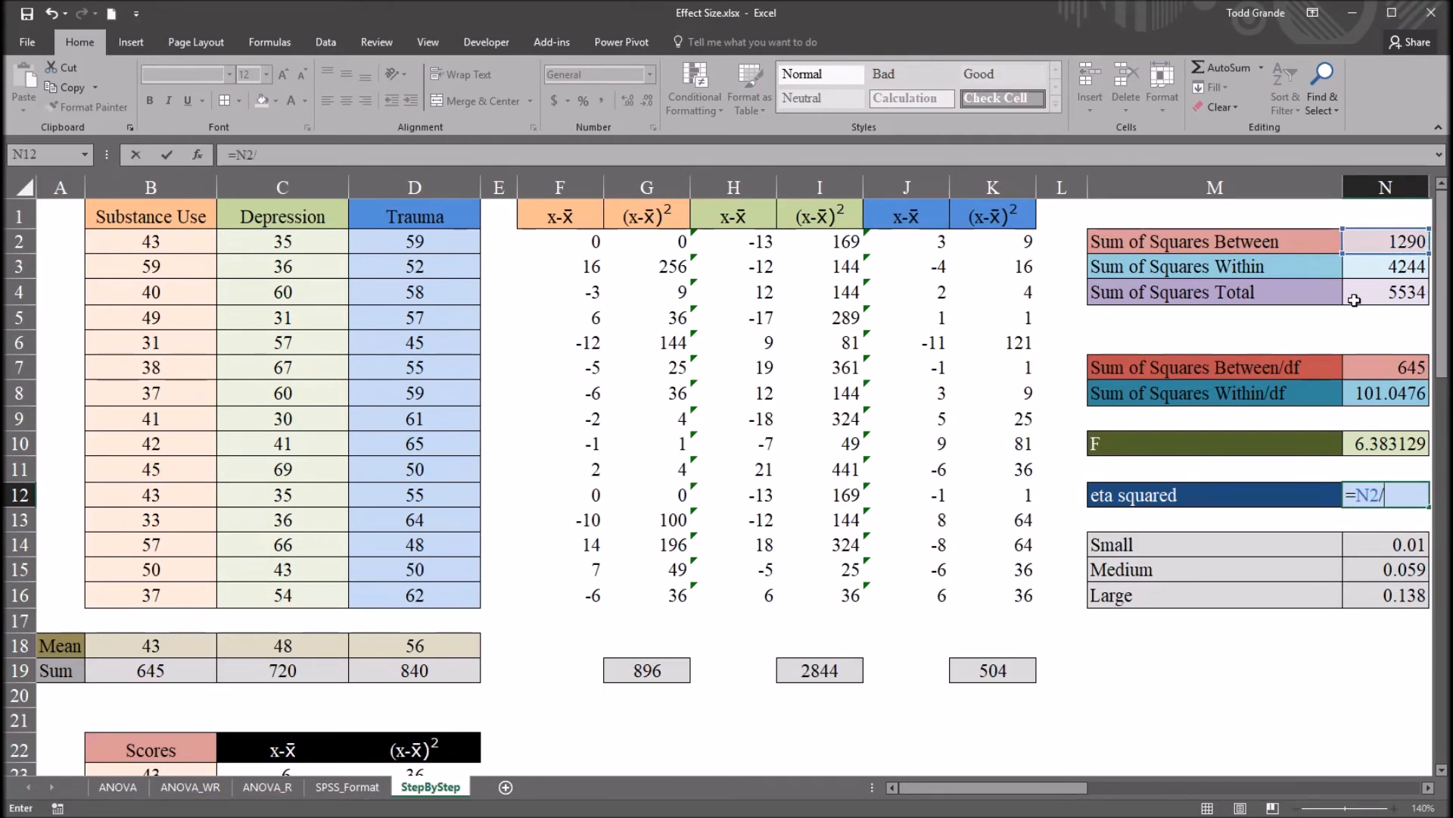
pyautogui.click(1384, 292)
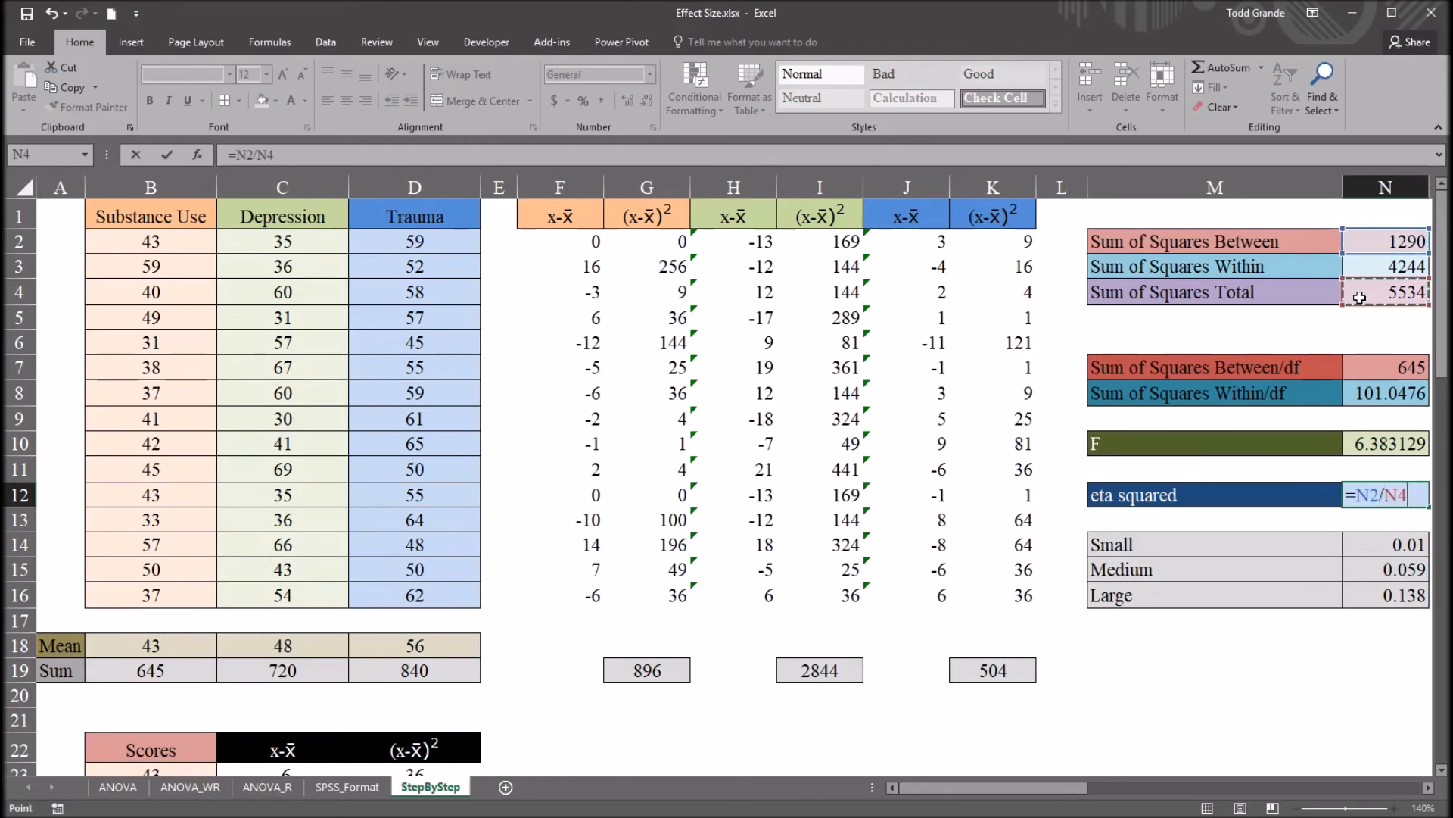
pyautogui.press('Enter')
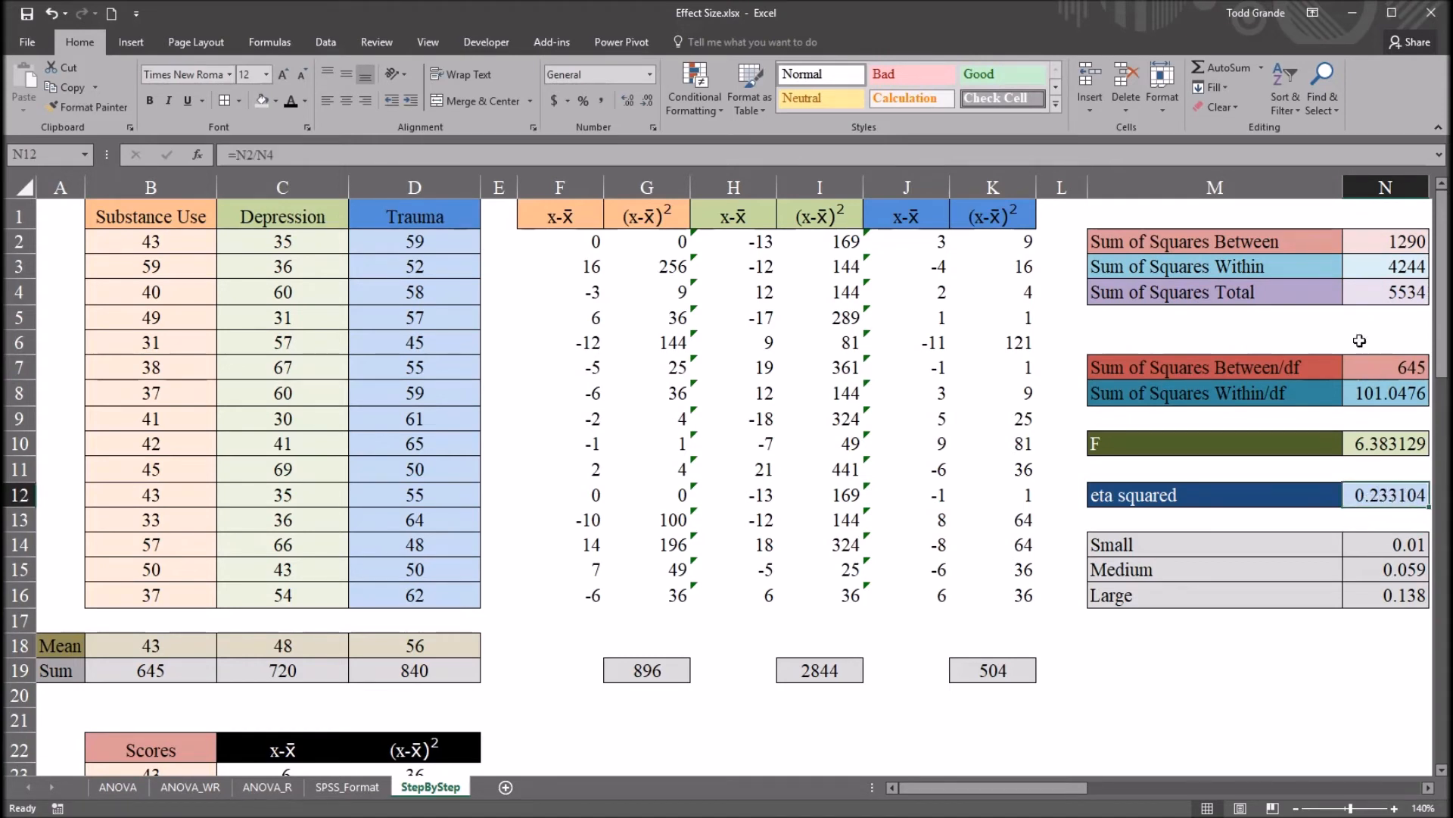
pyautogui.click(1385, 241)
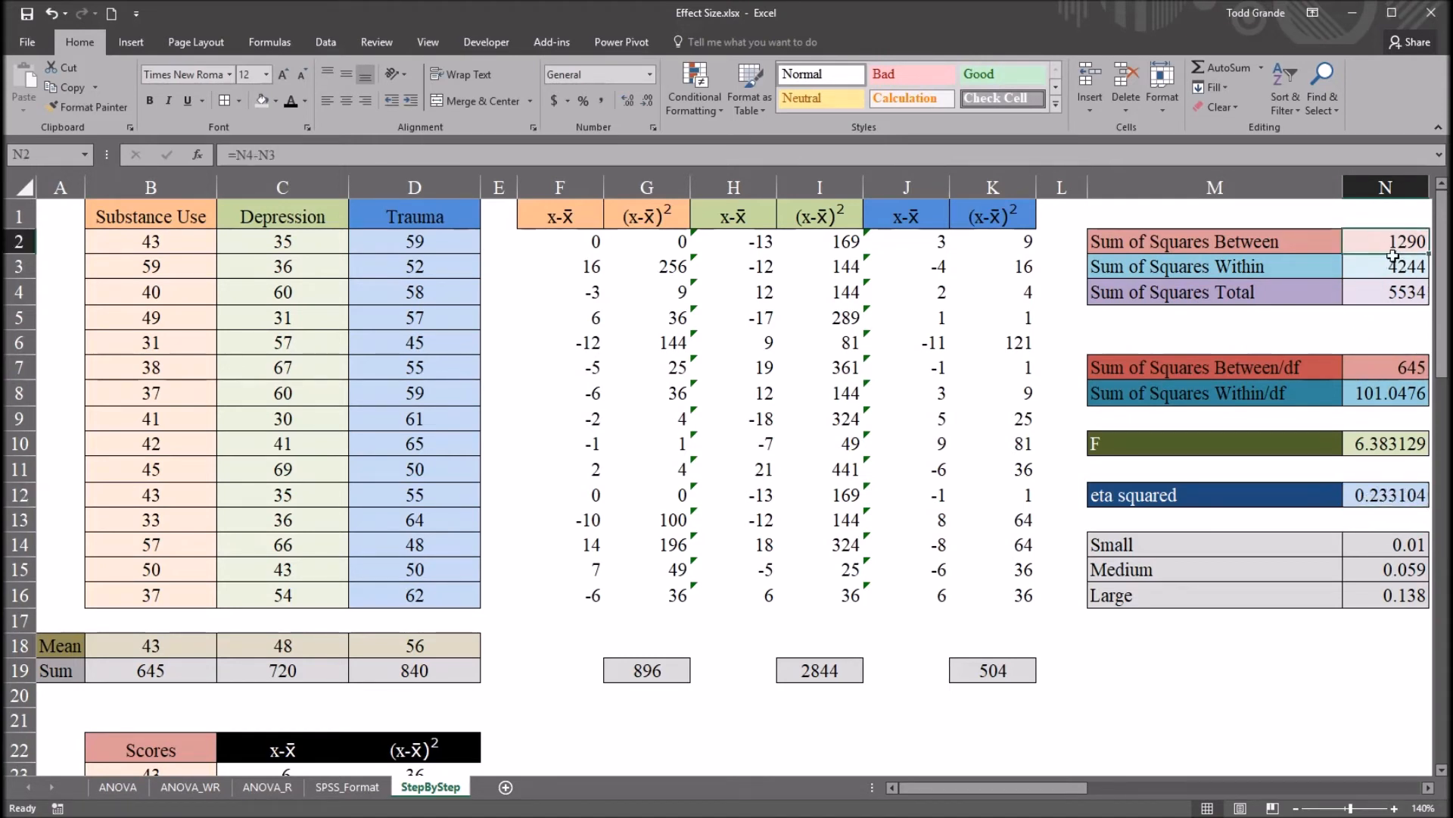
pyautogui.click(1384, 290)
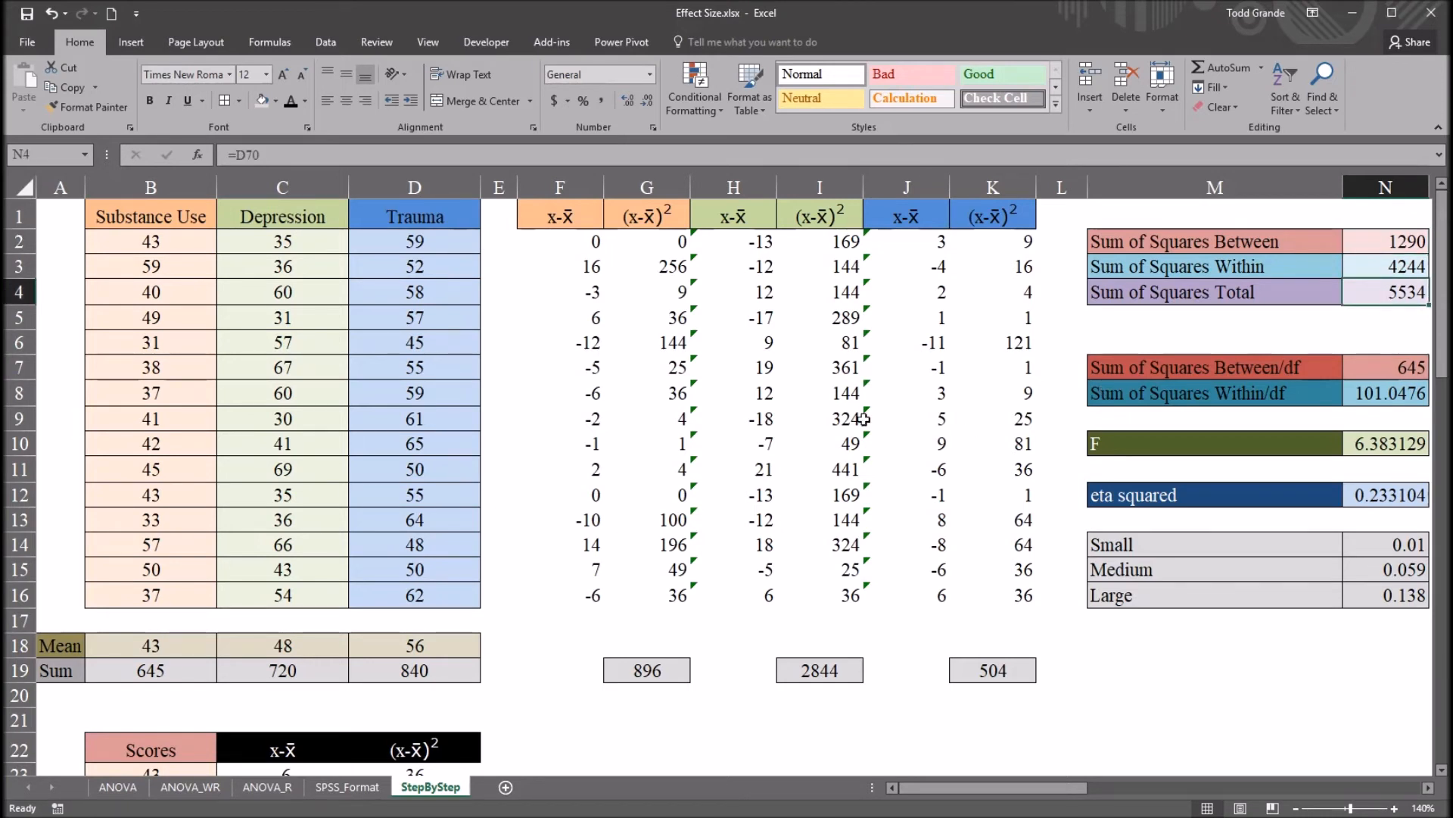
pyautogui.click(558, 240)
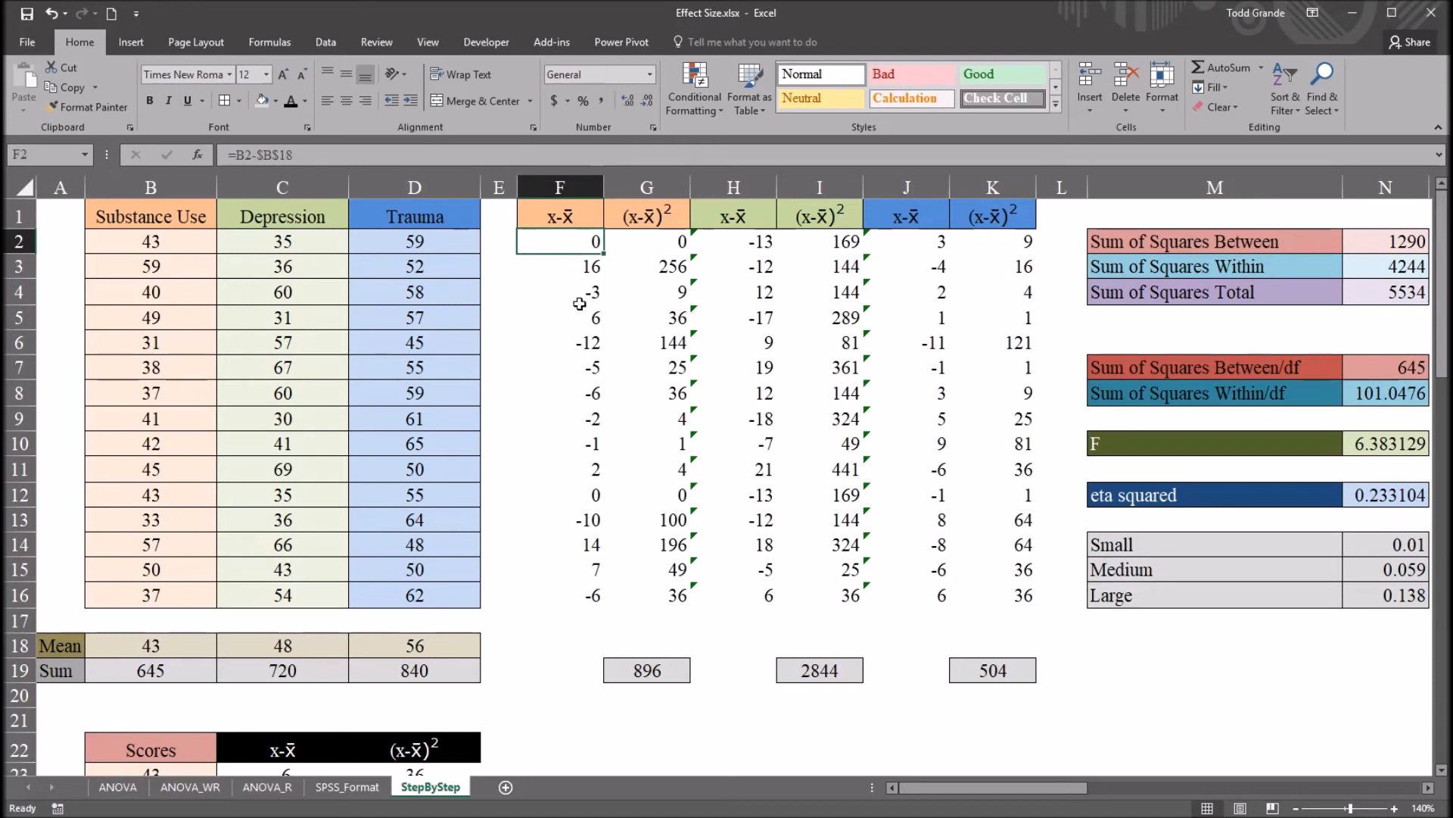
pyautogui.moveTo(600, 314)
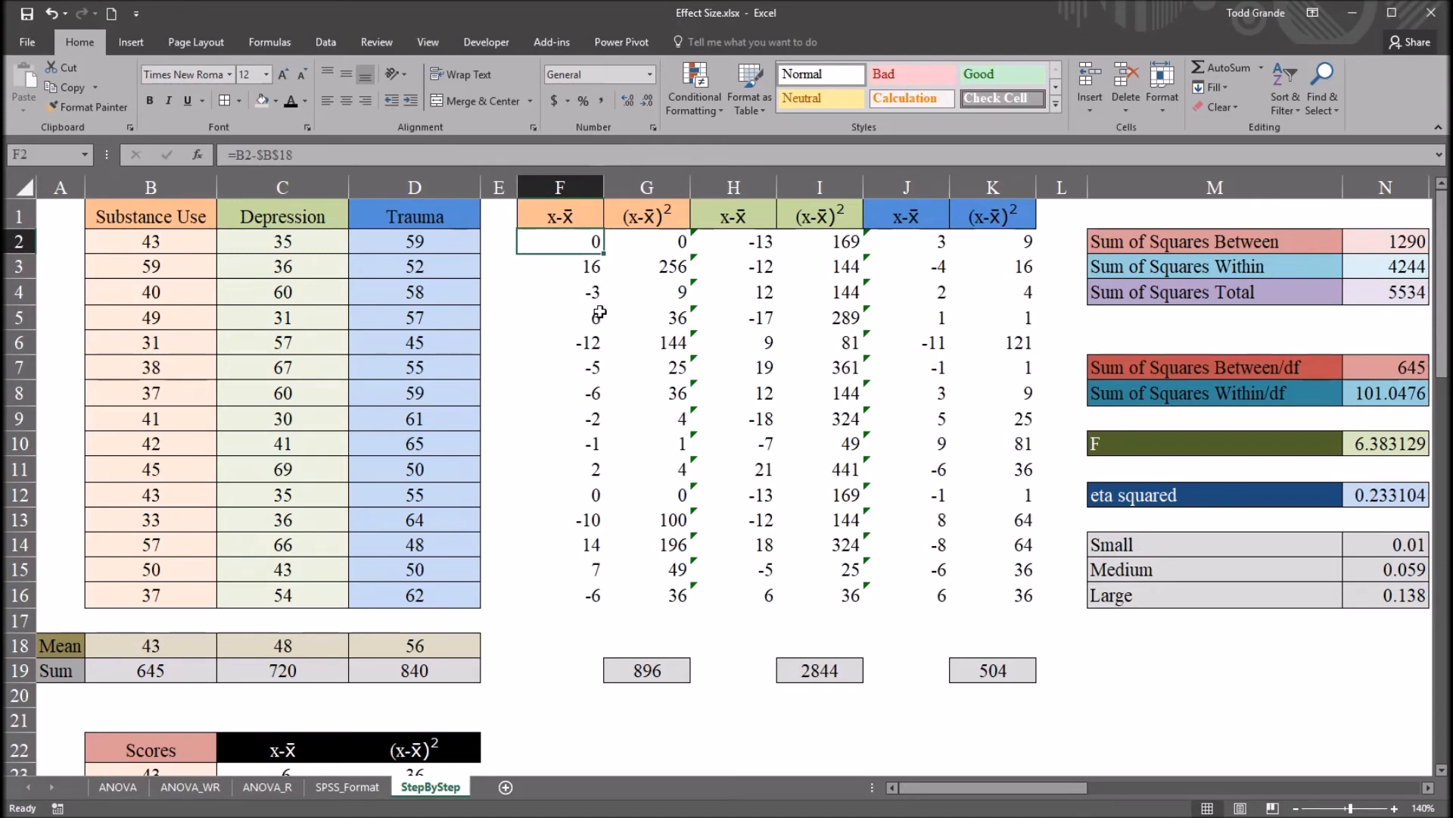
pyautogui.moveTo(789, 330)
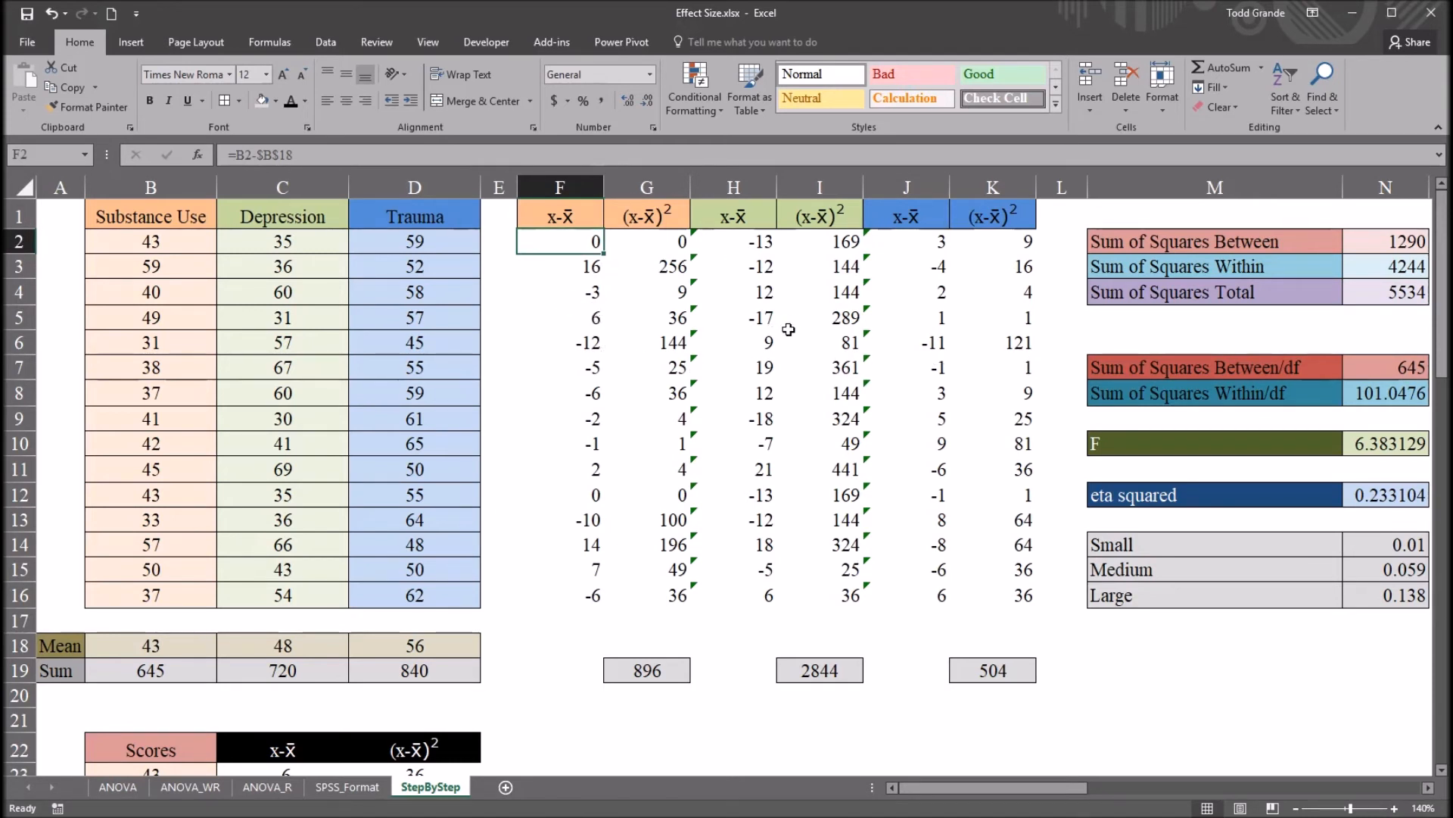
pyautogui.moveTo(825, 321)
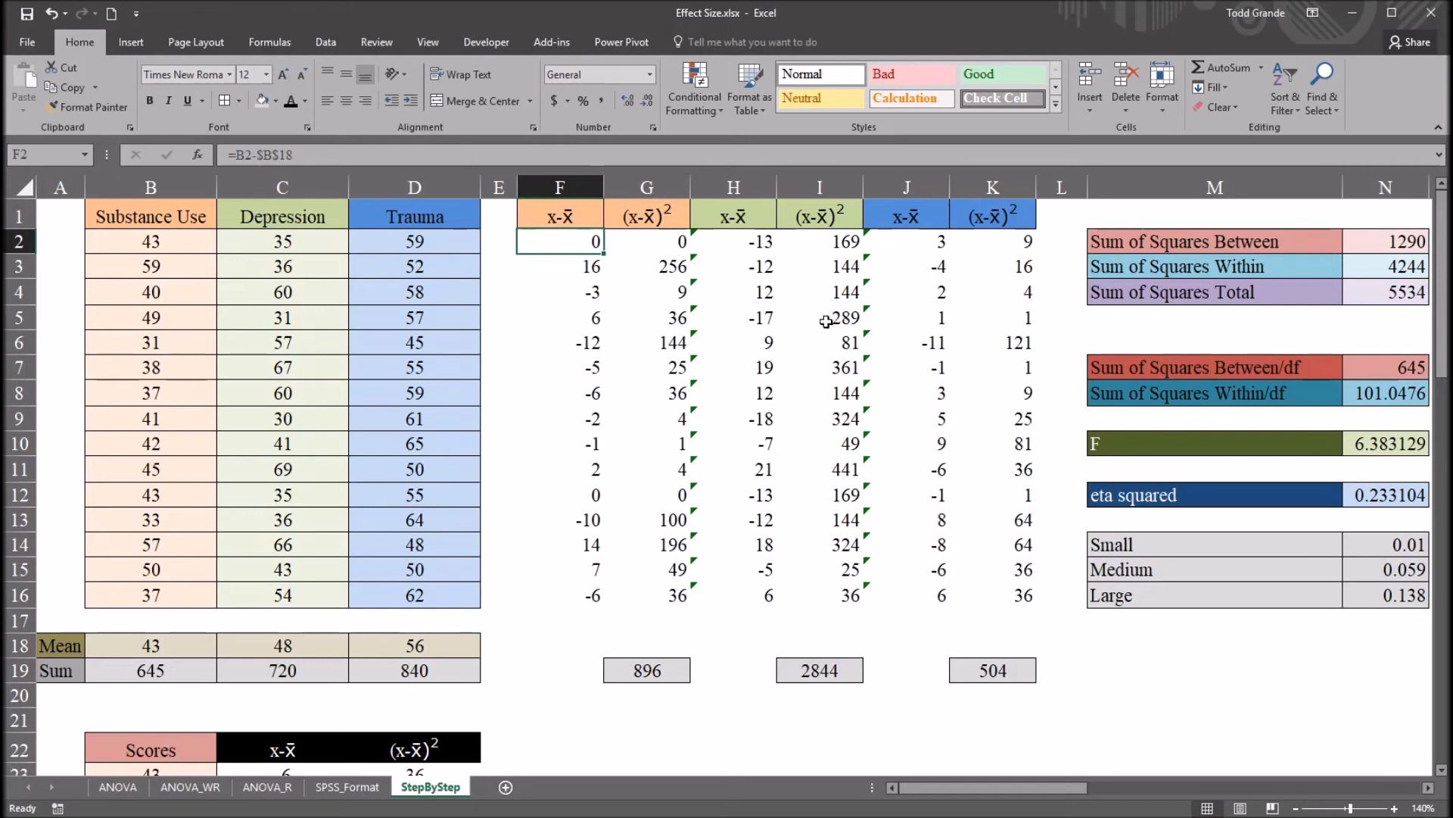
pyautogui.moveTo(1044, 346)
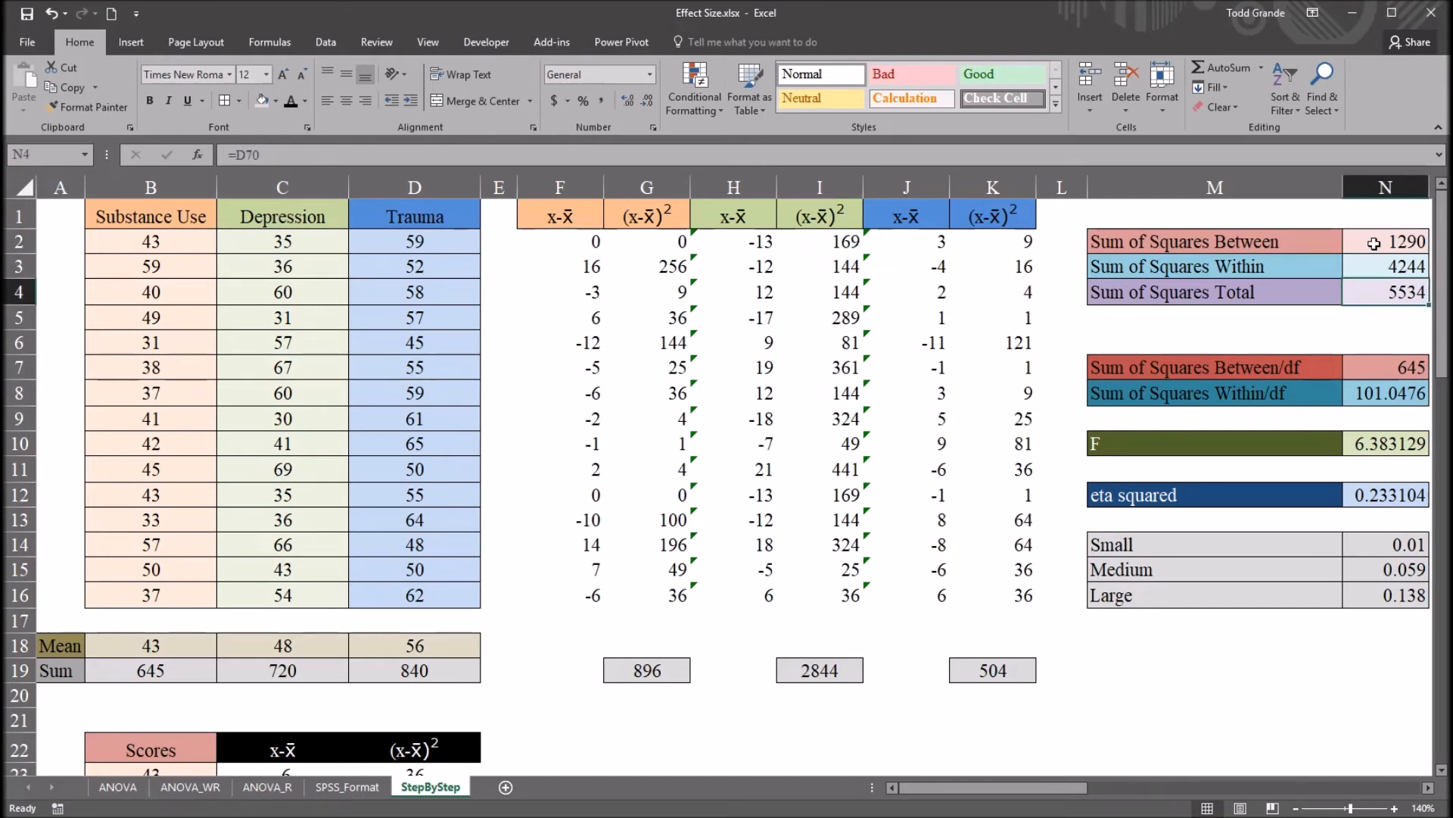
pyautogui.moveTo(533, 247)
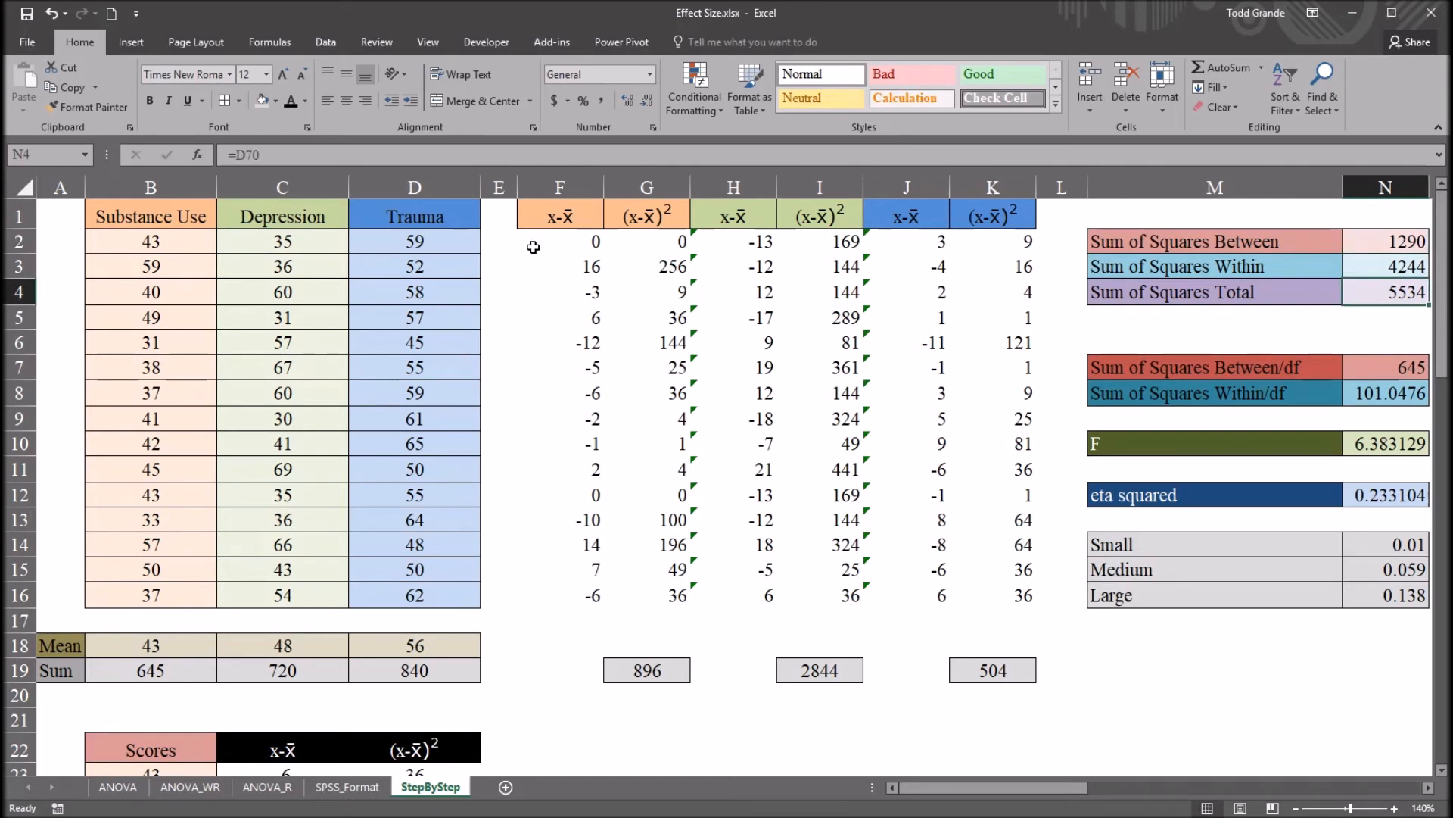
pyautogui.click(559, 241)
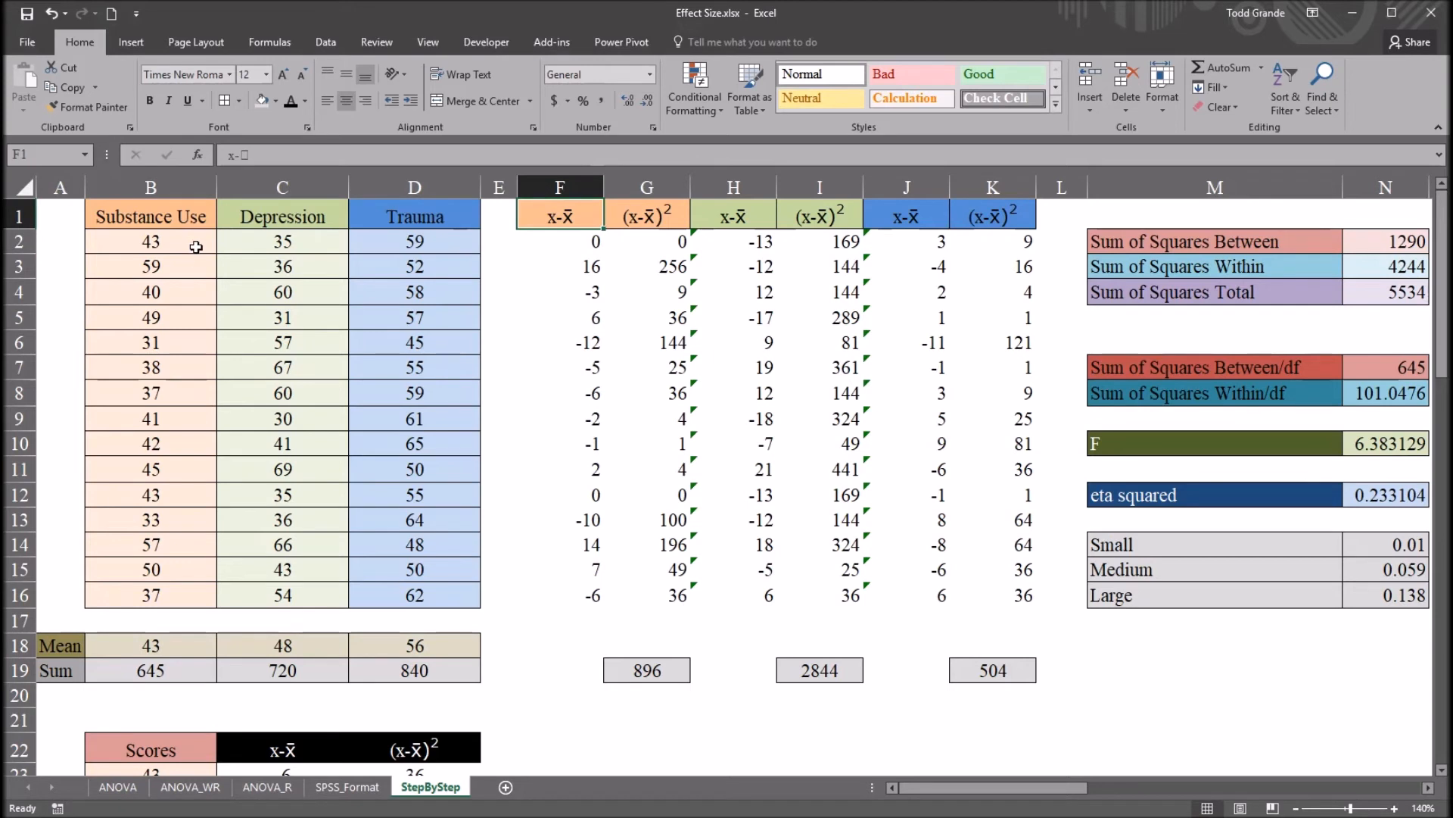
pyautogui.moveTo(224, 261)
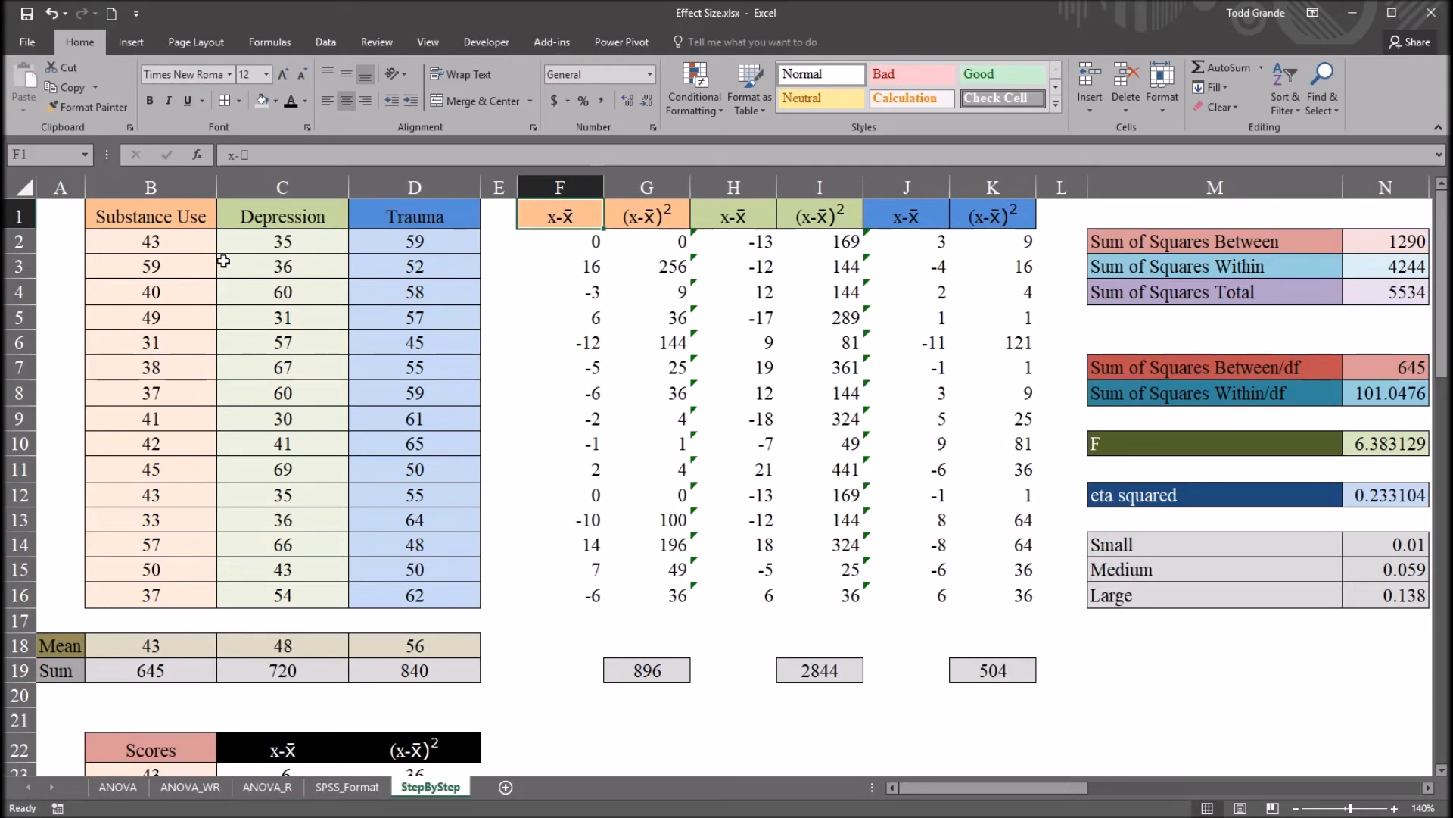
pyautogui.moveTo(558, 256)
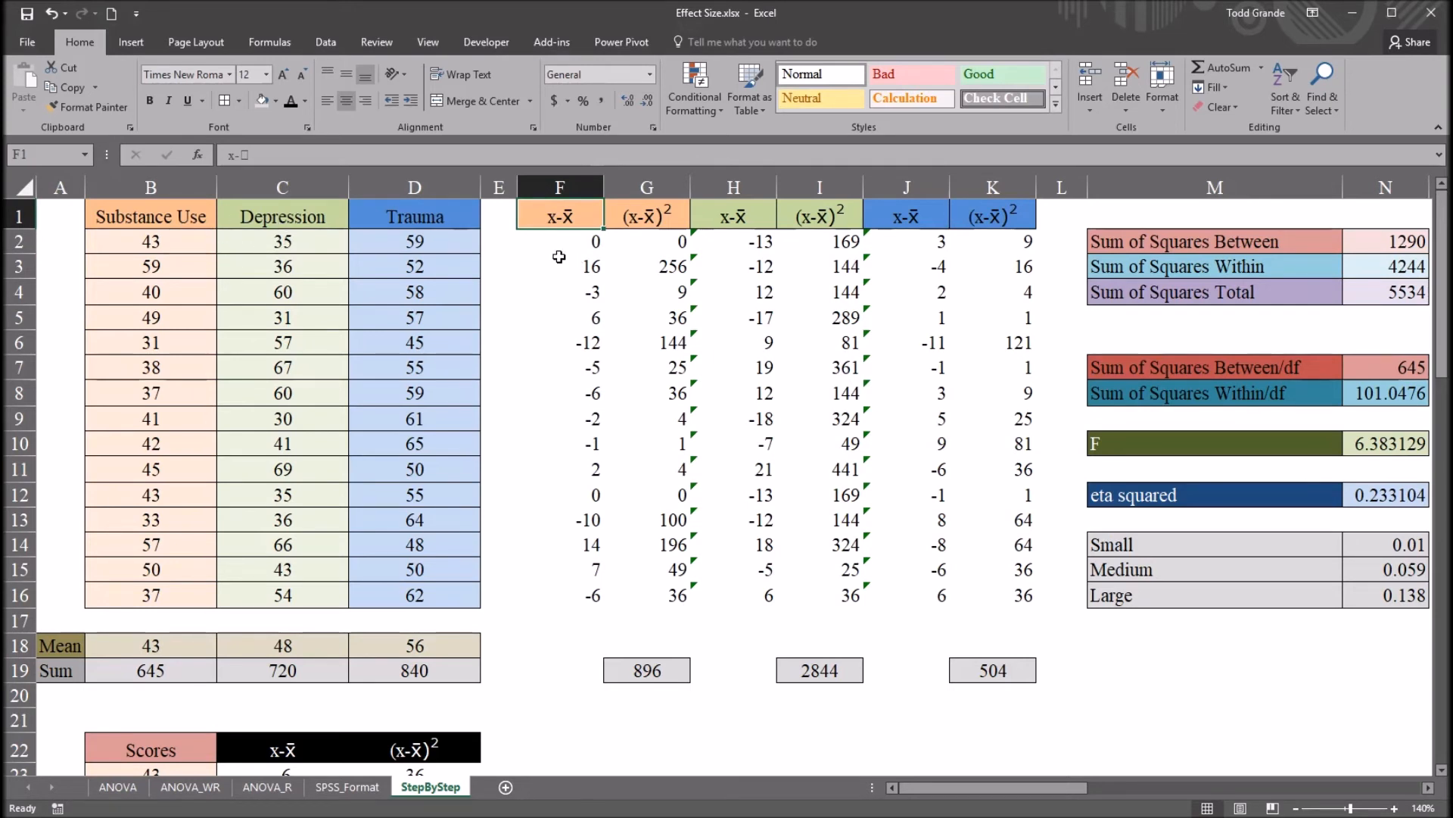
pyautogui.moveTo(554, 239)
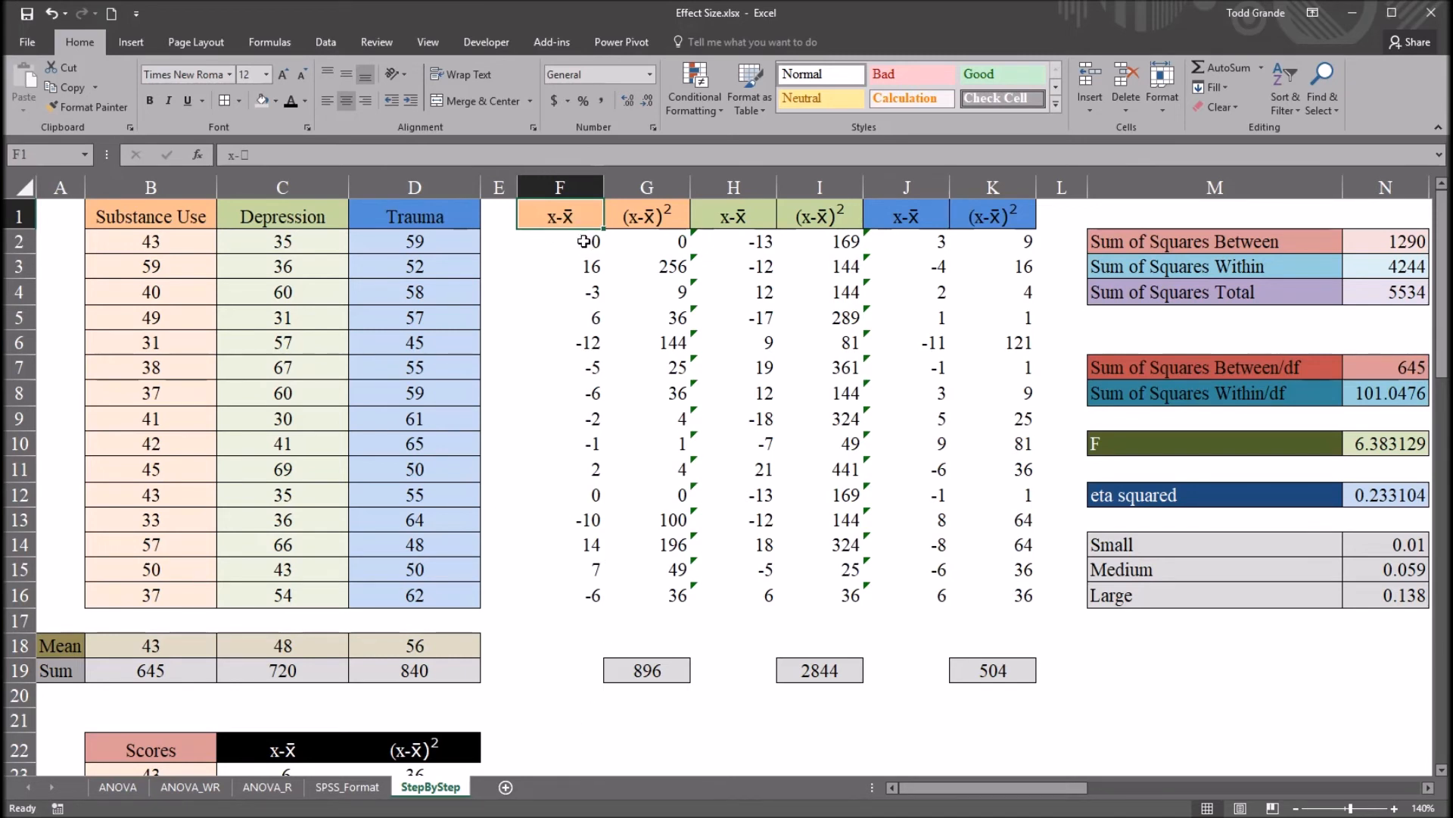
pyautogui.moveTo(559, 240); pyautogui.dragTo(559, 594)
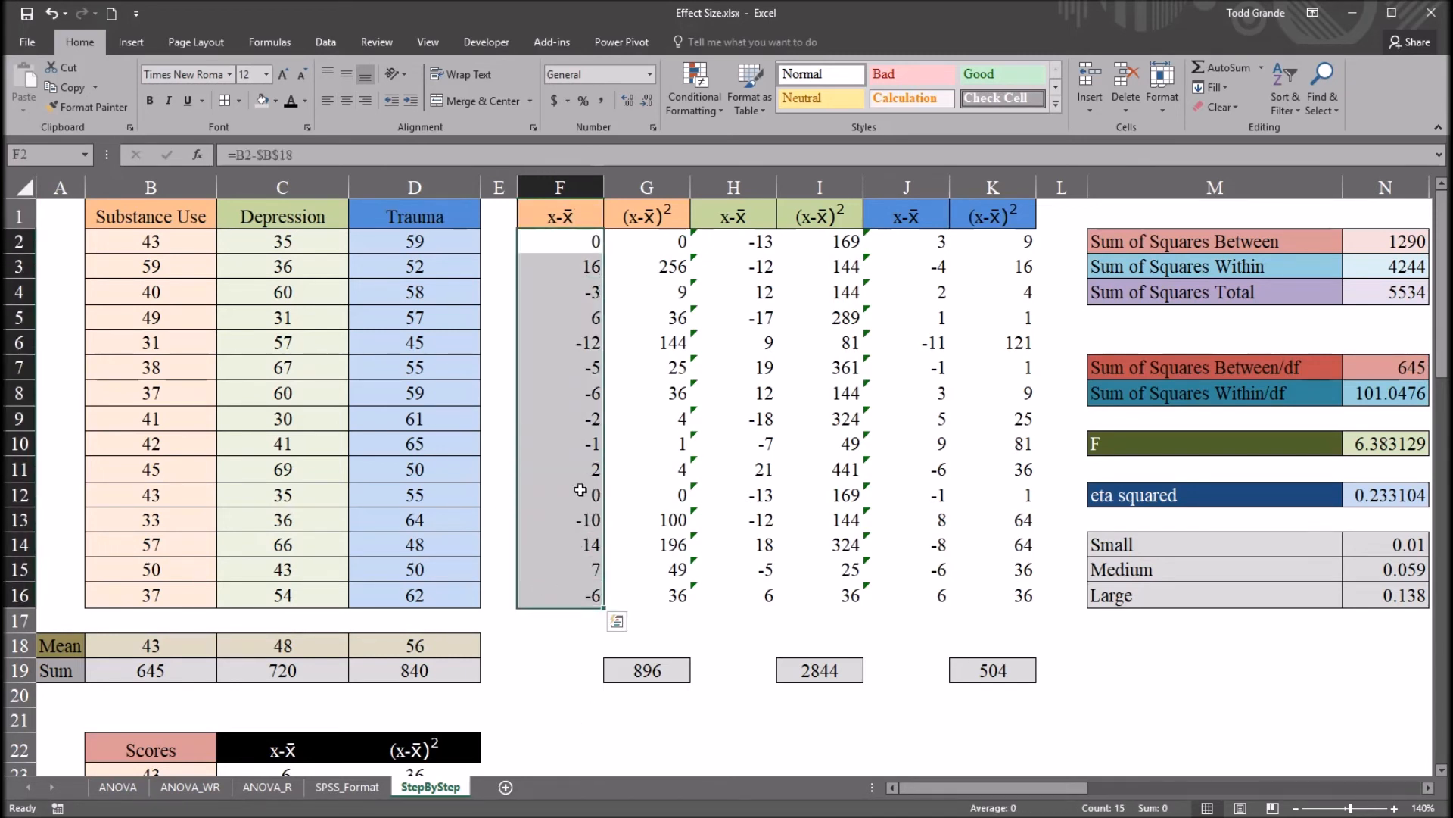
pyautogui.click(645, 241)
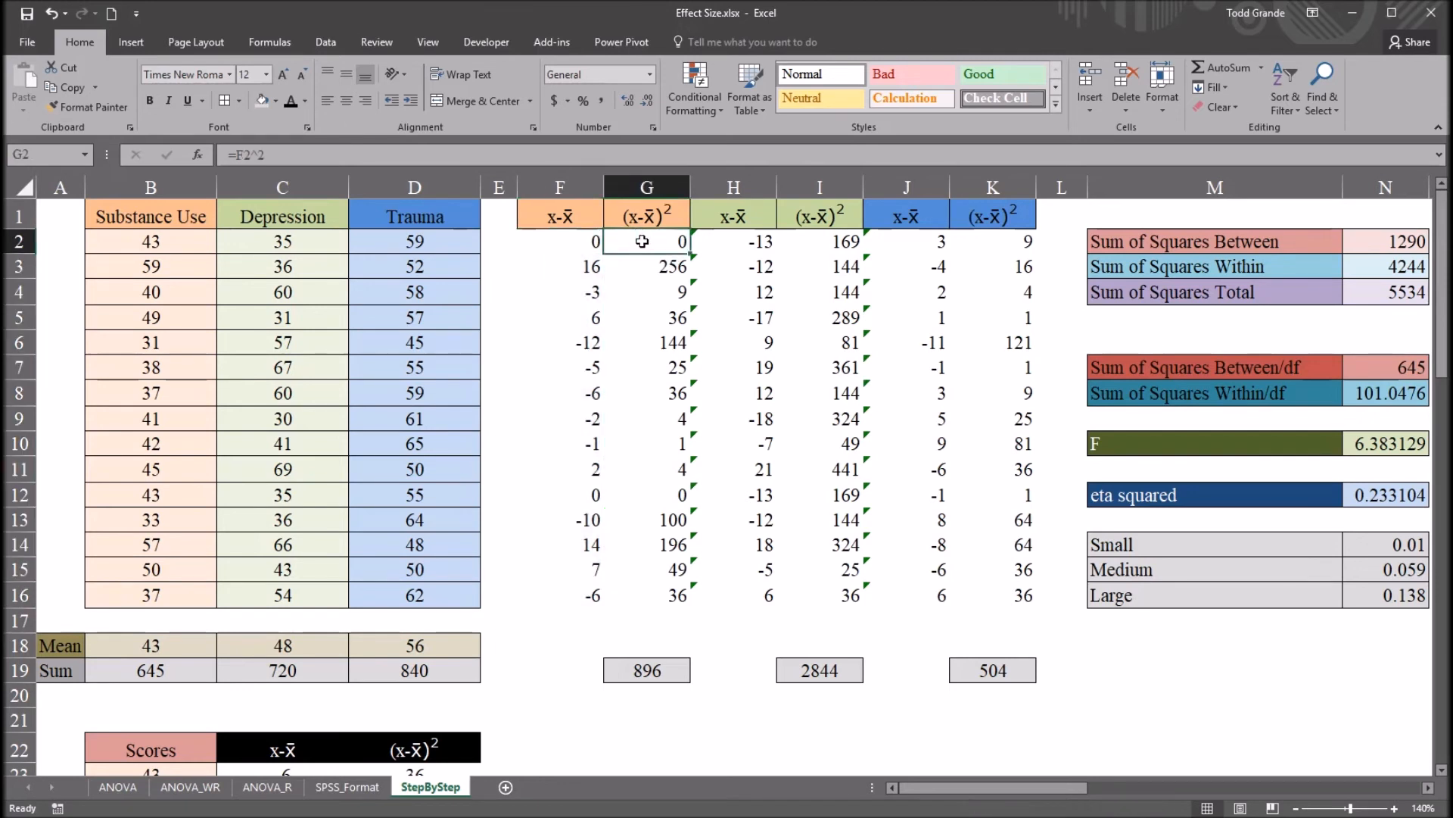
pyautogui.moveTo(645, 241); pyautogui.dragTo(645, 595)
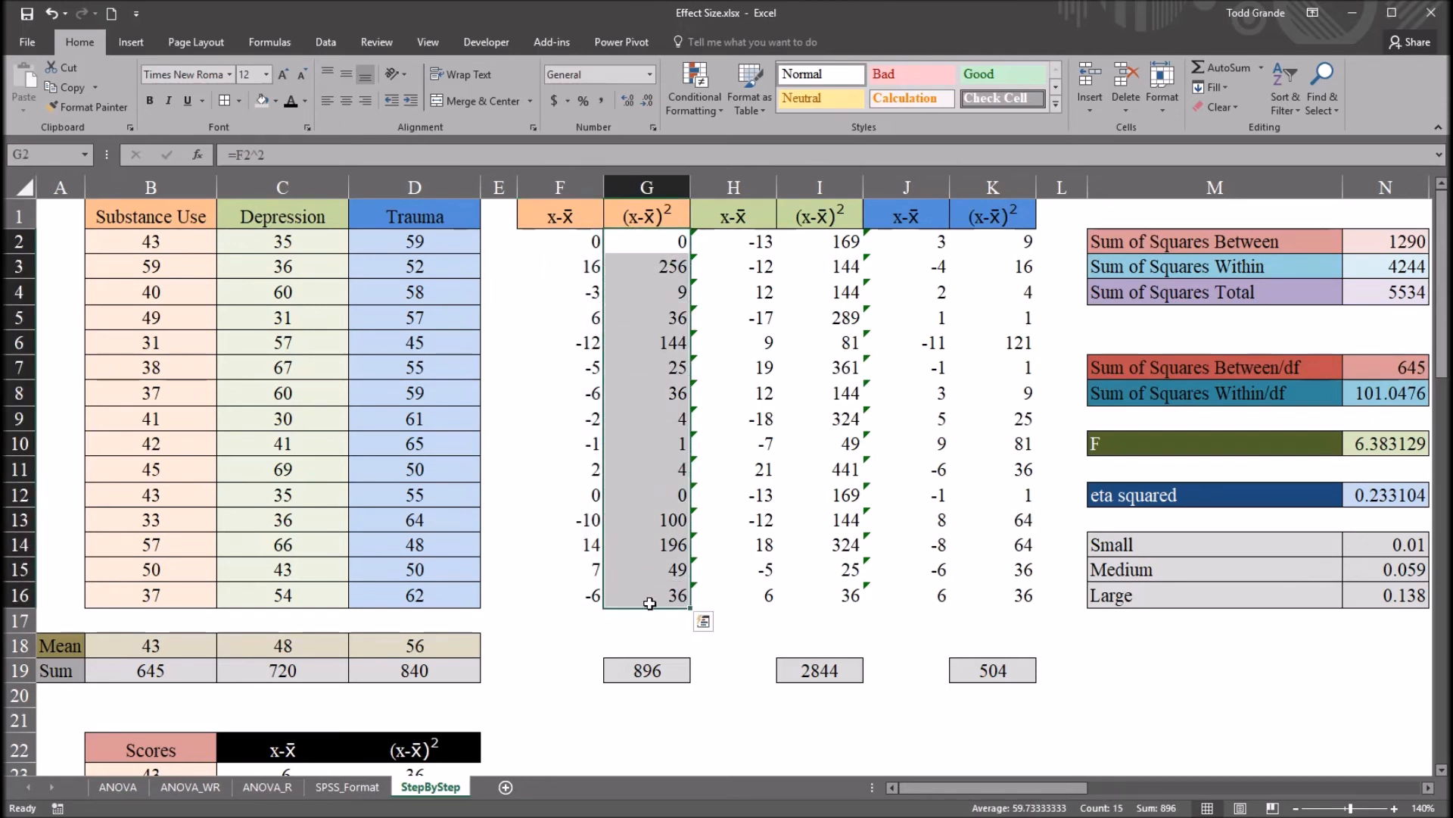
pyautogui.click(646, 669)
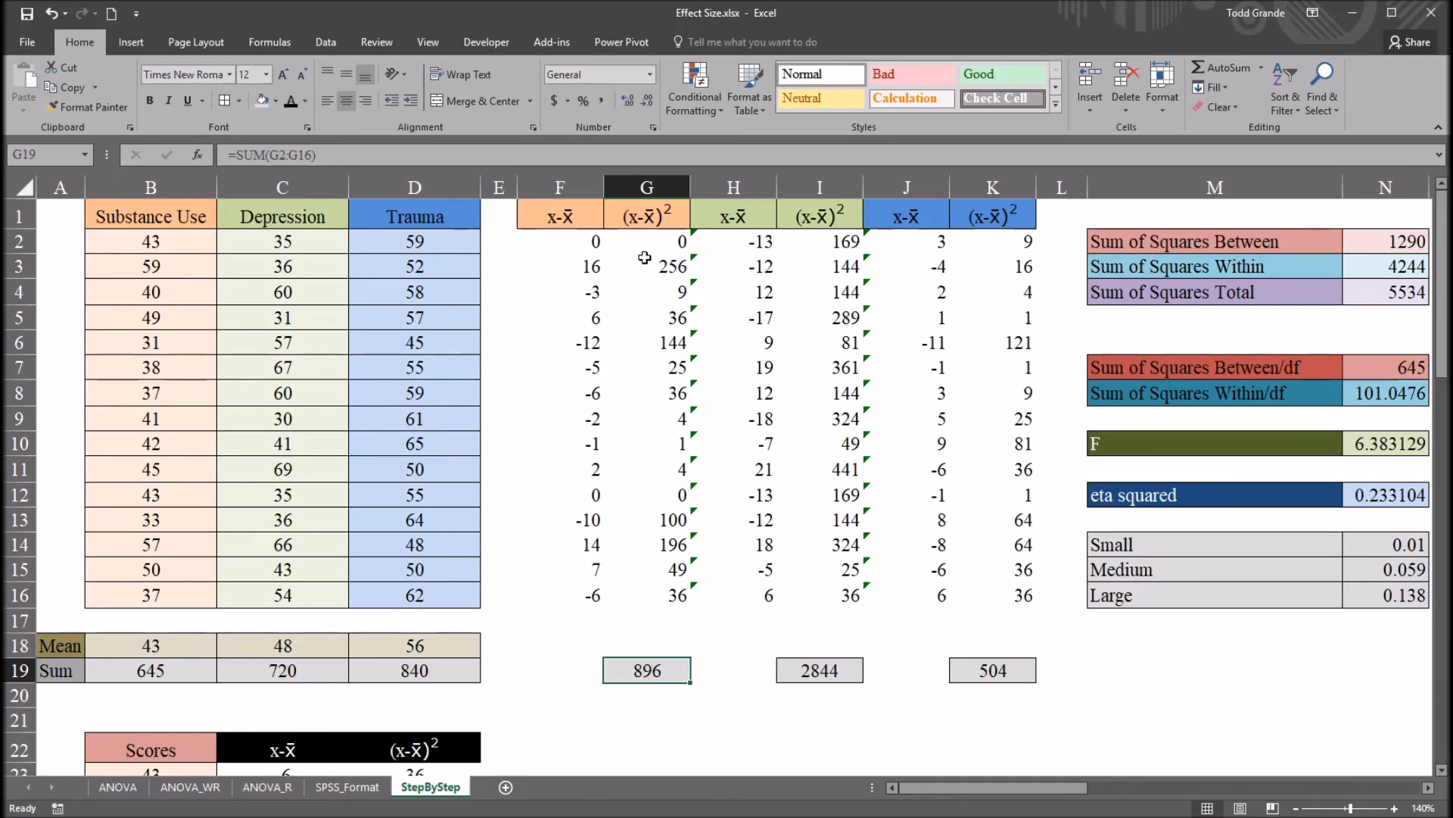
pyautogui.moveTo(645, 240); pyautogui.dragTo(645, 595)
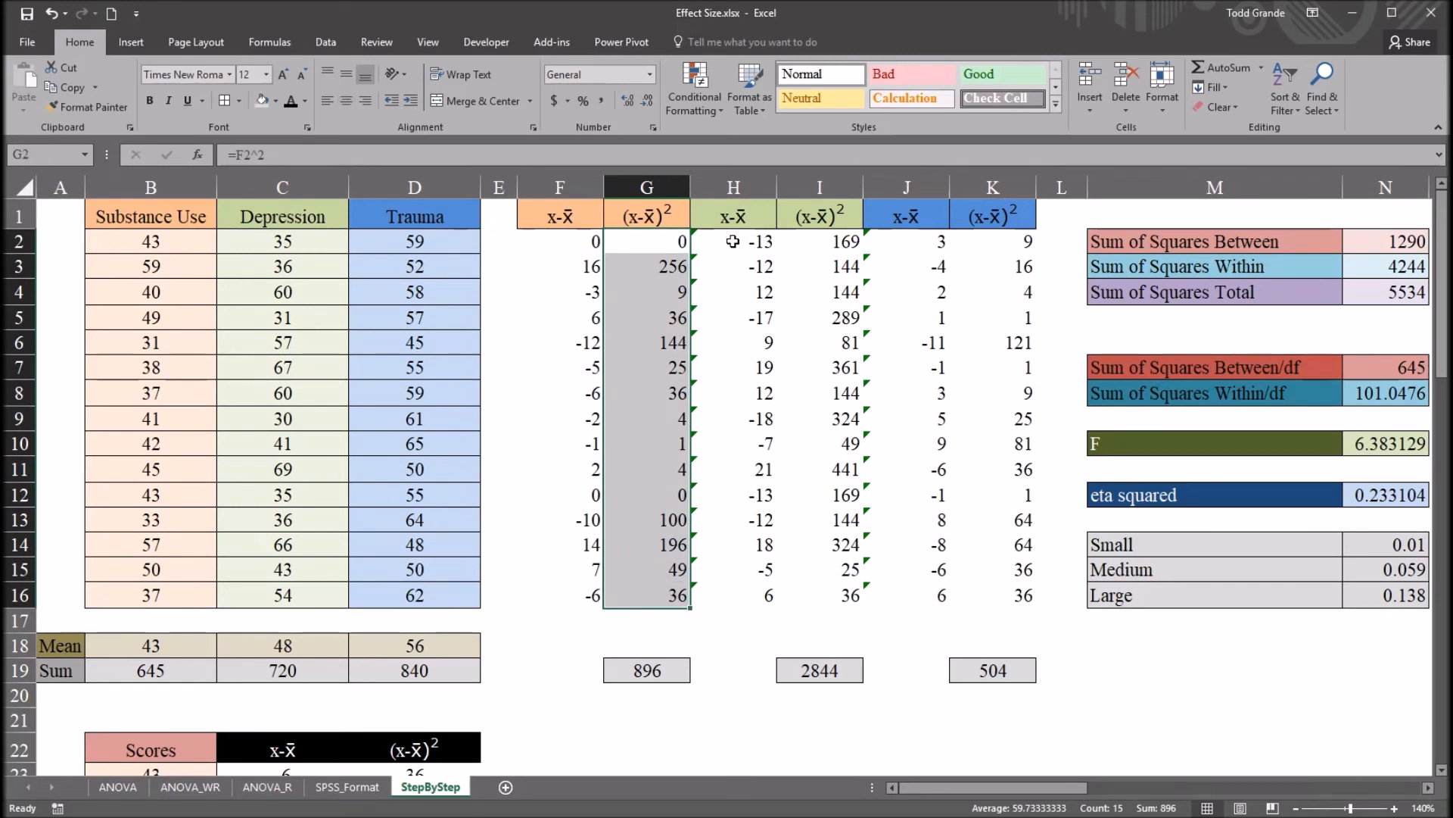
pyautogui.click(733, 241)
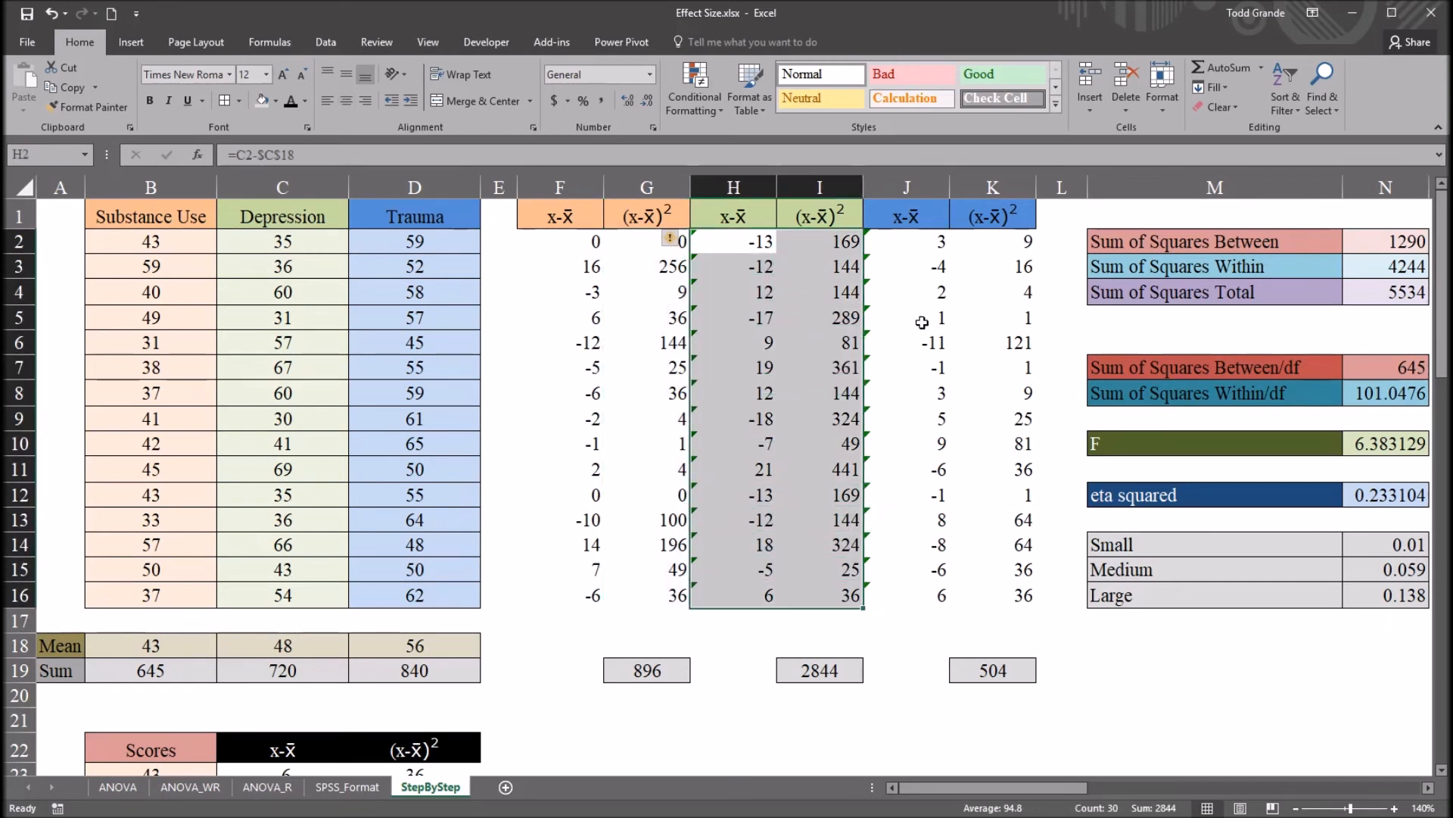
pyautogui.moveTo(906, 241); pyautogui.dragTo(992, 595)
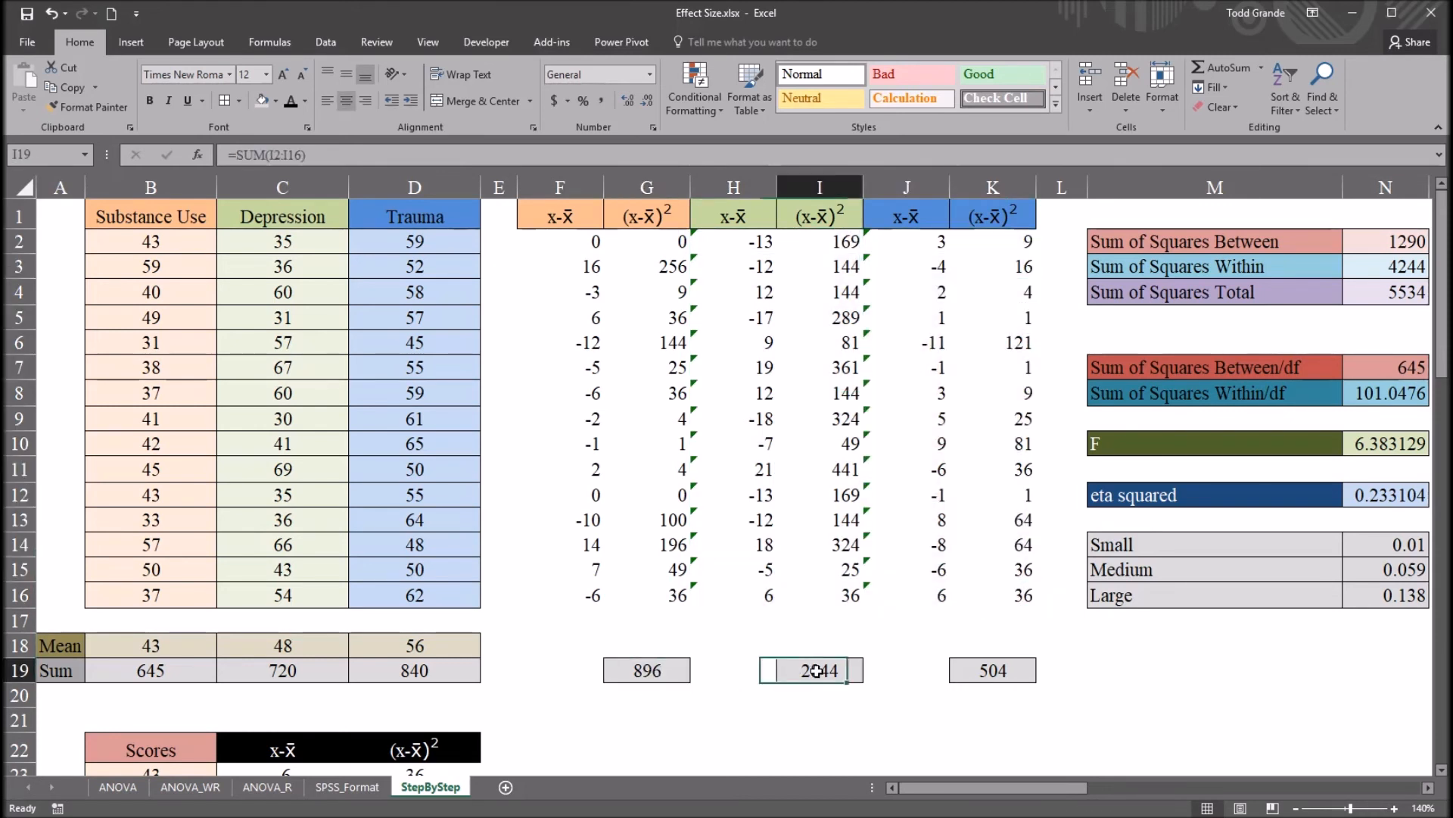
pyautogui.click(646, 670)
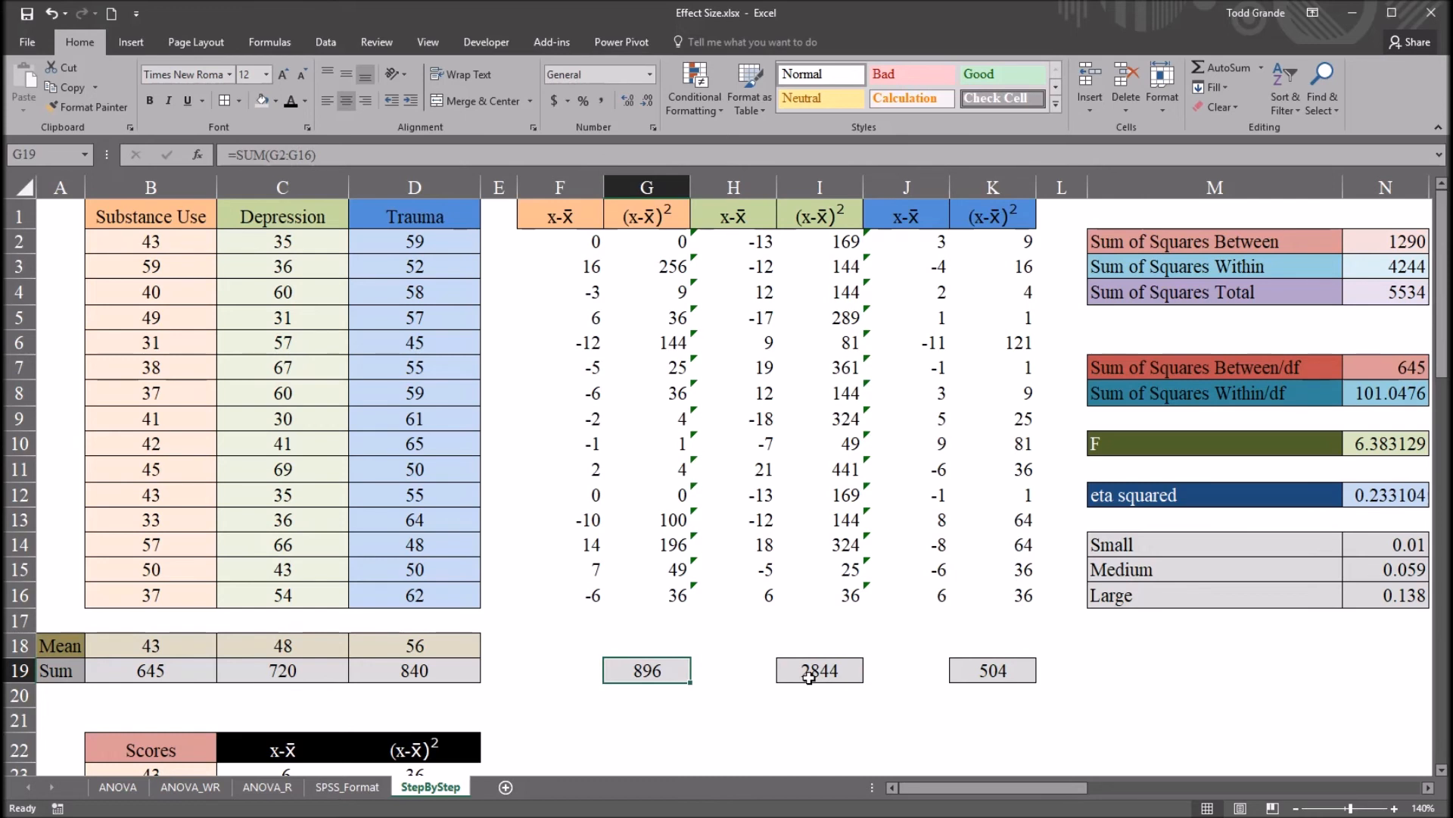
pyautogui.click(991, 670)
pyautogui.write('=G19+I19+K19')
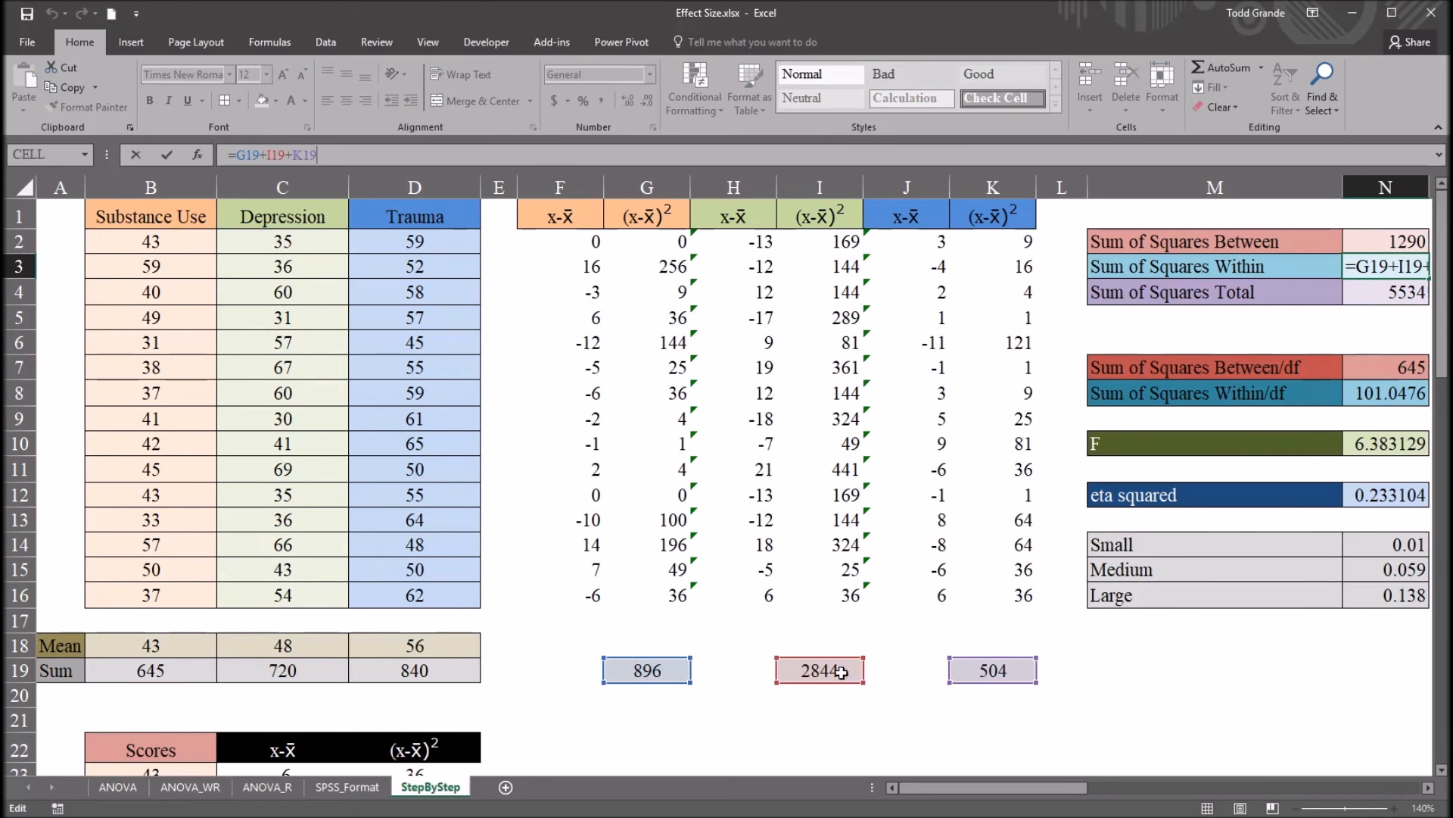
pyautogui.press('enter')
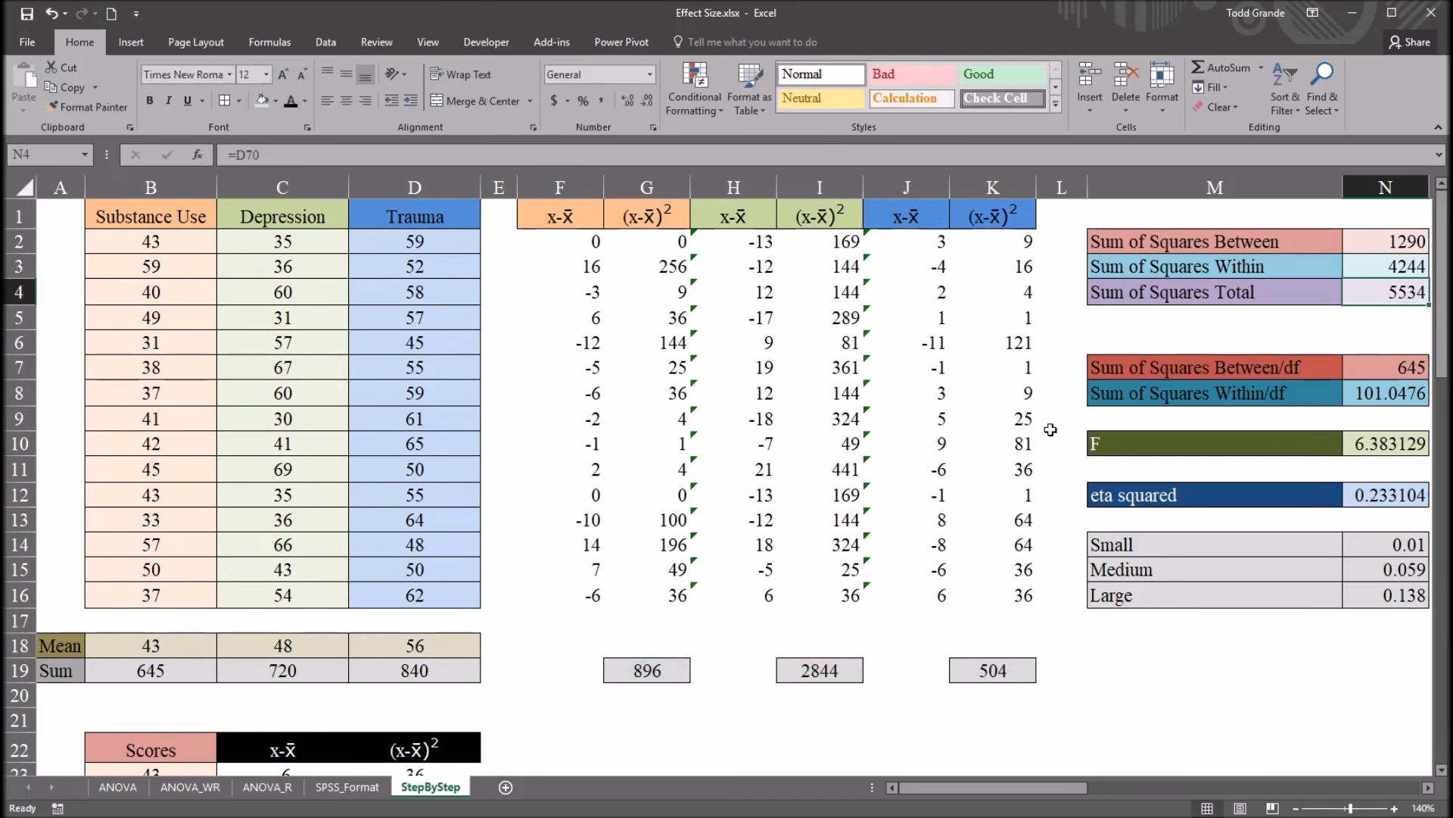
pyautogui.click(1385, 266)
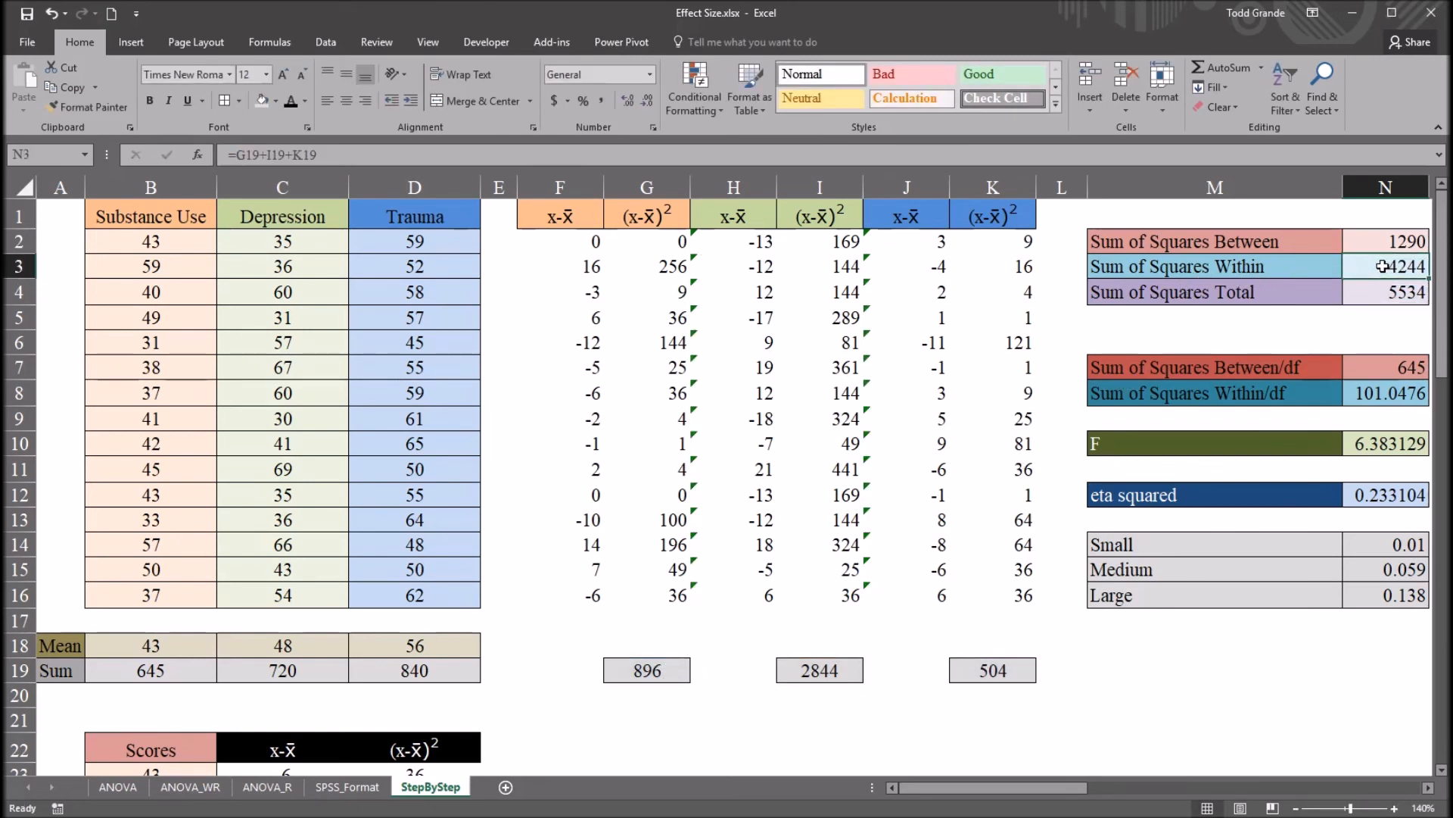
pyautogui.click(1384, 291)
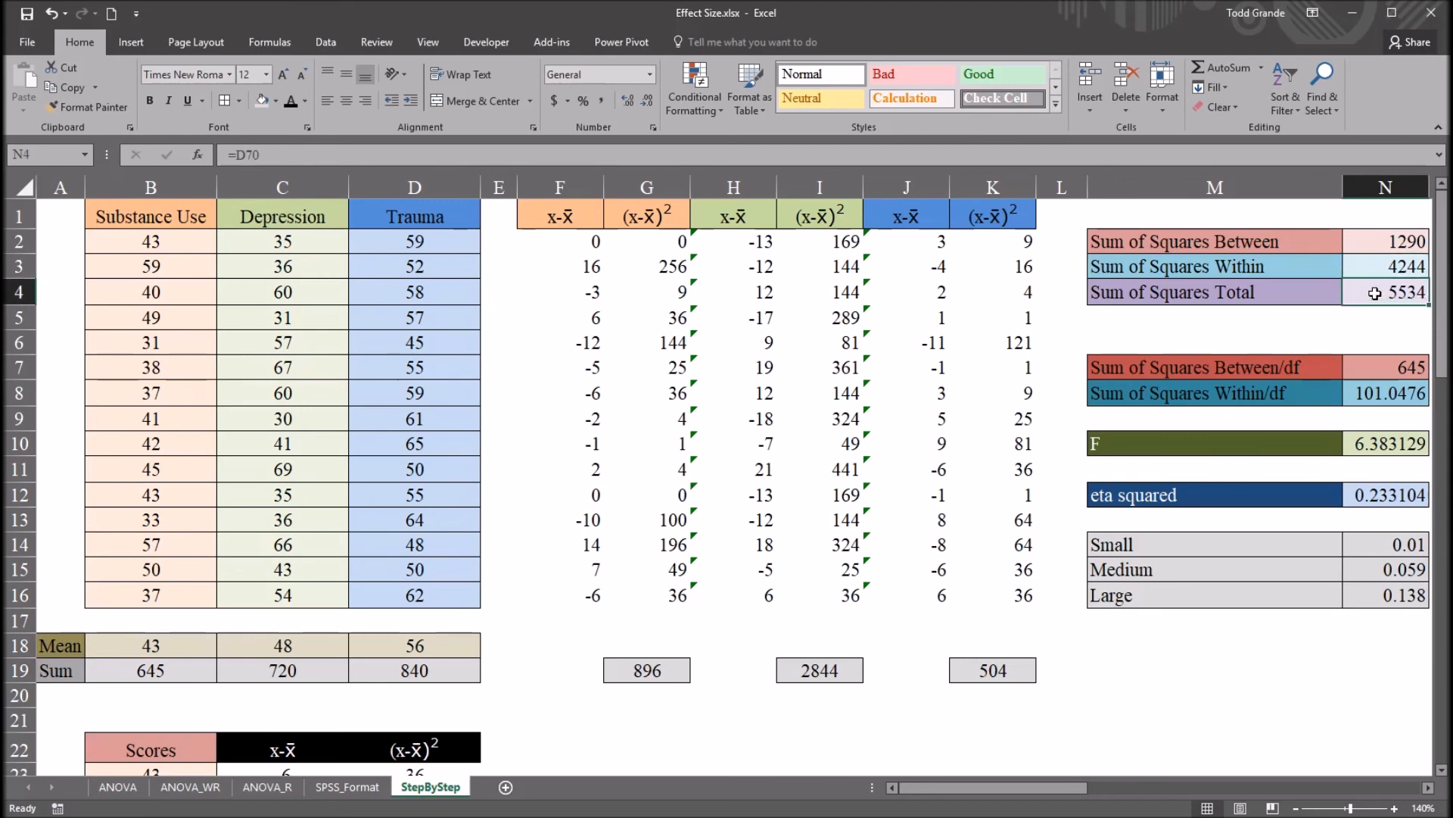
pyautogui.scroll(-3)
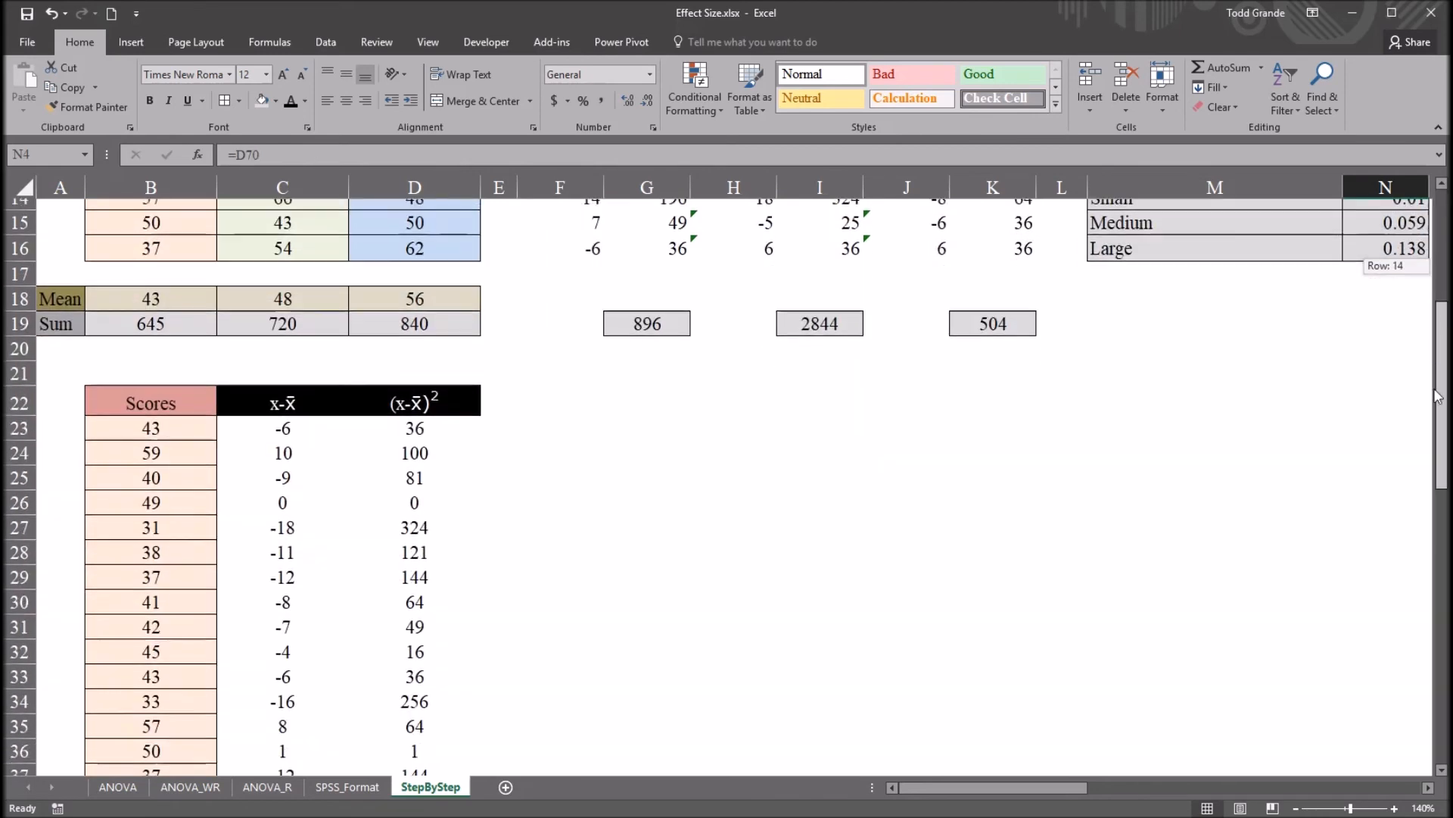
pyautogui.scroll(-3)
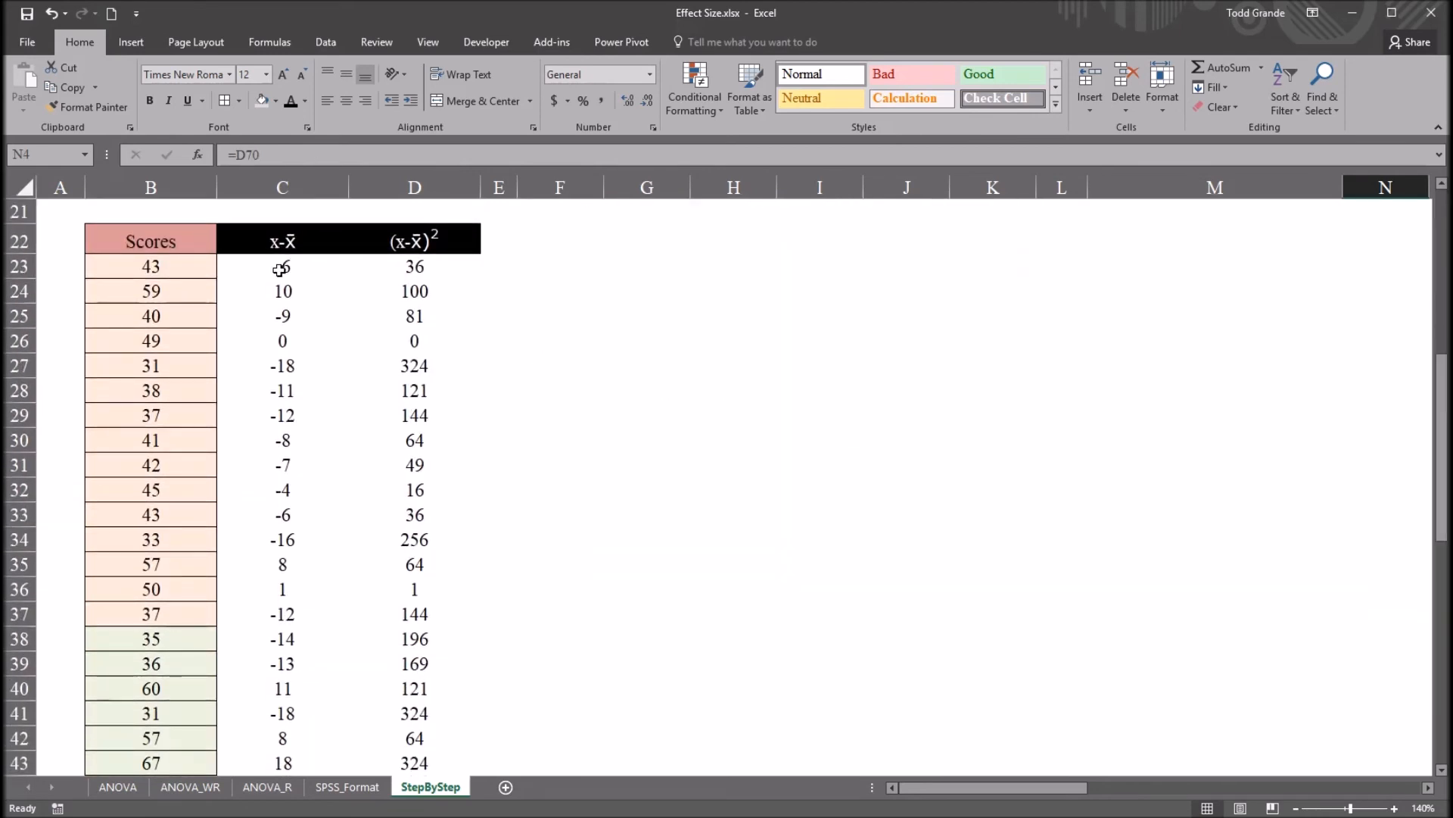
pyautogui.click(282, 266)
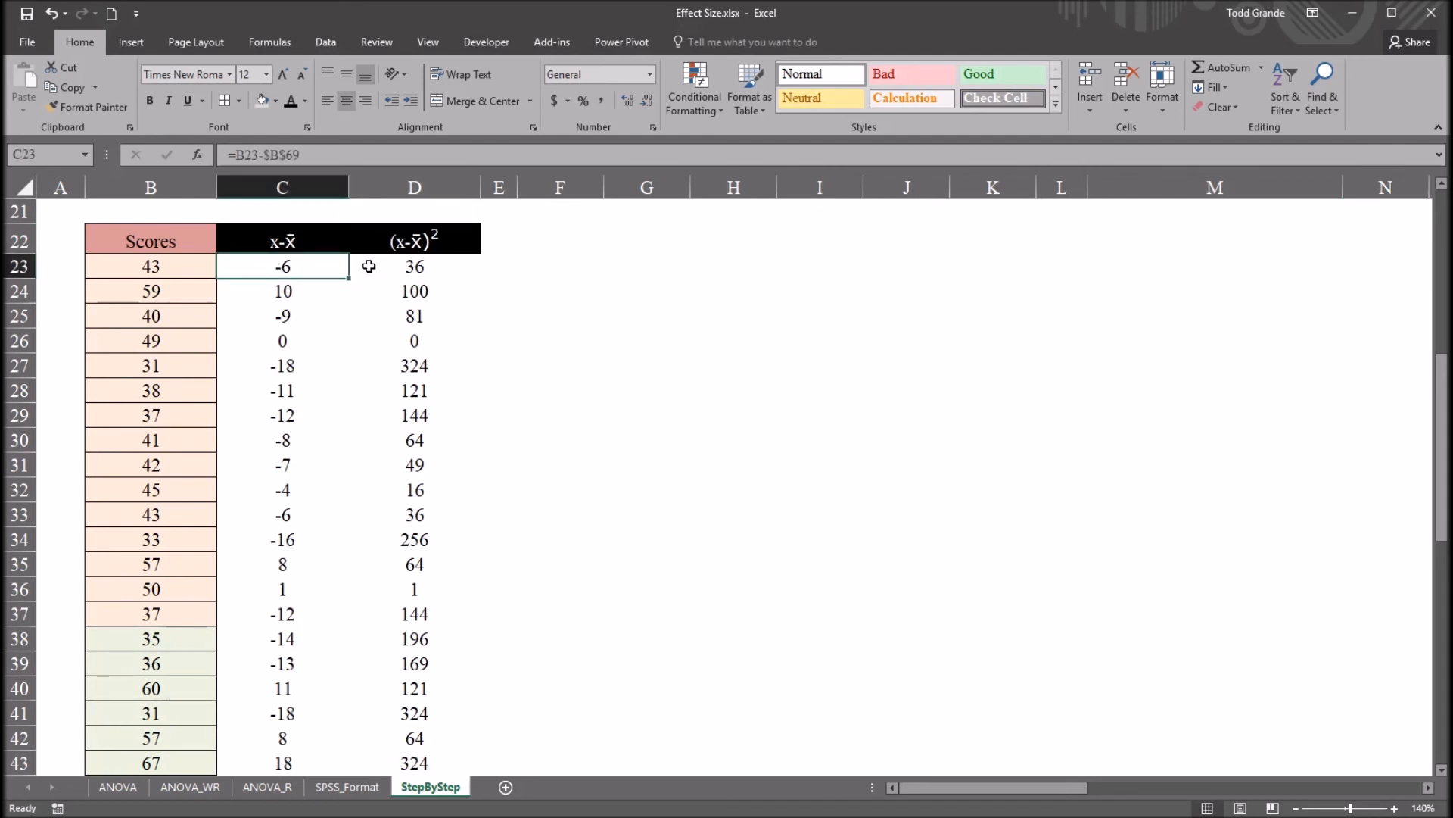
pyautogui.click(414, 265)
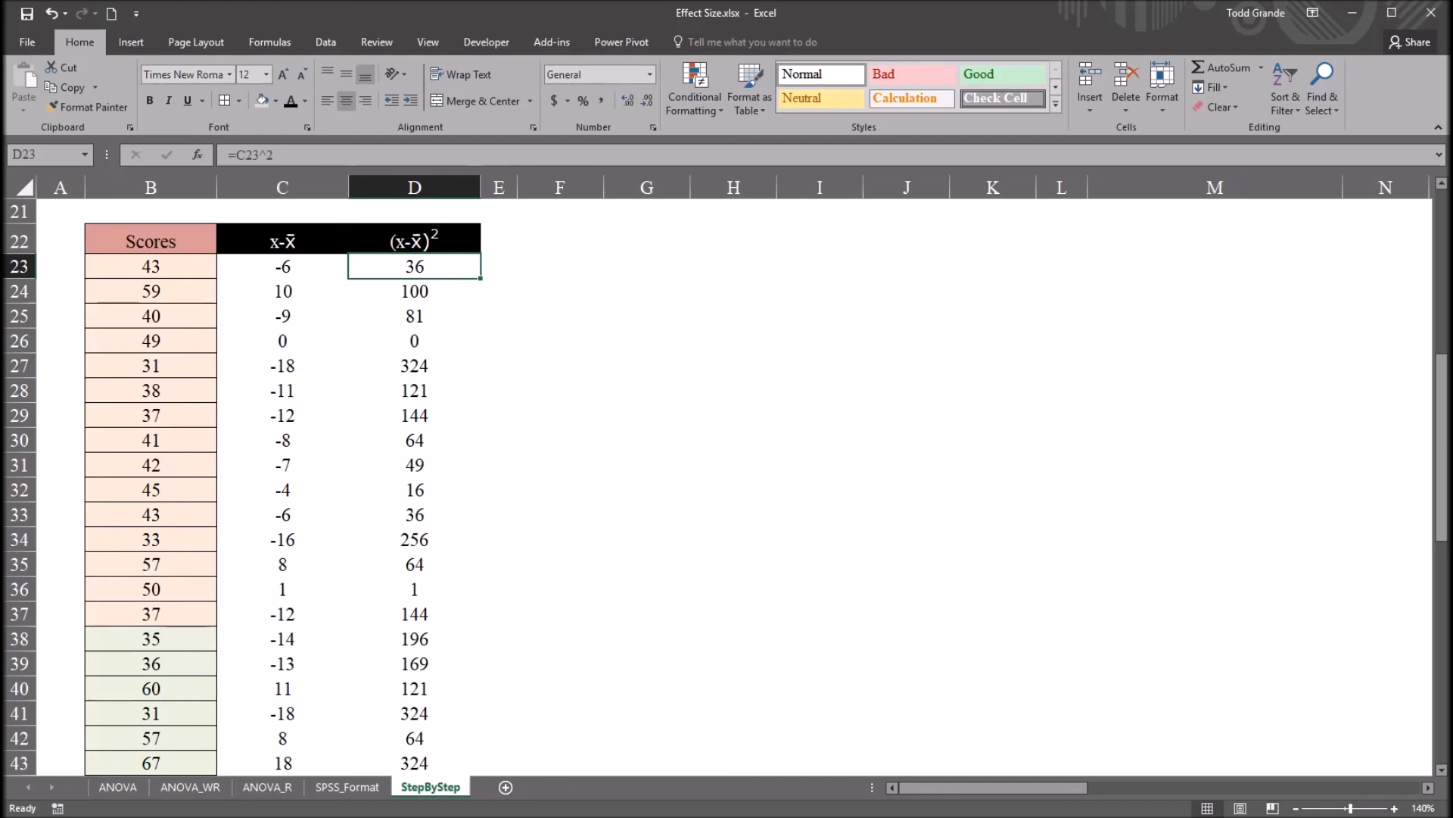
pyautogui.scroll(-3)
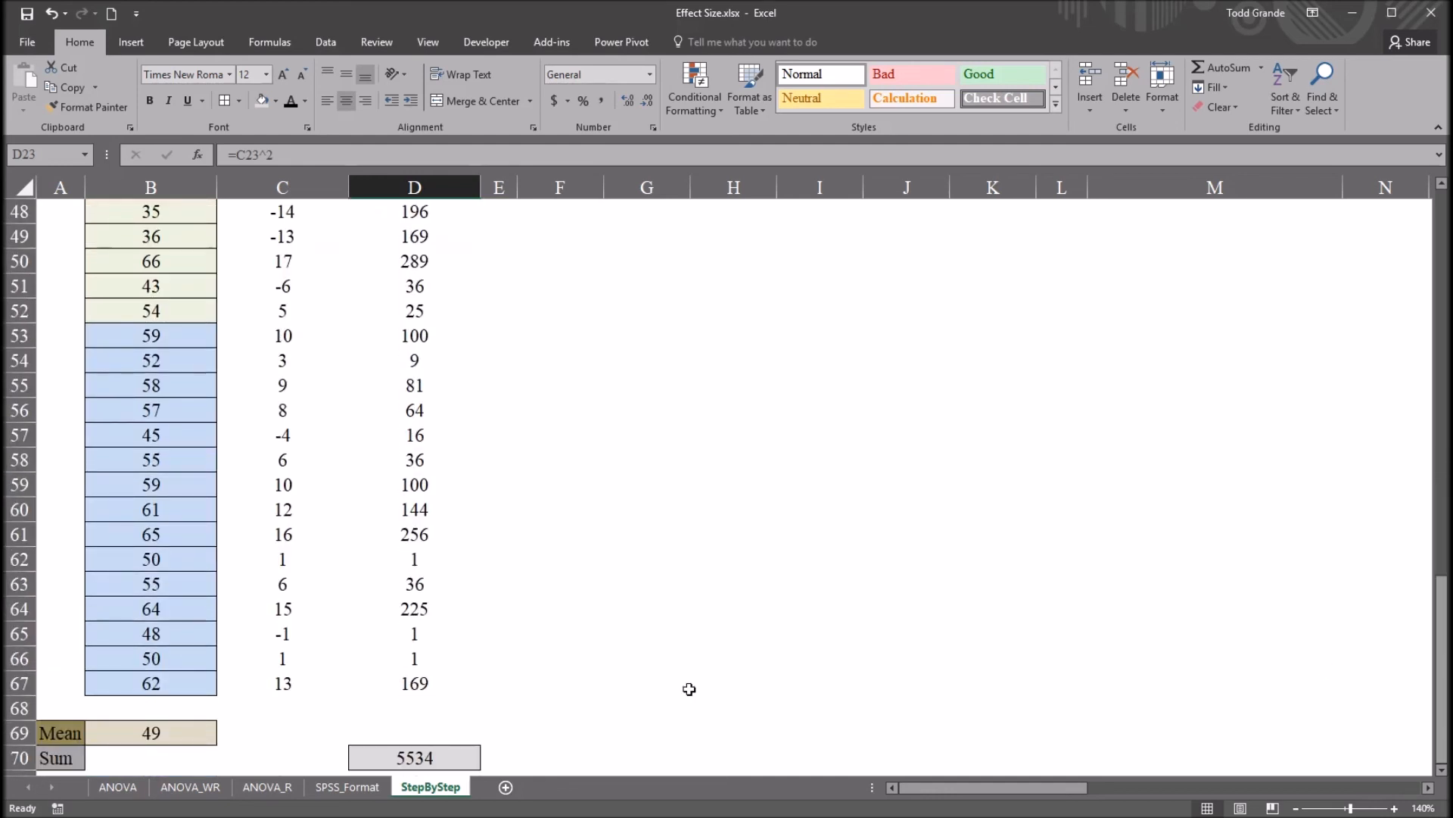
pyautogui.click(414, 757)
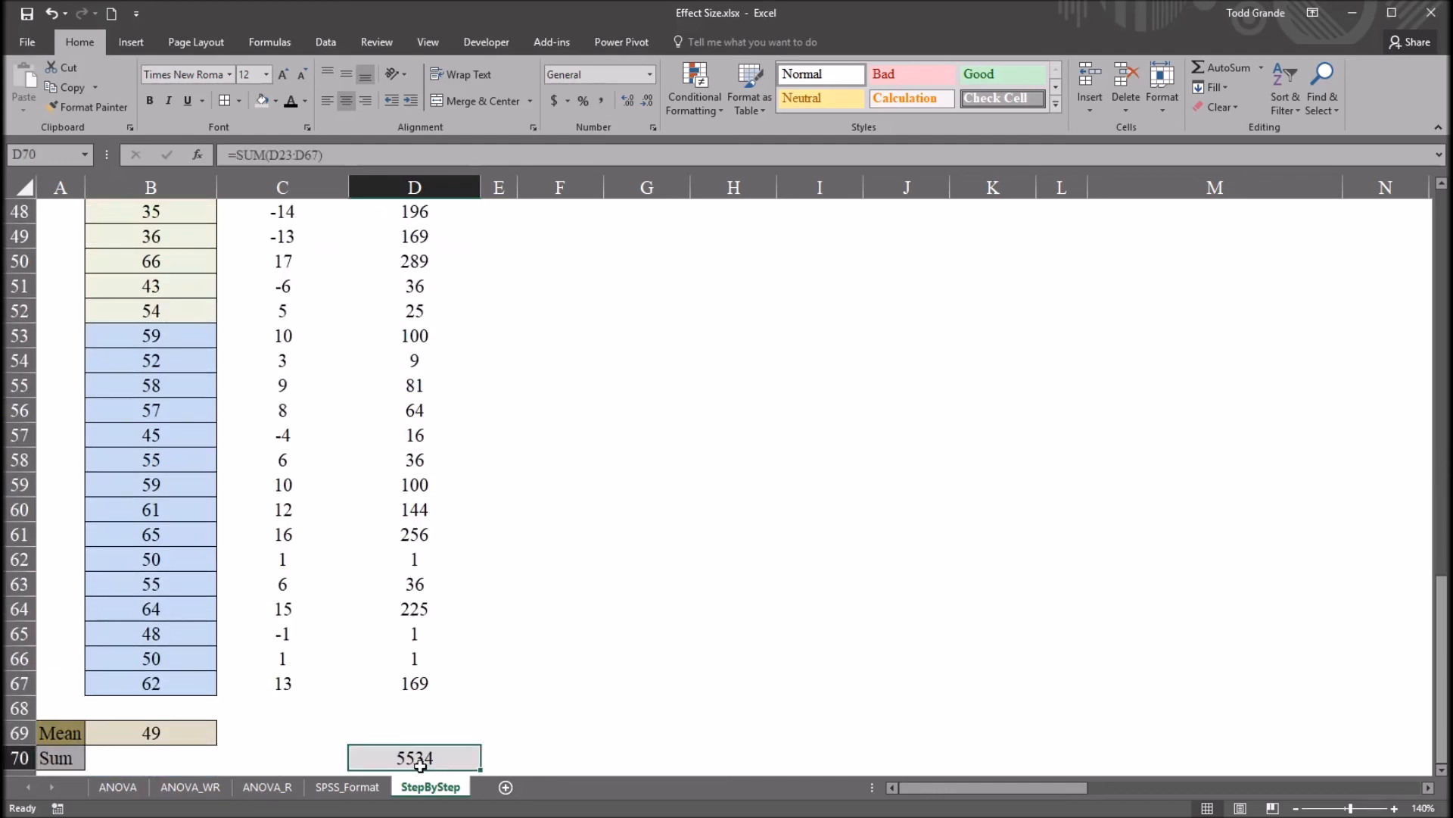
pyautogui.scroll(3)
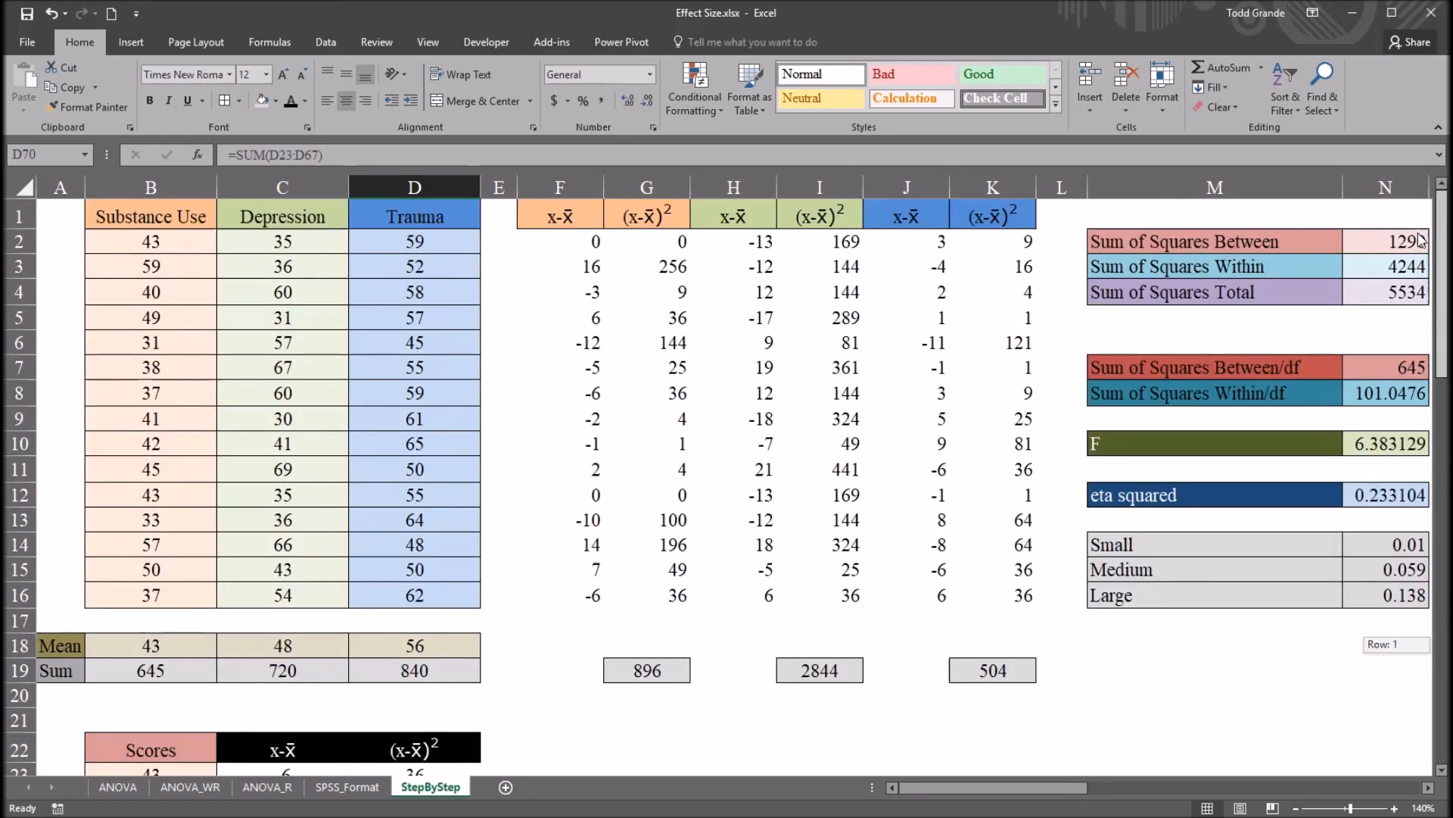
pyautogui.click(1385, 266)
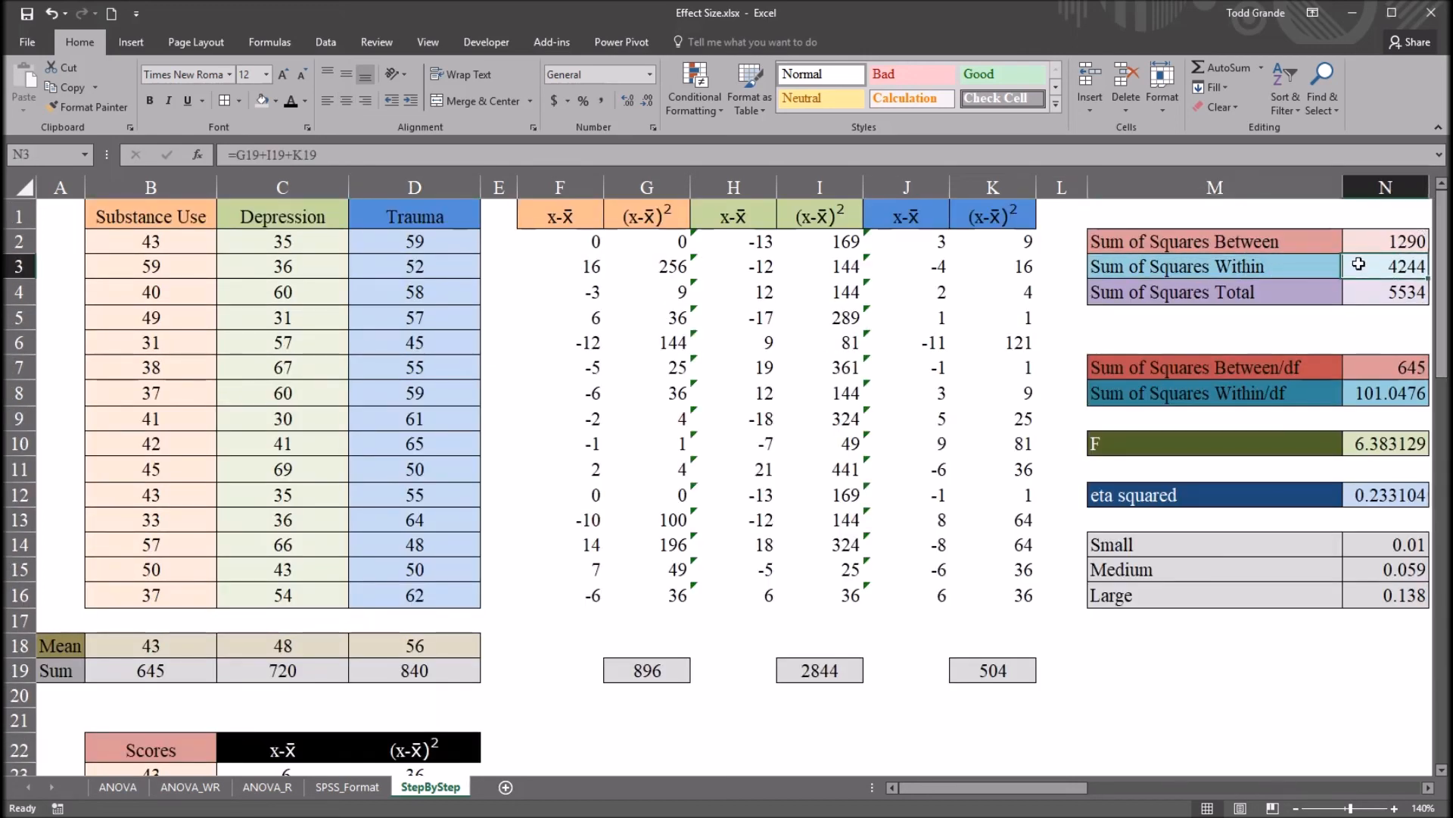
pyautogui.click(1386, 240)
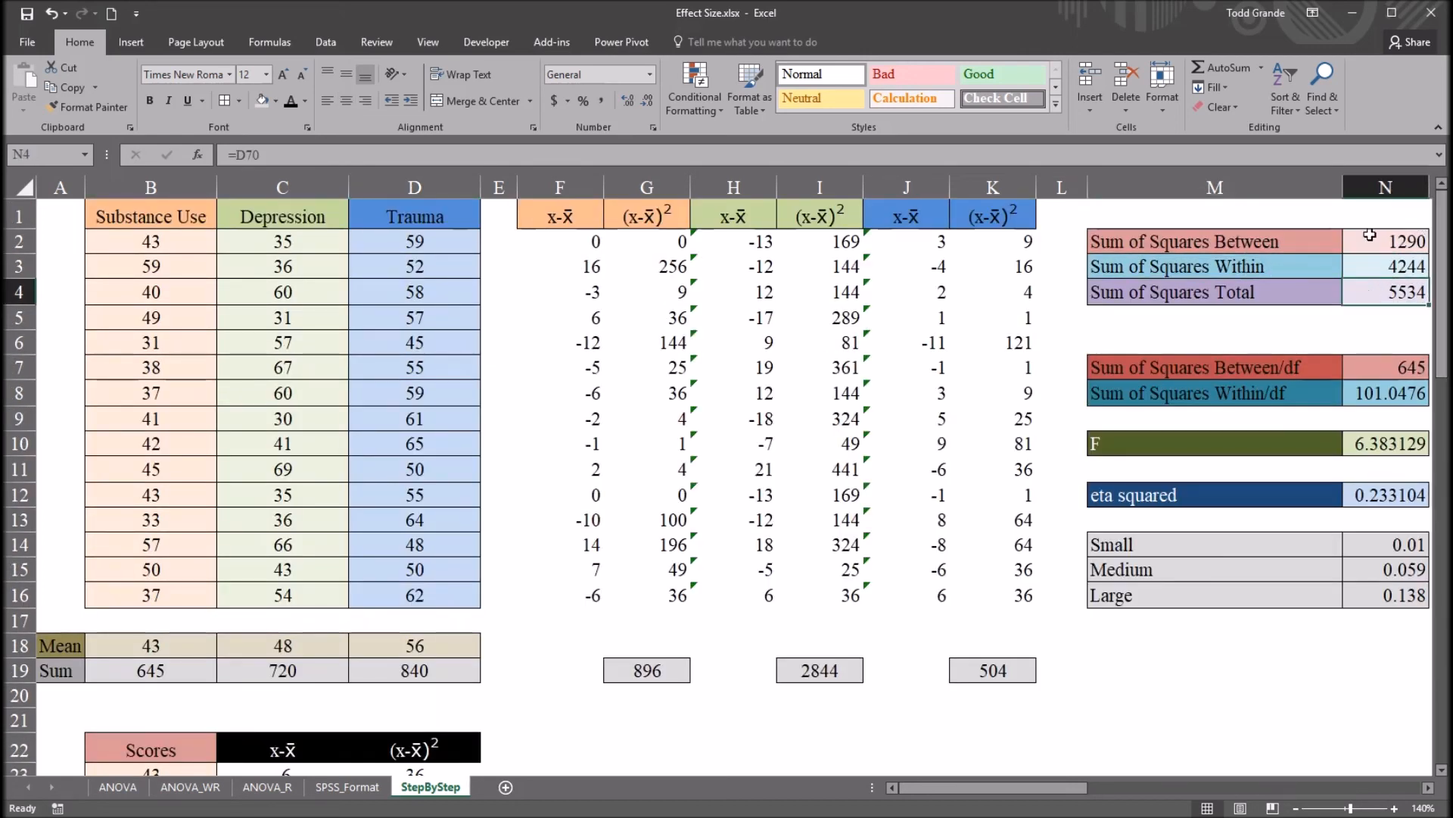
pyautogui.click(1384, 241)
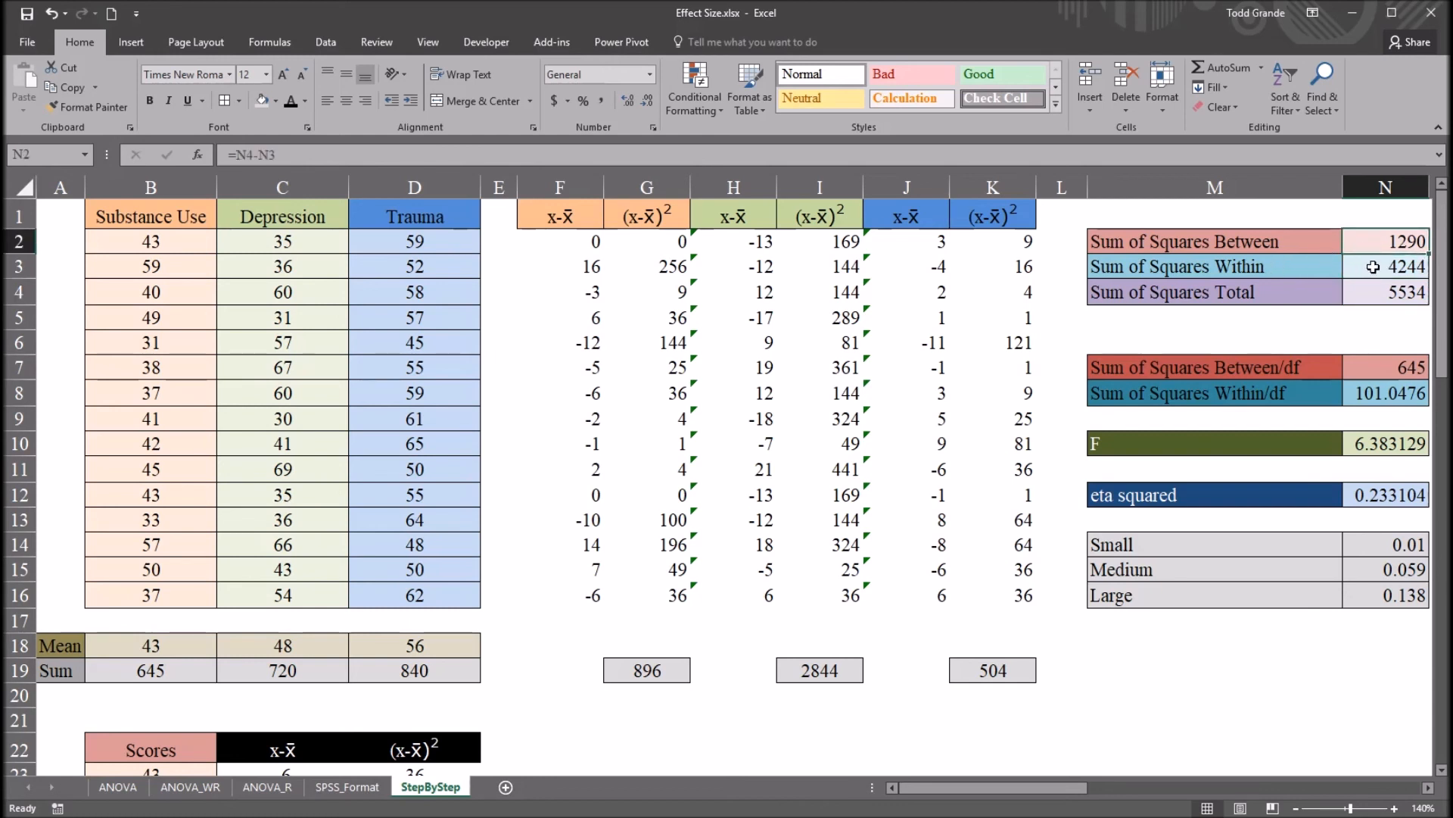
pyautogui.moveTo(1325, 292)
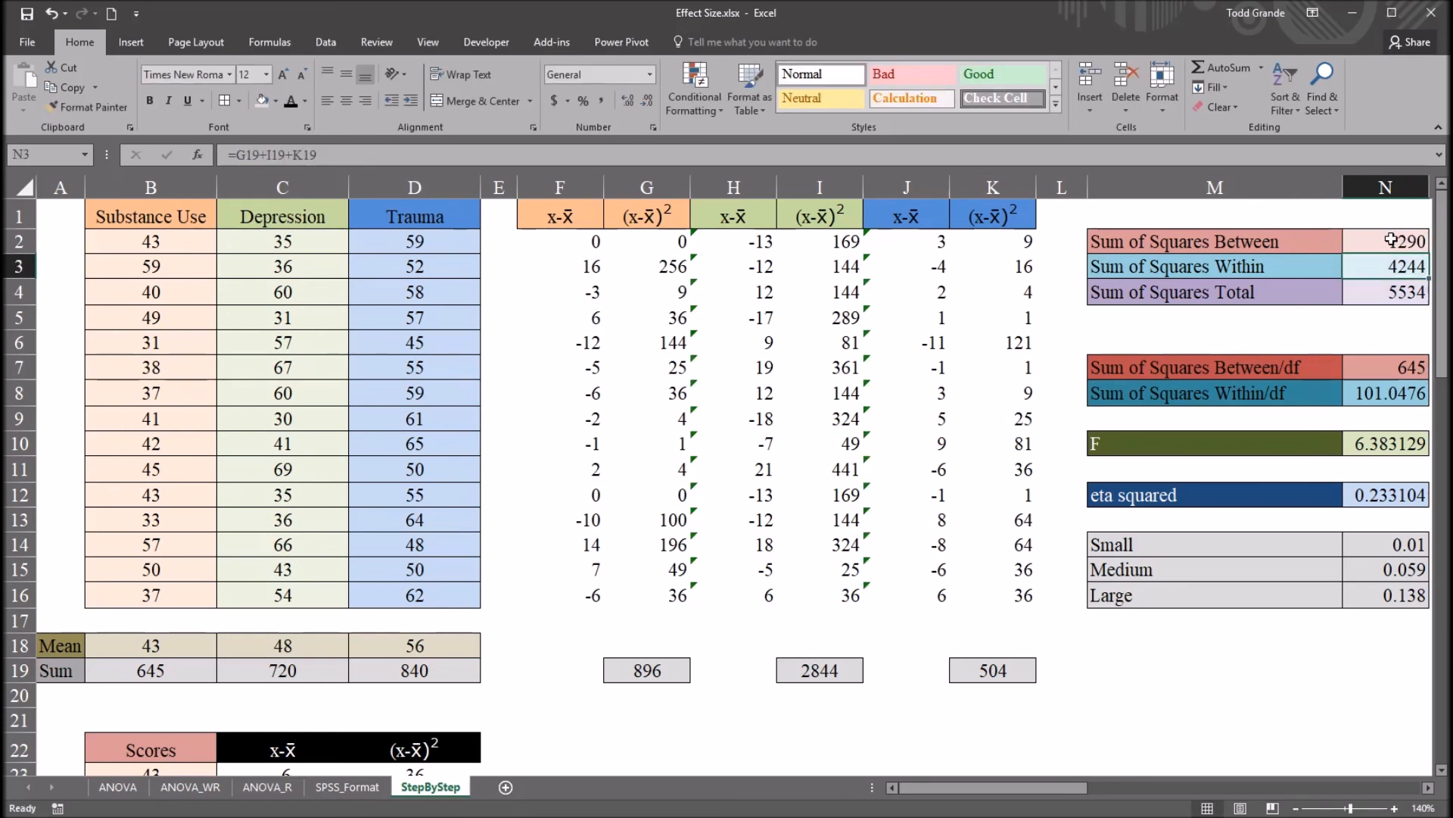
pyautogui.click(1385, 241)
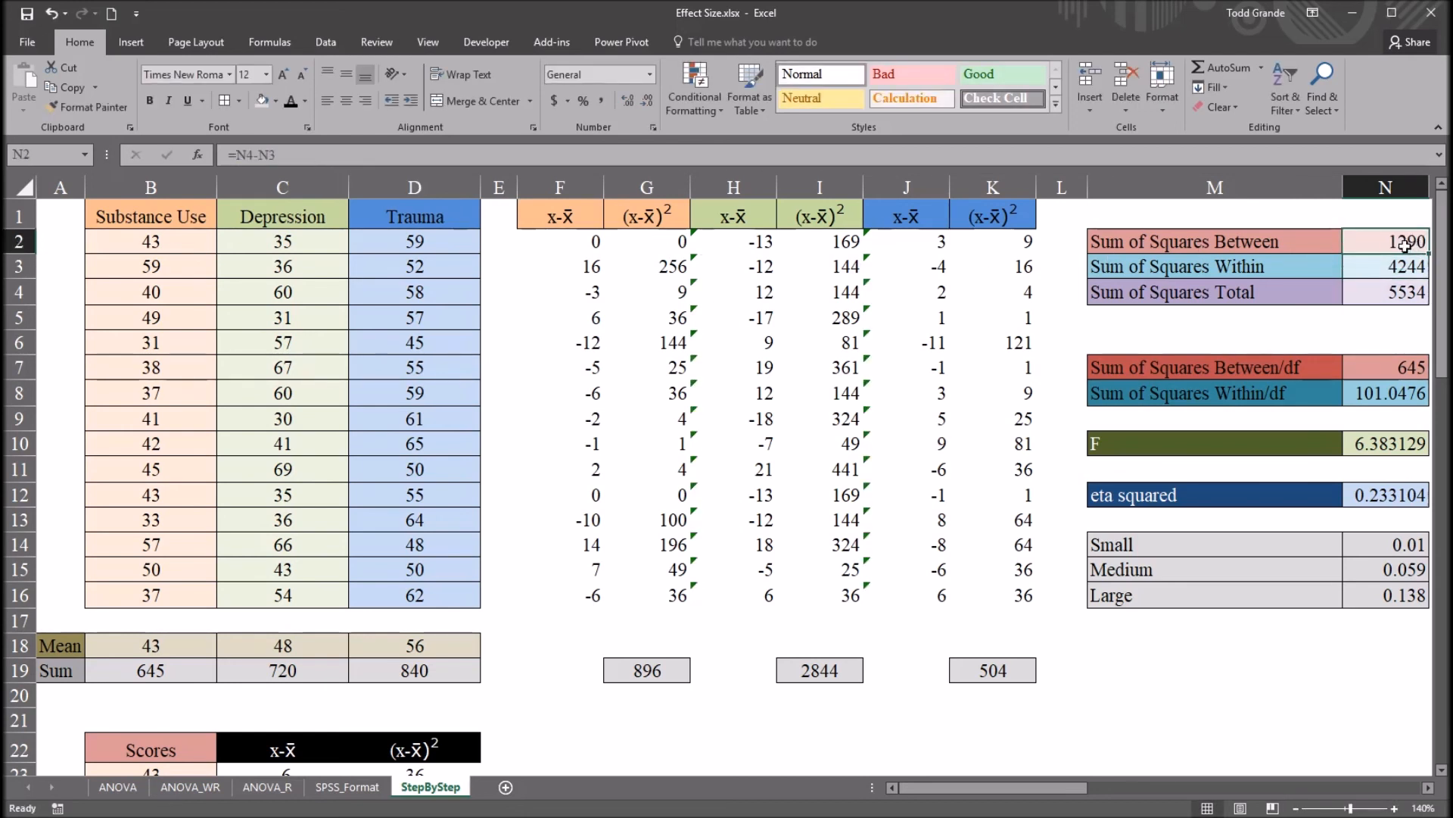
pyautogui.click(1385, 494)
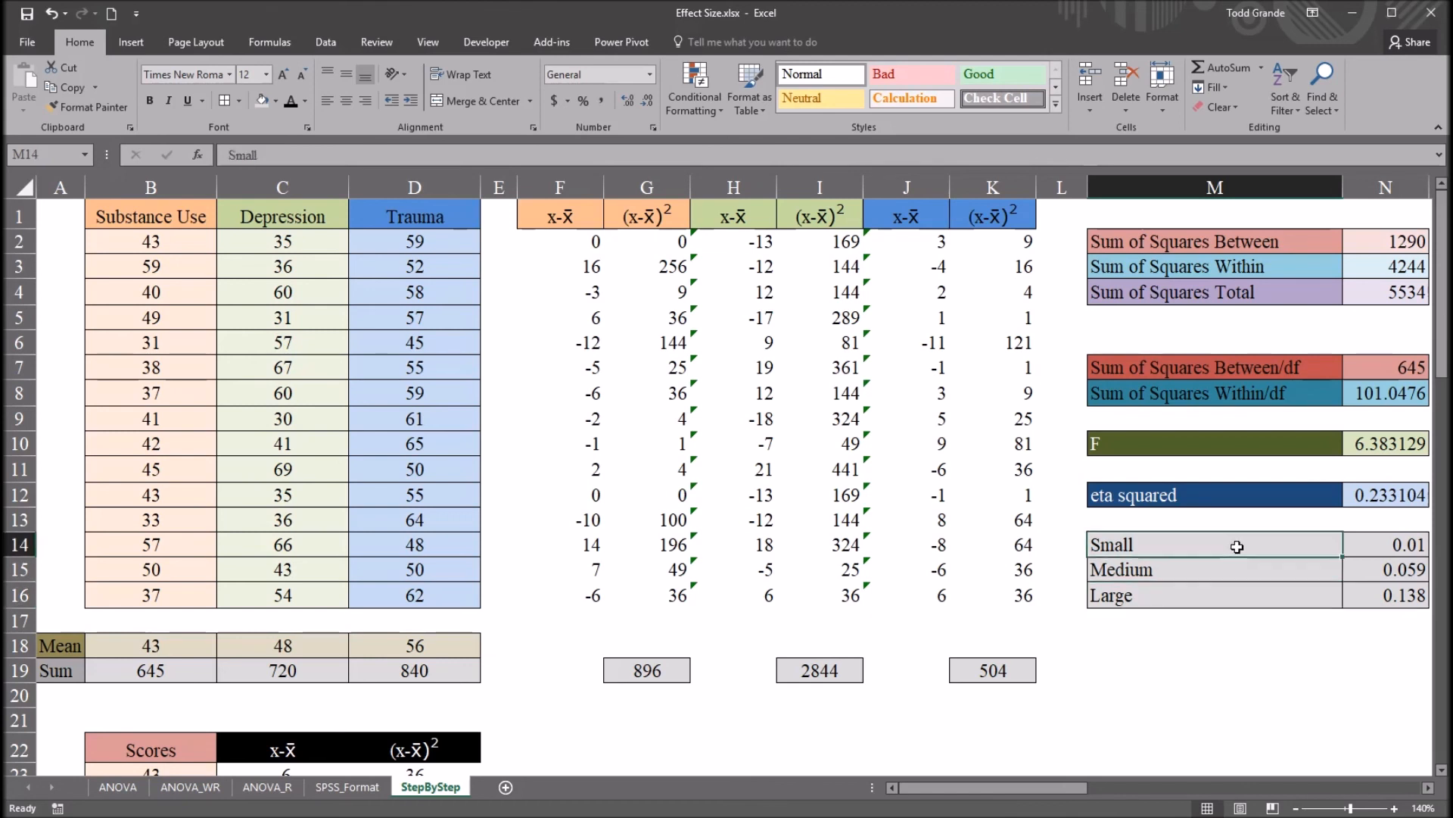
pyautogui.moveTo(1257, 508)
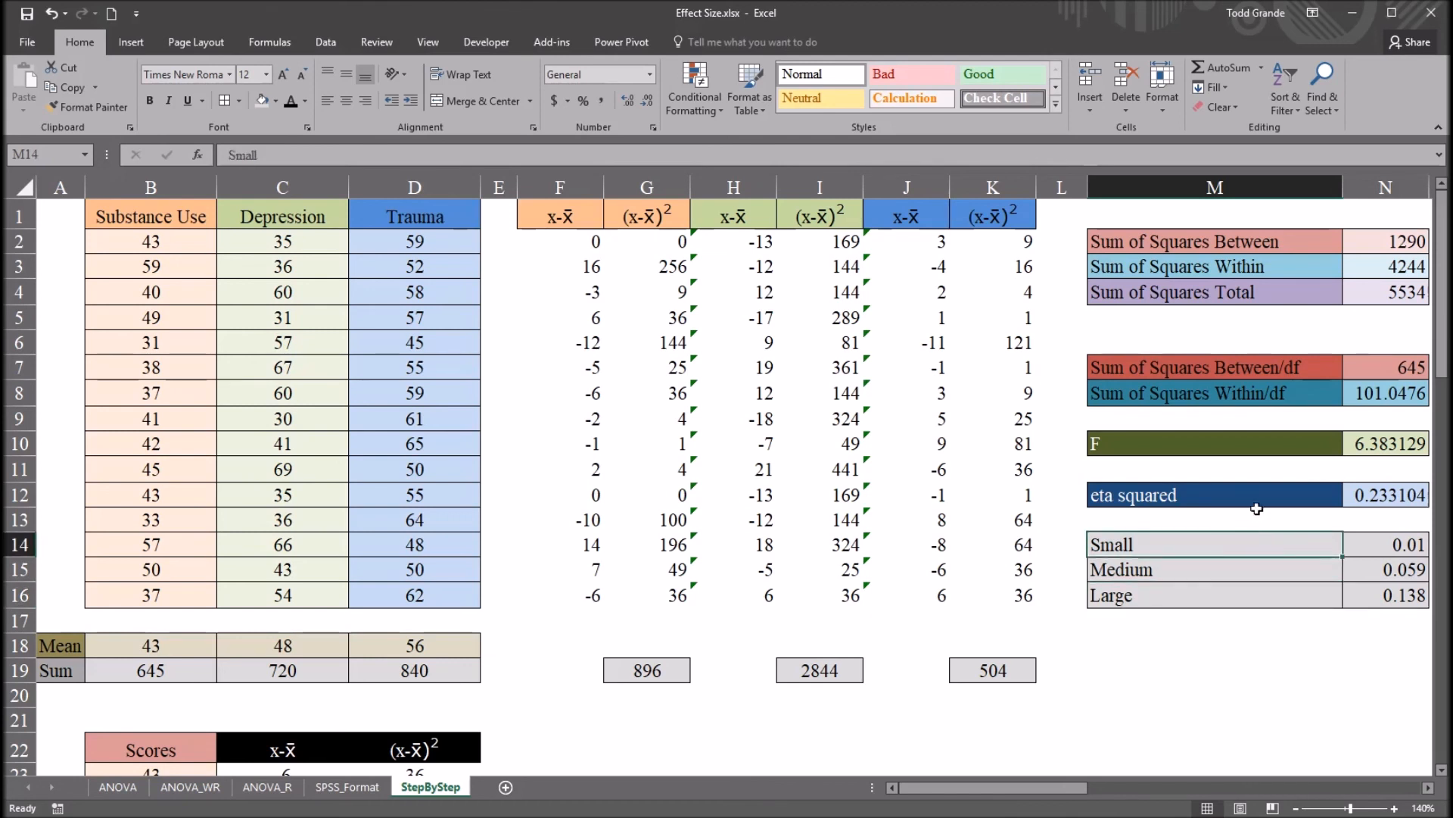
pyautogui.click(1387, 494)
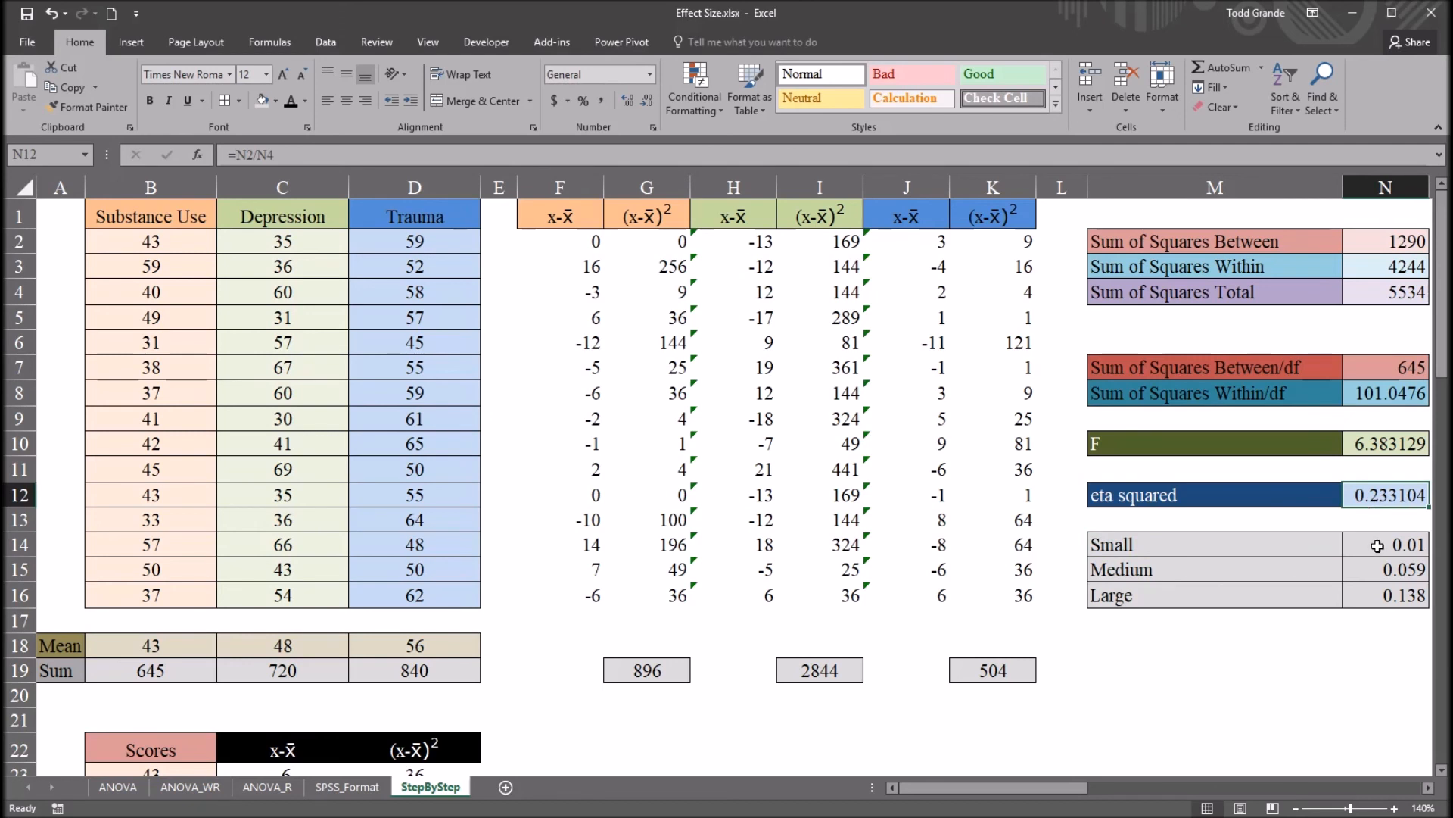
pyautogui.click(1384, 544)
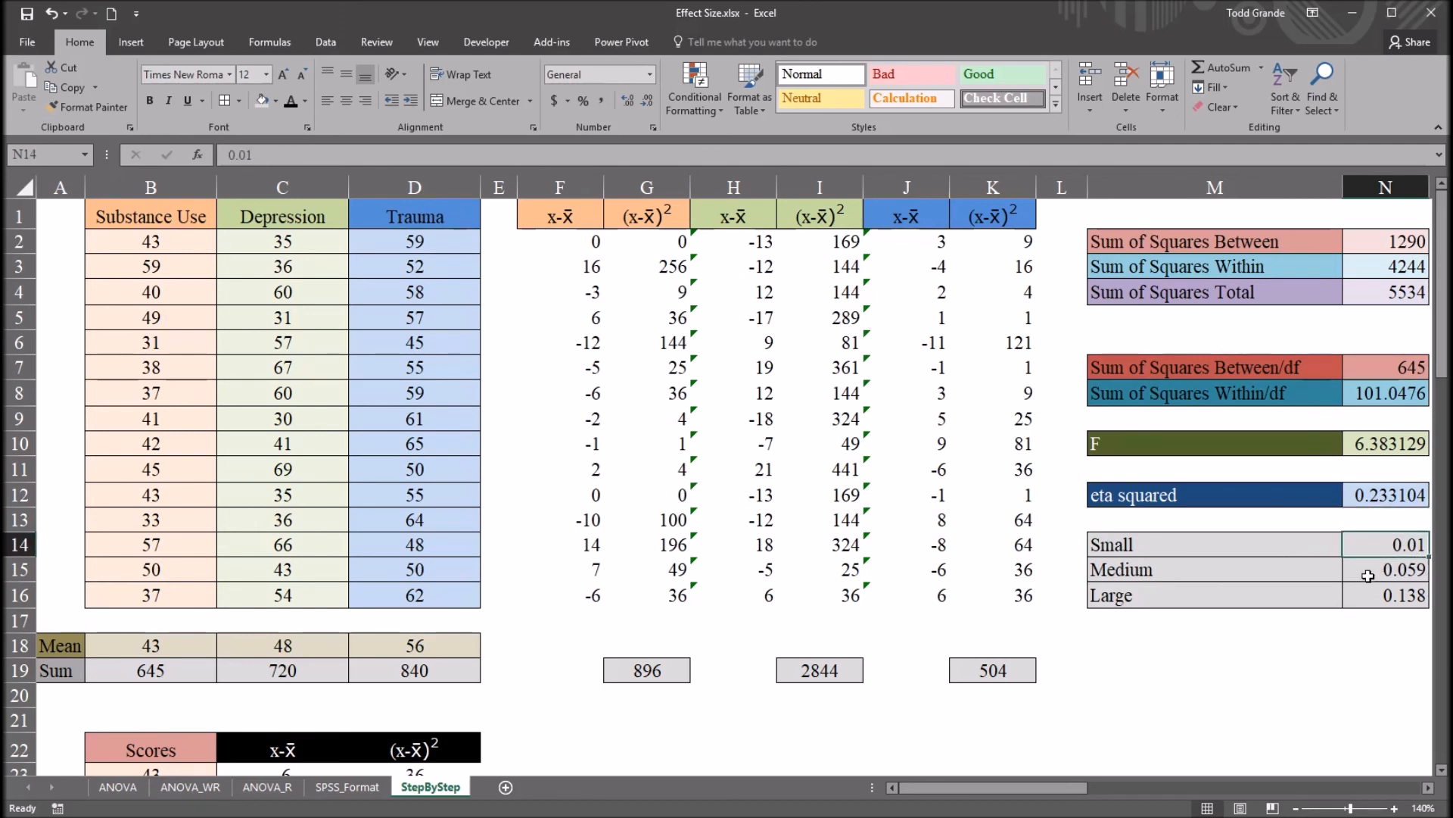
pyautogui.moveTo(1395, 583)
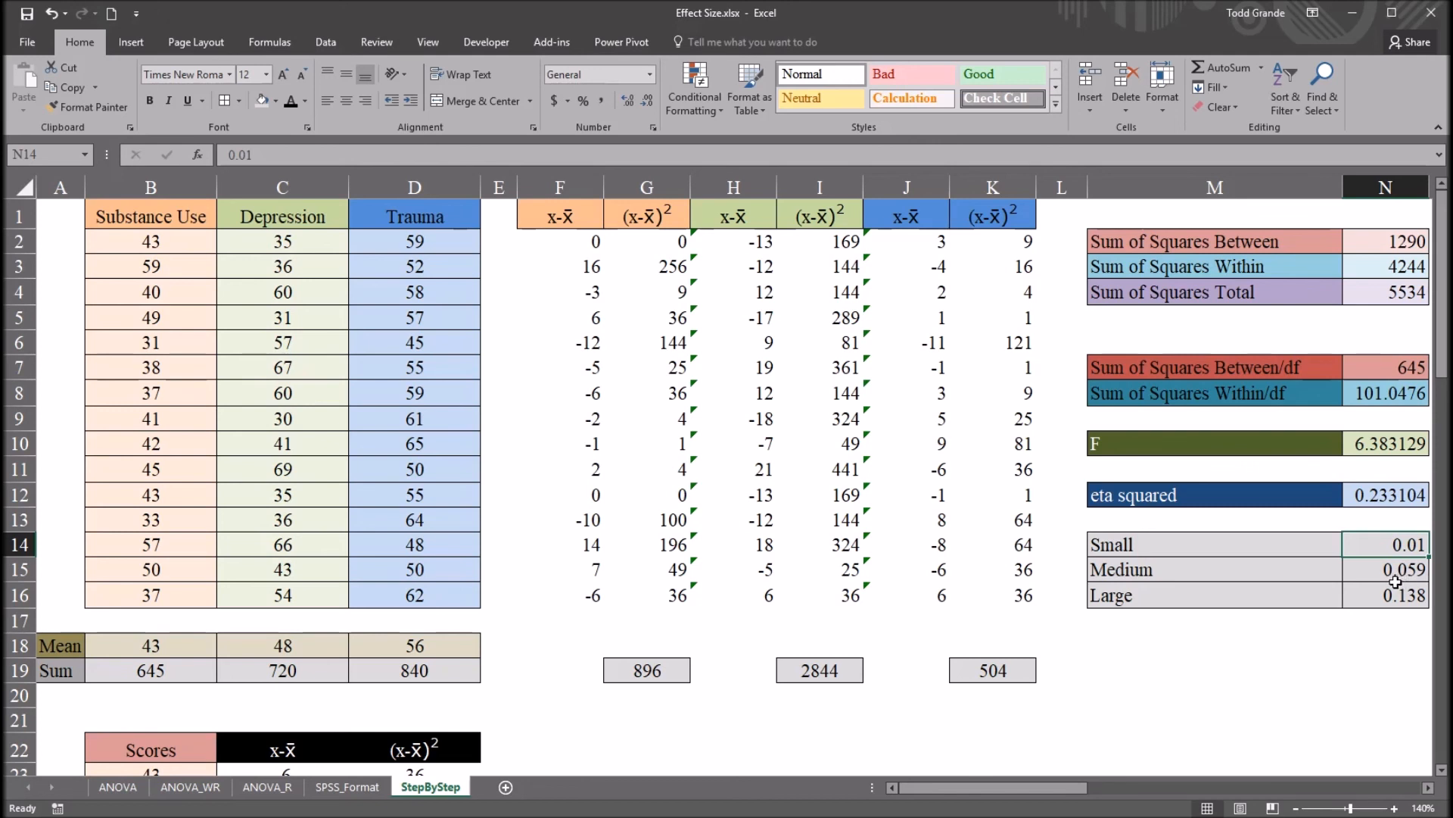
pyautogui.click(1387, 569)
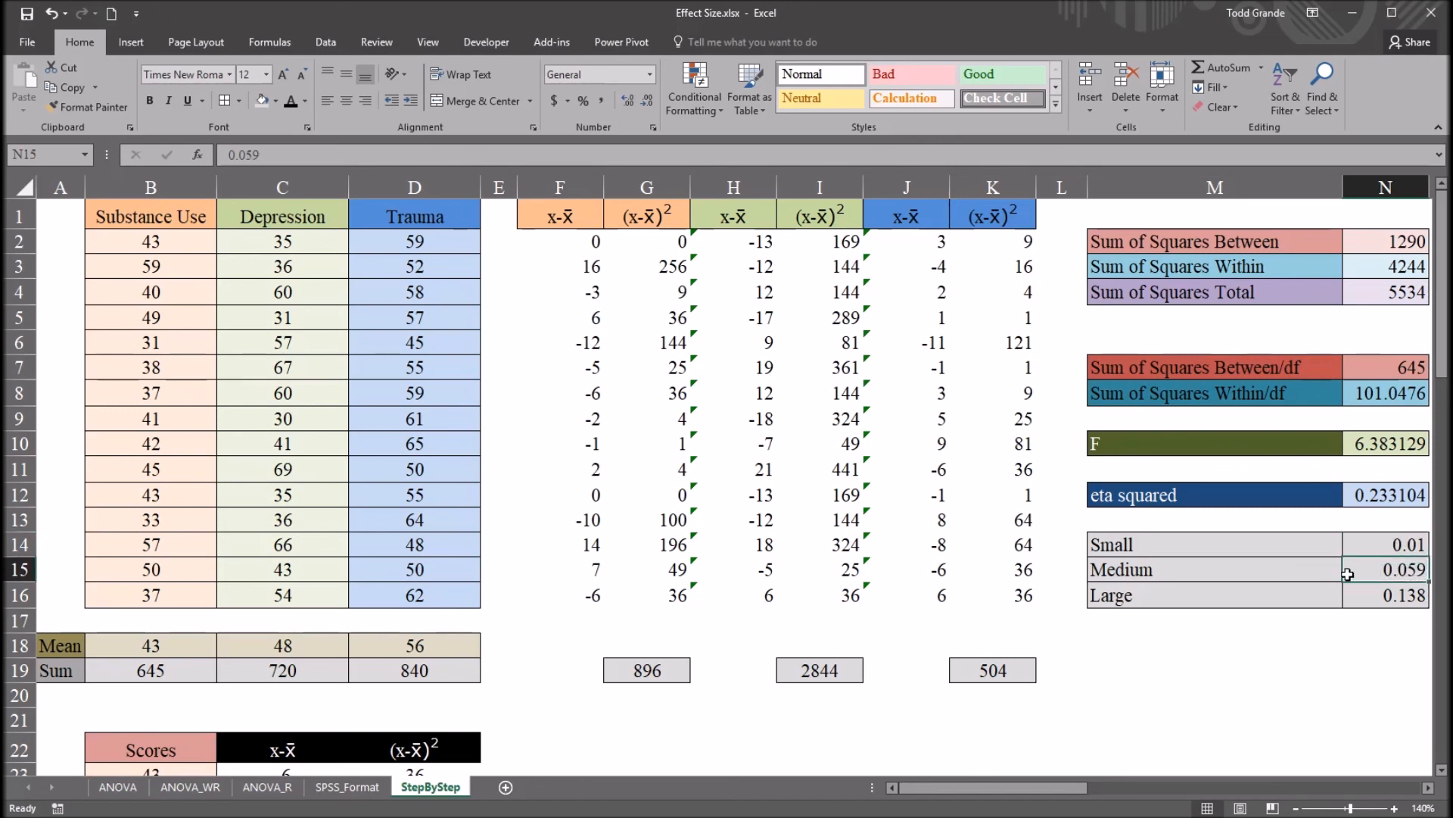
pyautogui.moveTo(1402, 578)
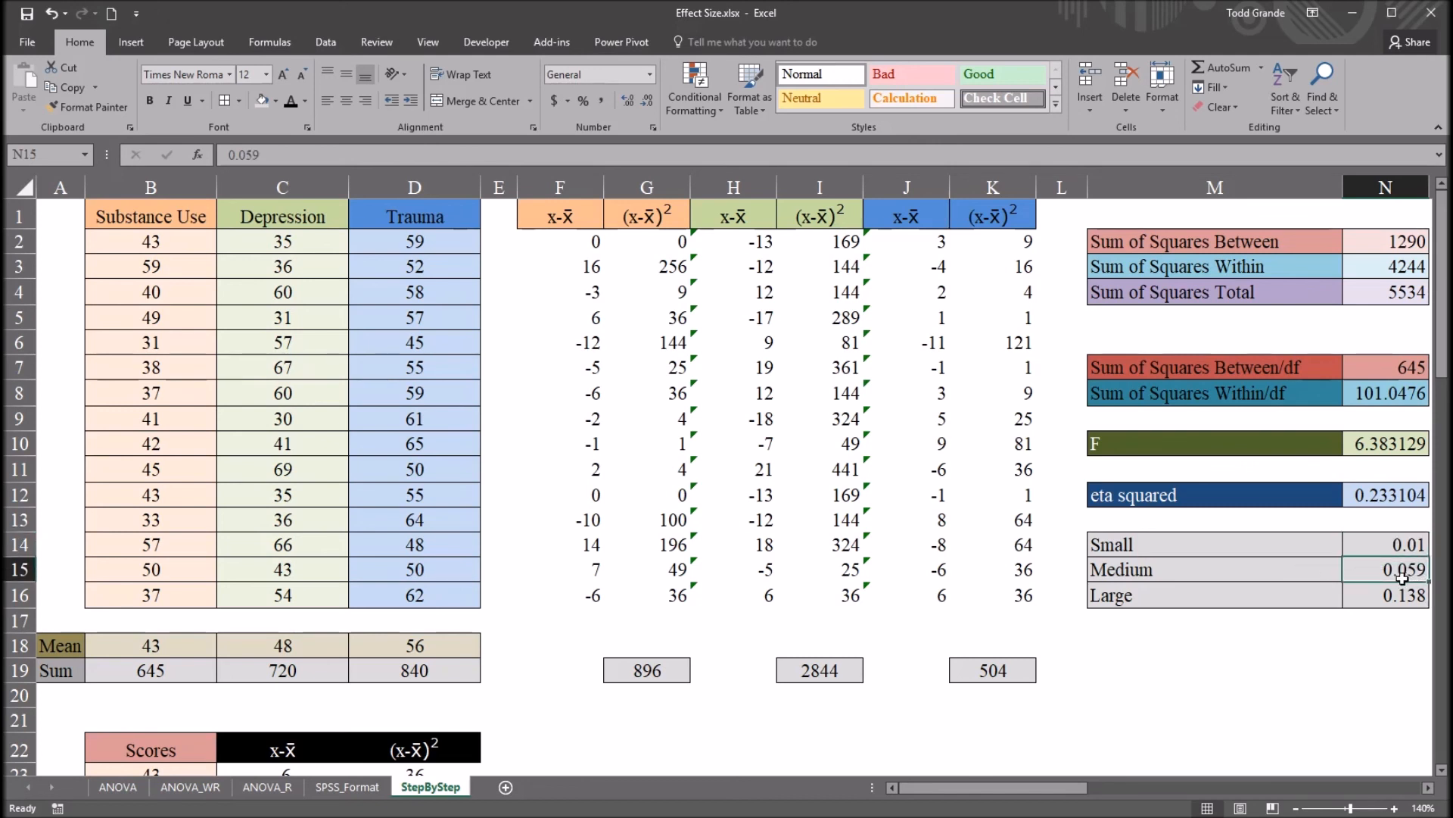
pyautogui.click(1385, 595)
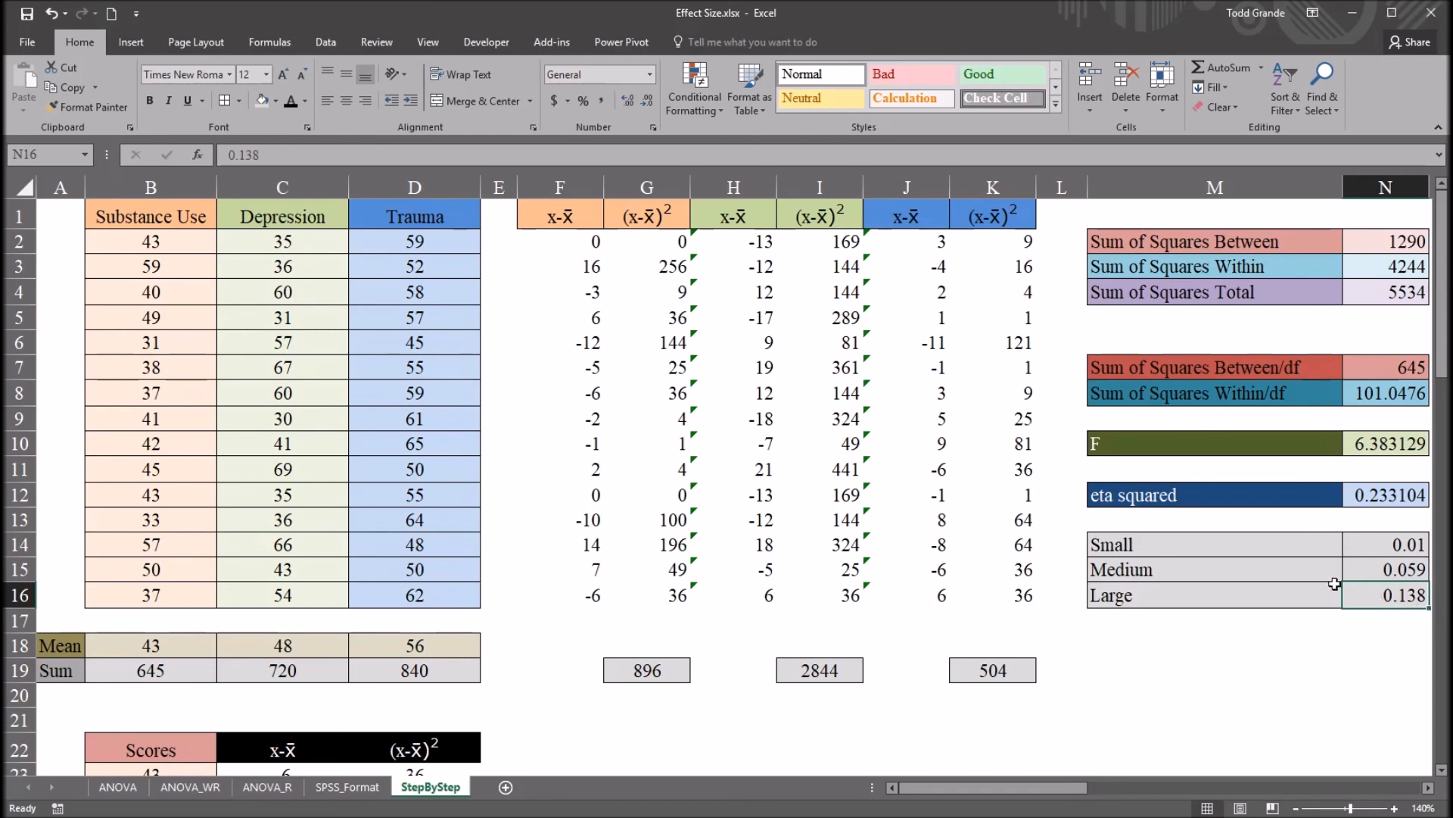
pyautogui.click(1386, 494)
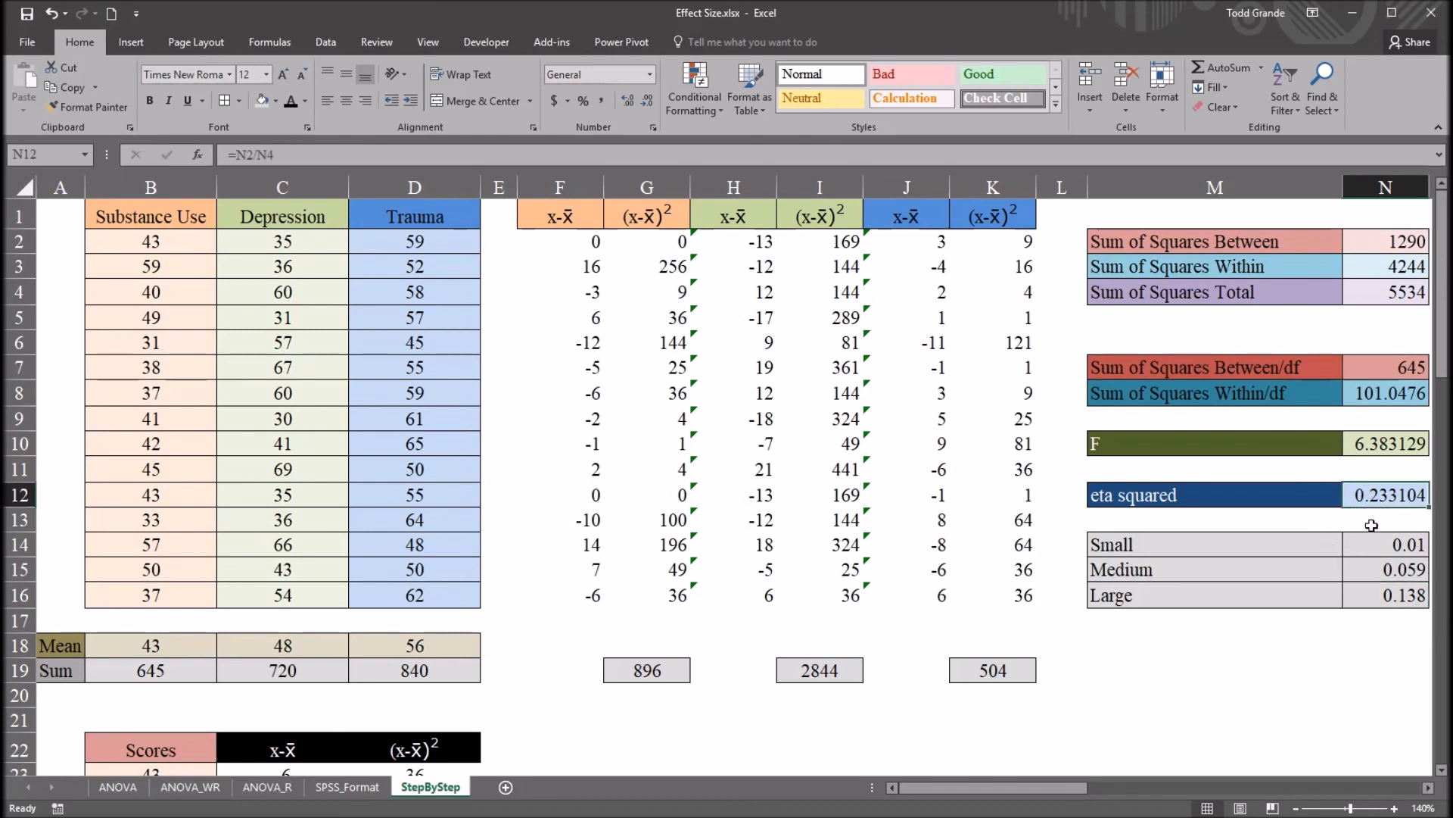
pyautogui.click(1385, 595)
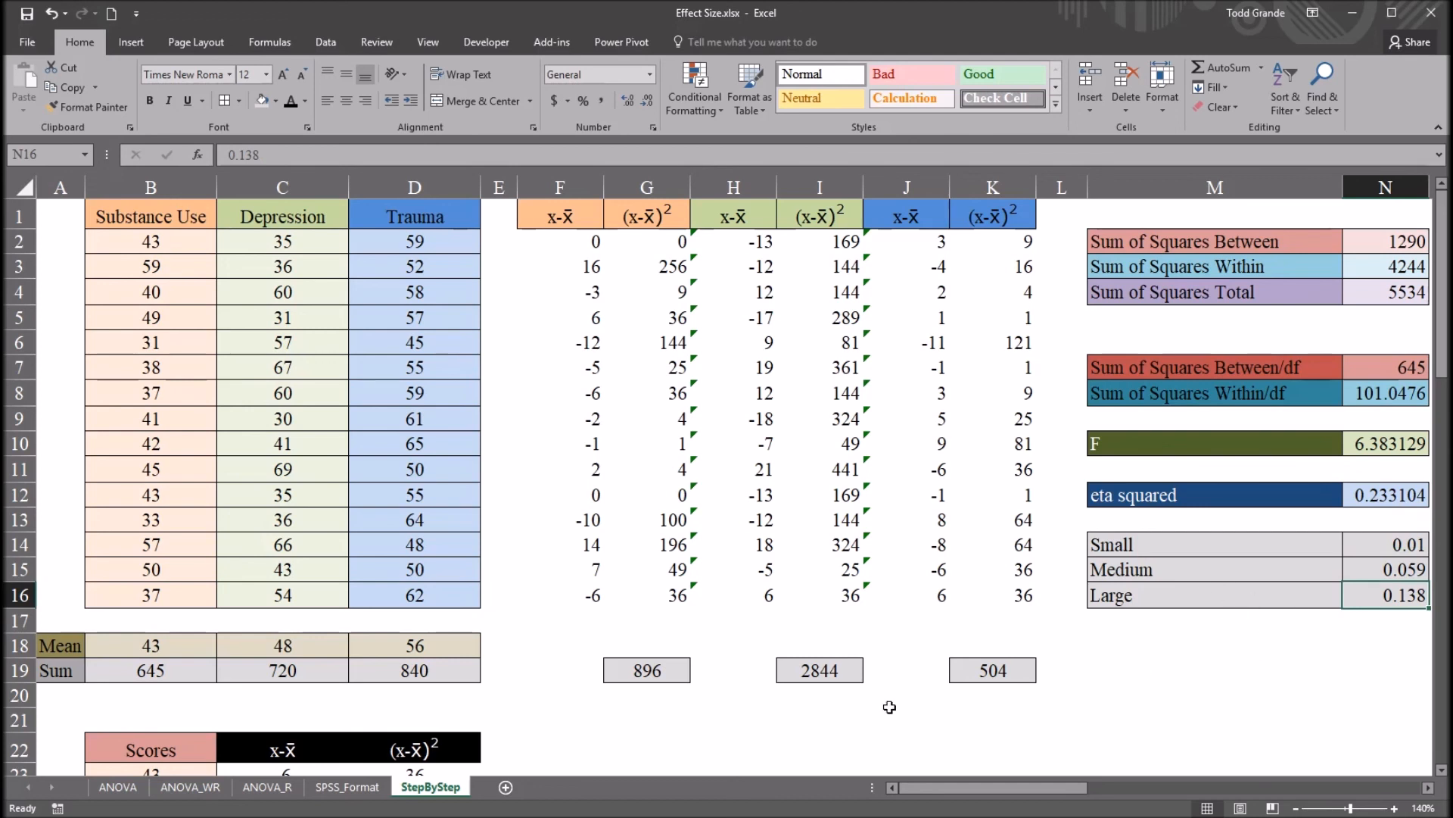
pyautogui.moveTo(918, 626)
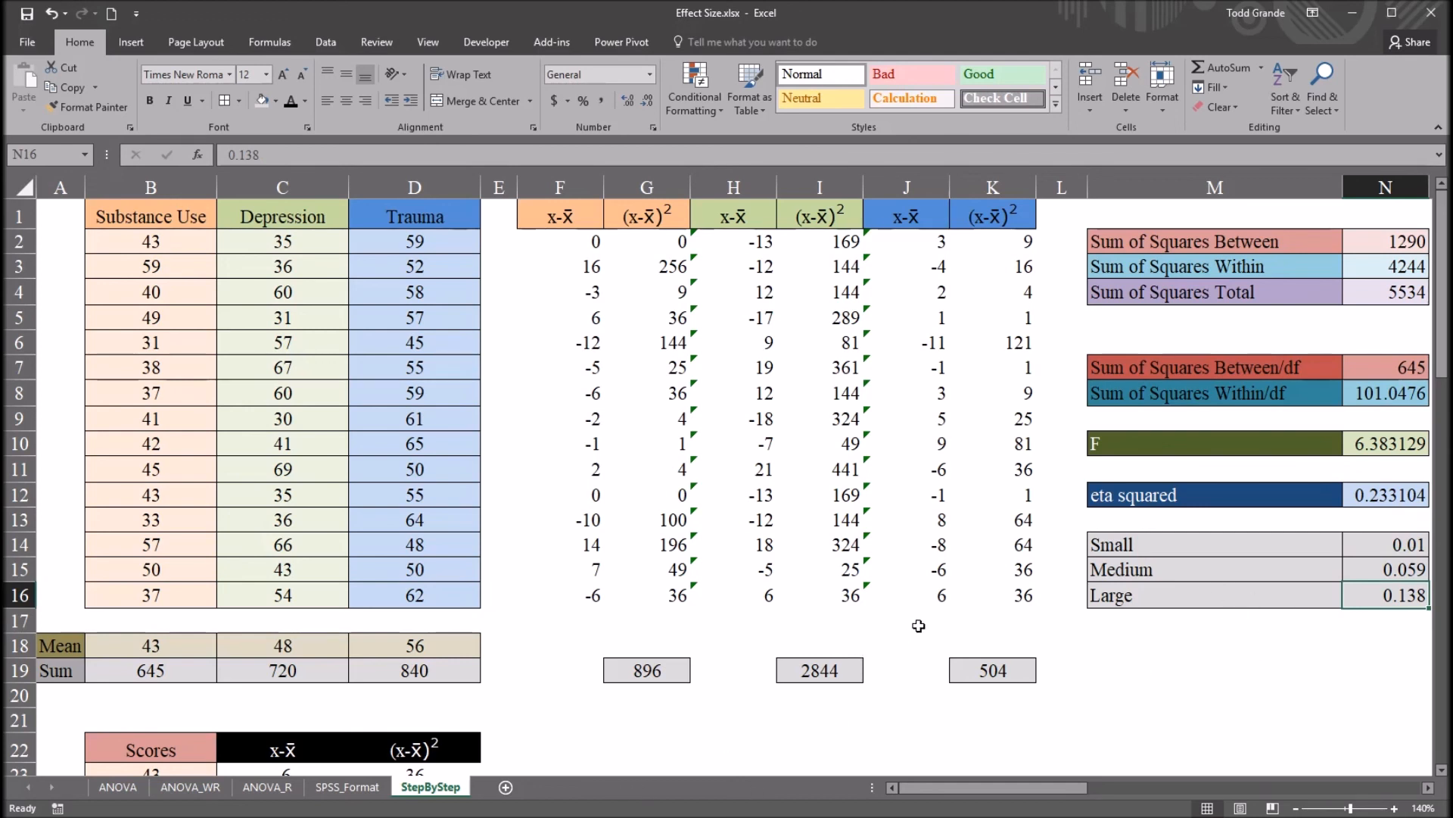